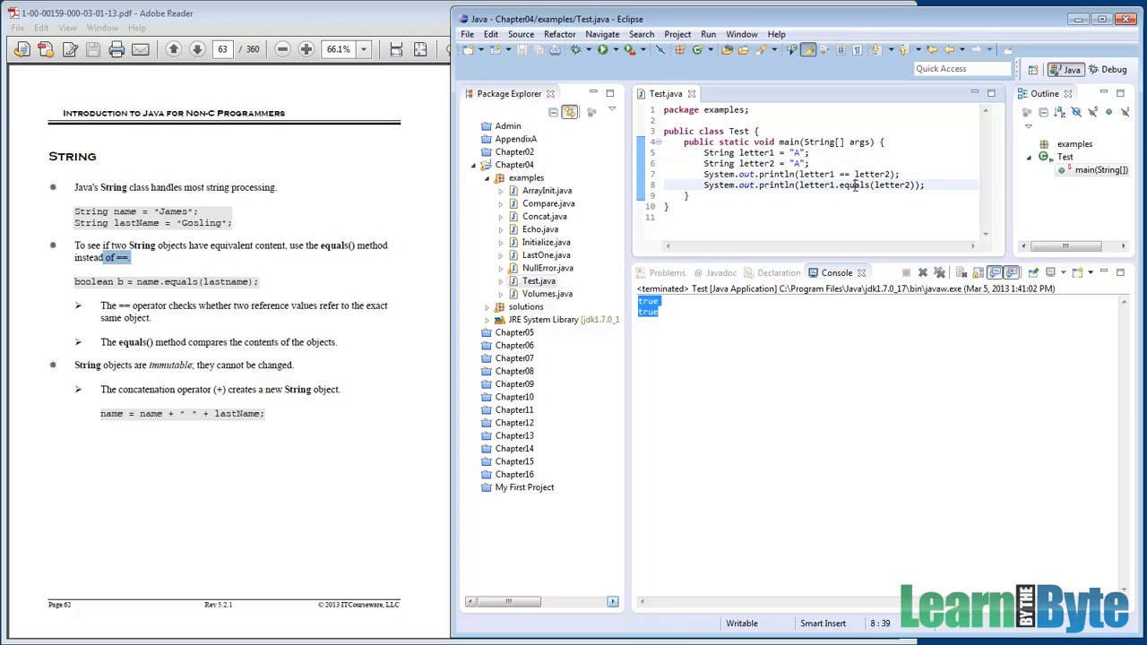
Launch Firefox from its desktop shortcut alongside the Eclipse window
double_click(853, 184)
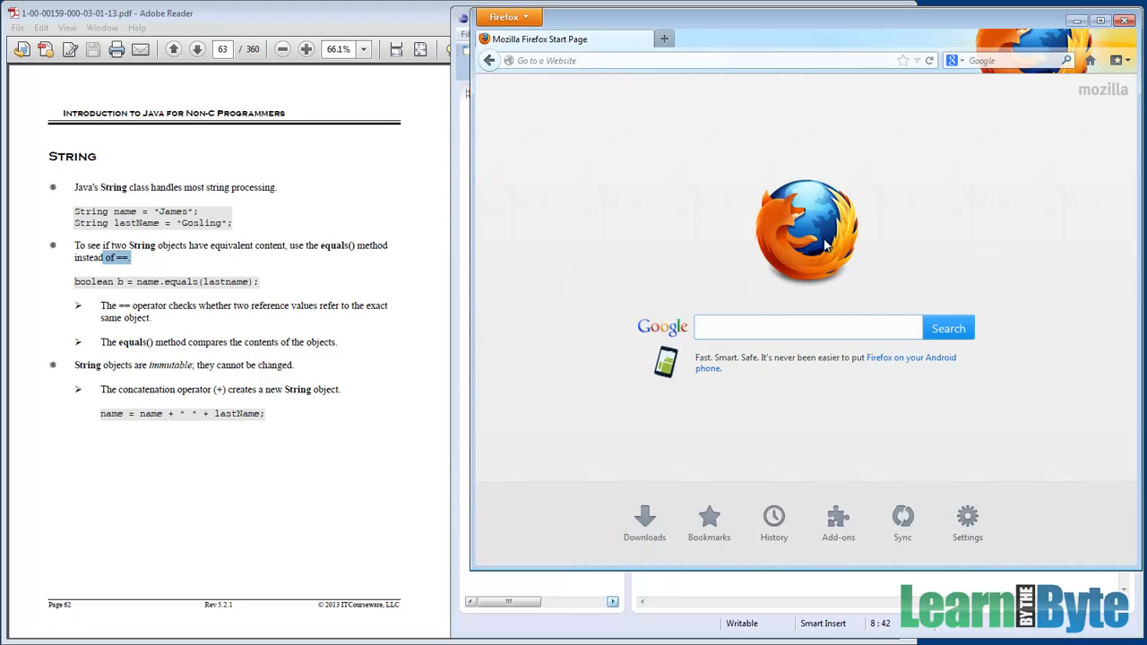
Search Google for 'java se docs' from the Firefox start page
type("java se")
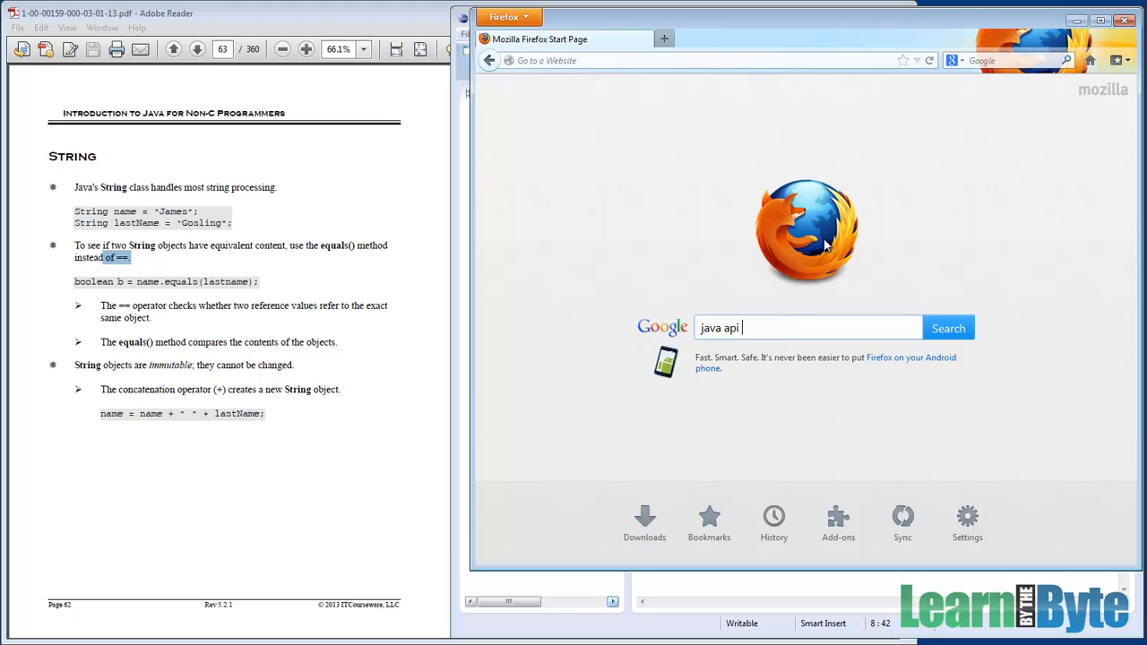
type("docs")
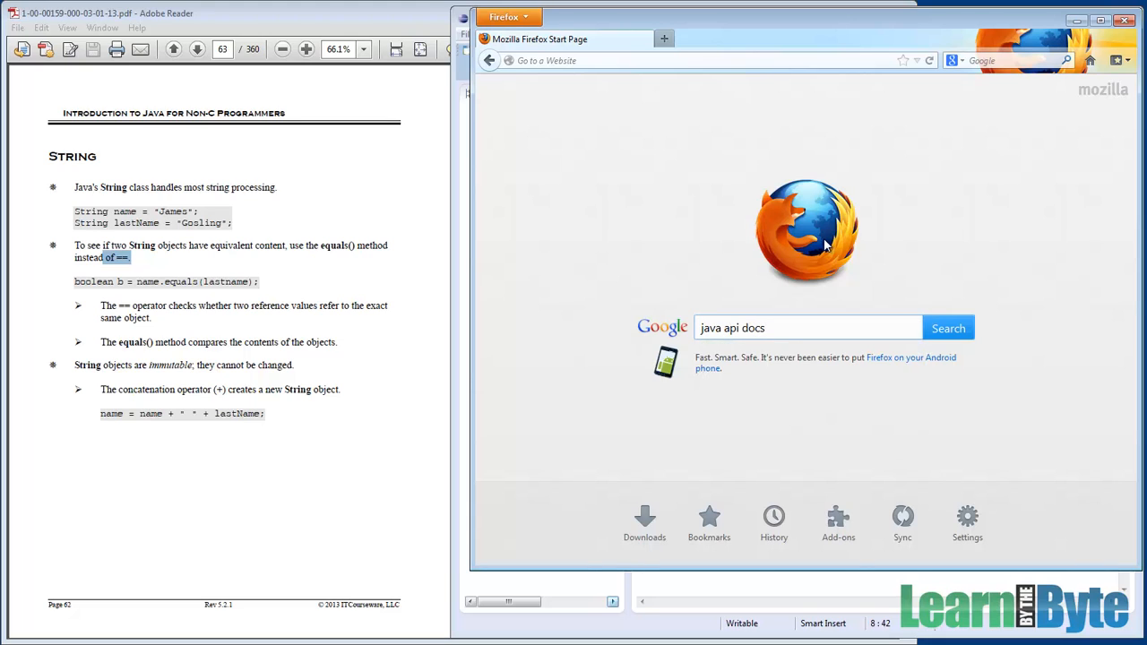
left_click(948, 326)
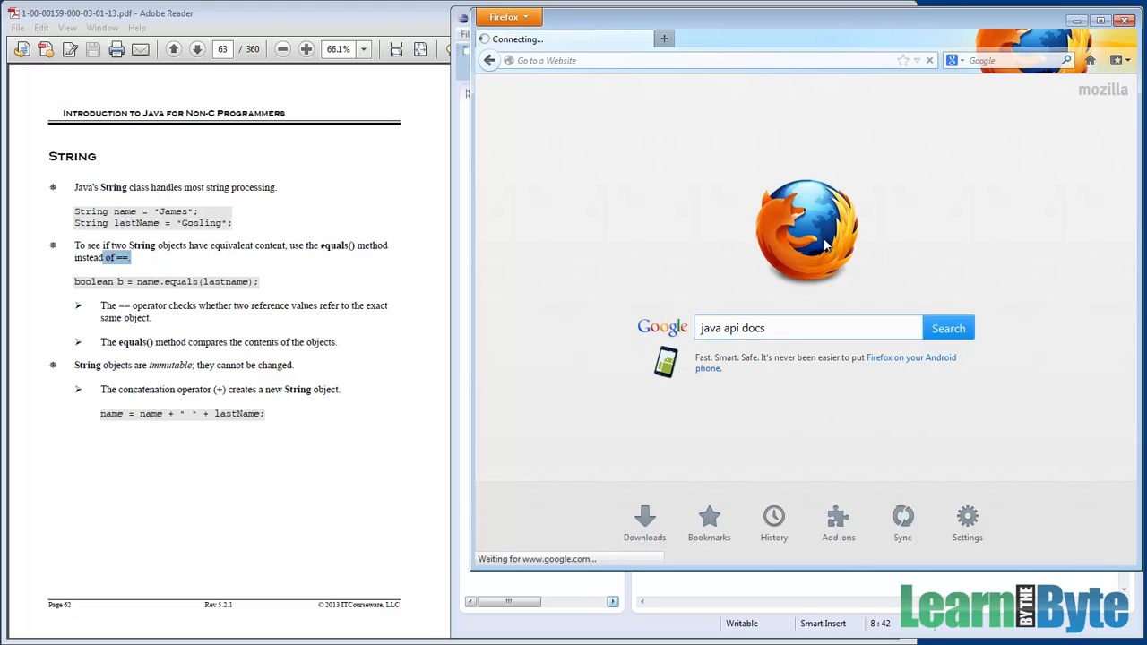
left_click(948, 326)
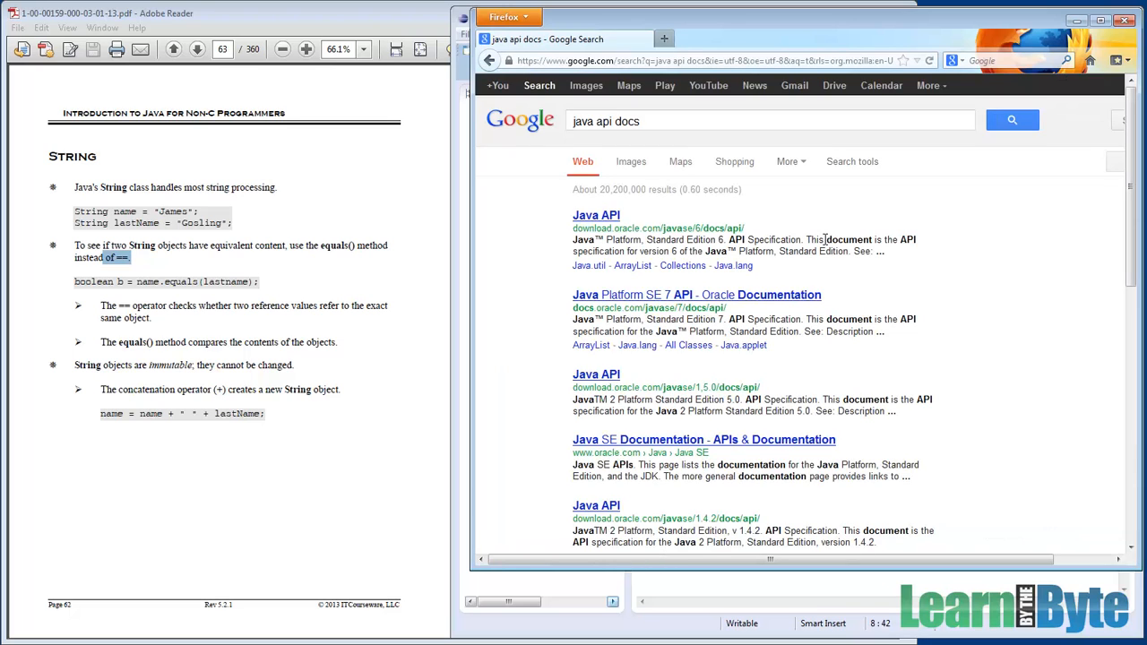
mouse_move(825, 233)
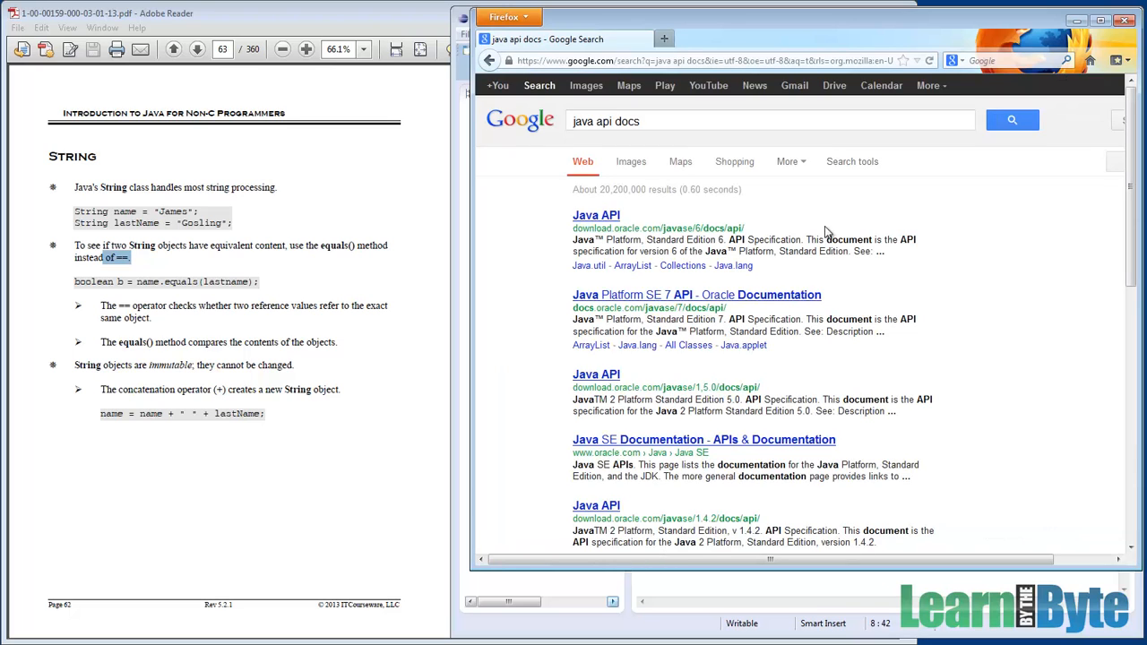
mouse_move(628, 294)
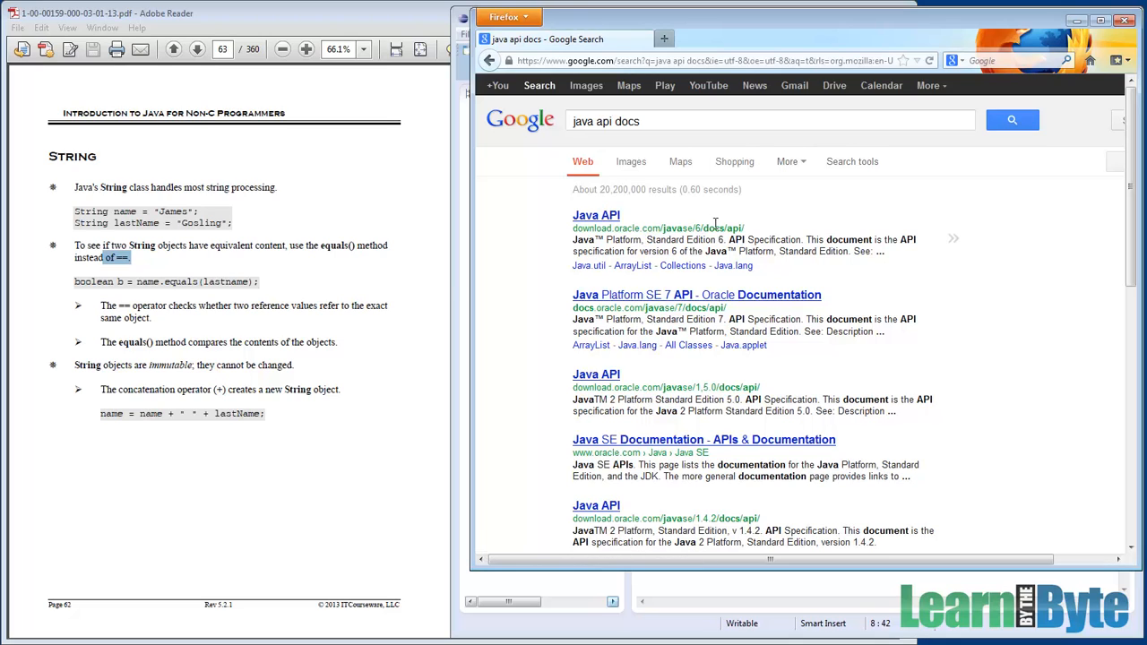
mouse_move(697, 229)
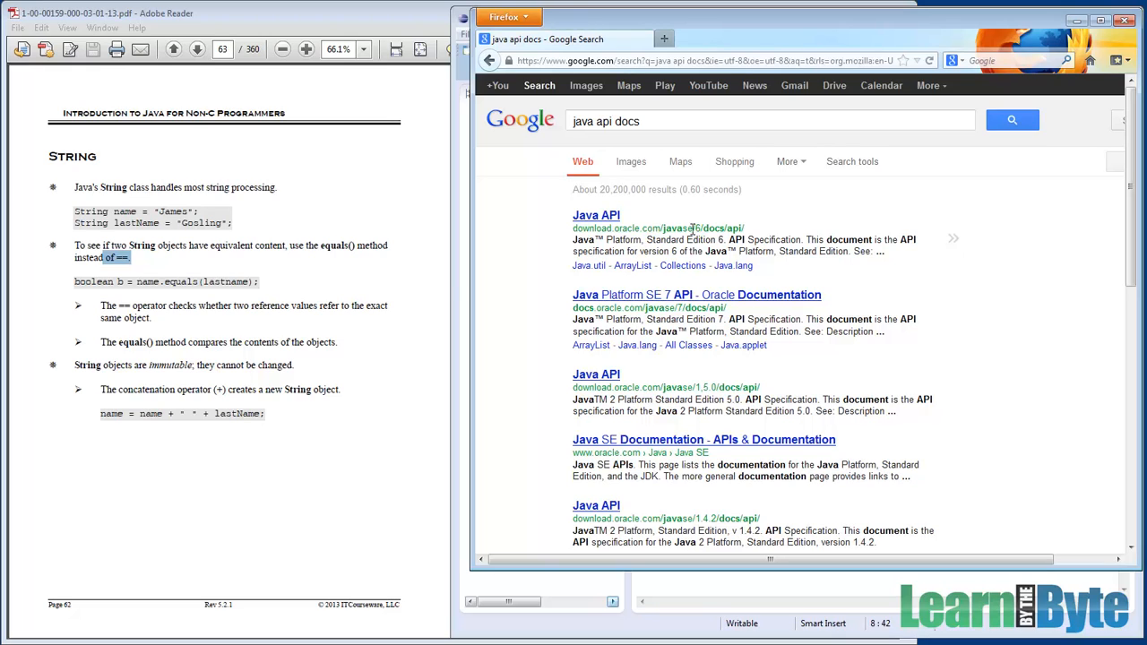
mouse_move(672, 303)
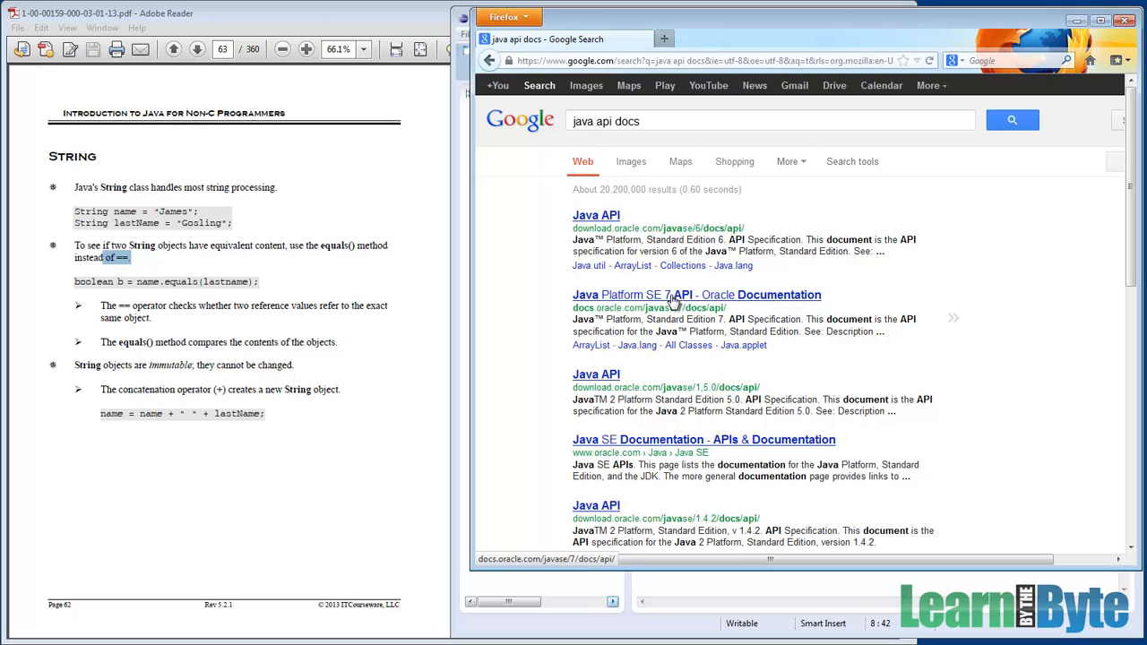
Open the Java Platform SE 7 API result and list the java.lang classes down to String
left_click(696, 294)
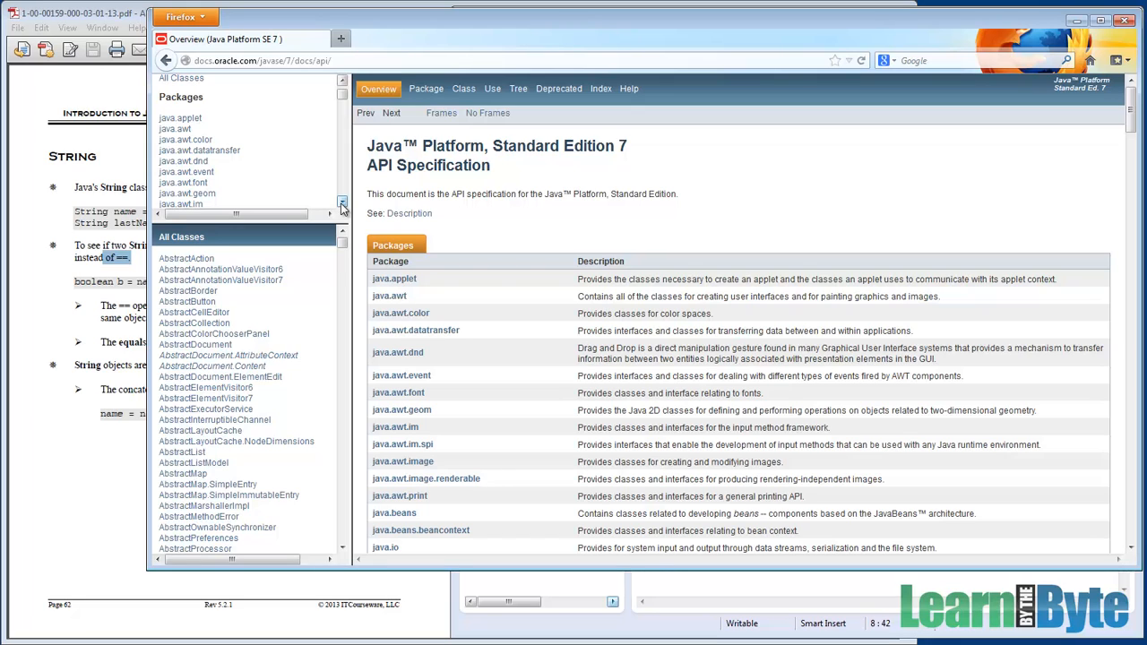
scroll("down", 3)
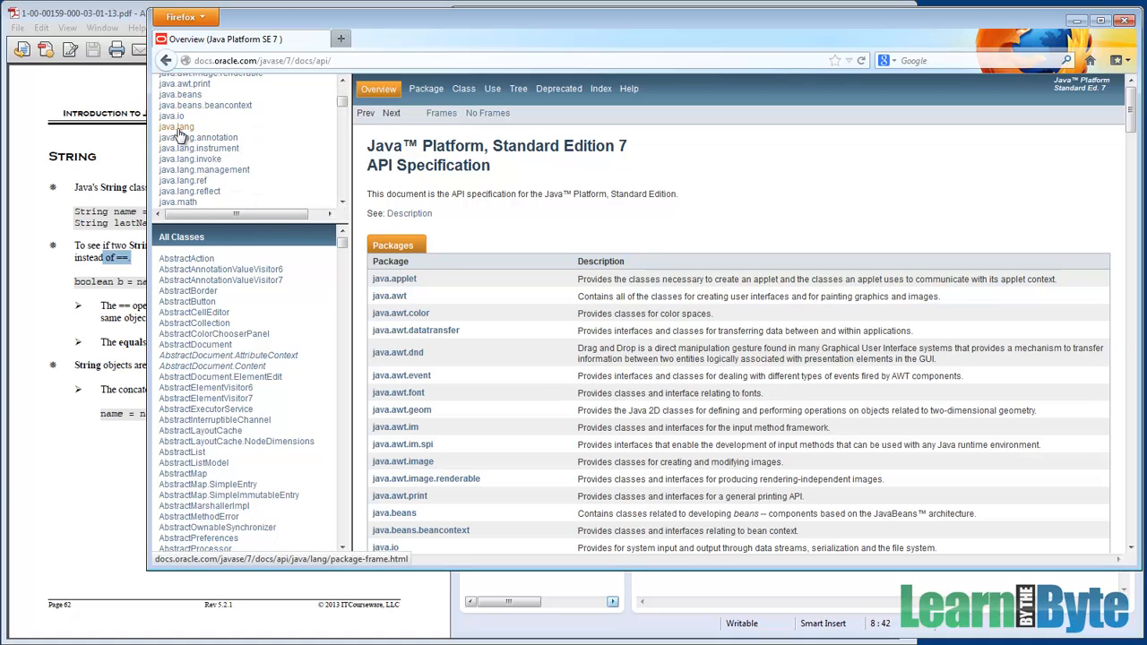
mouse_move(183, 132)
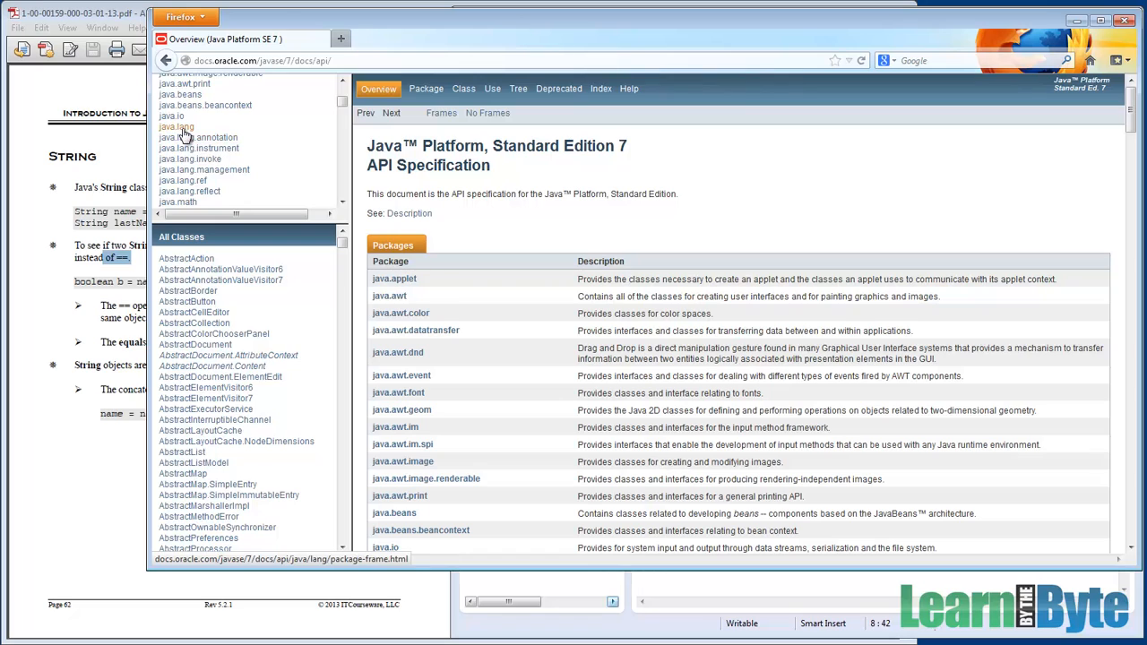
left_click(176, 126)
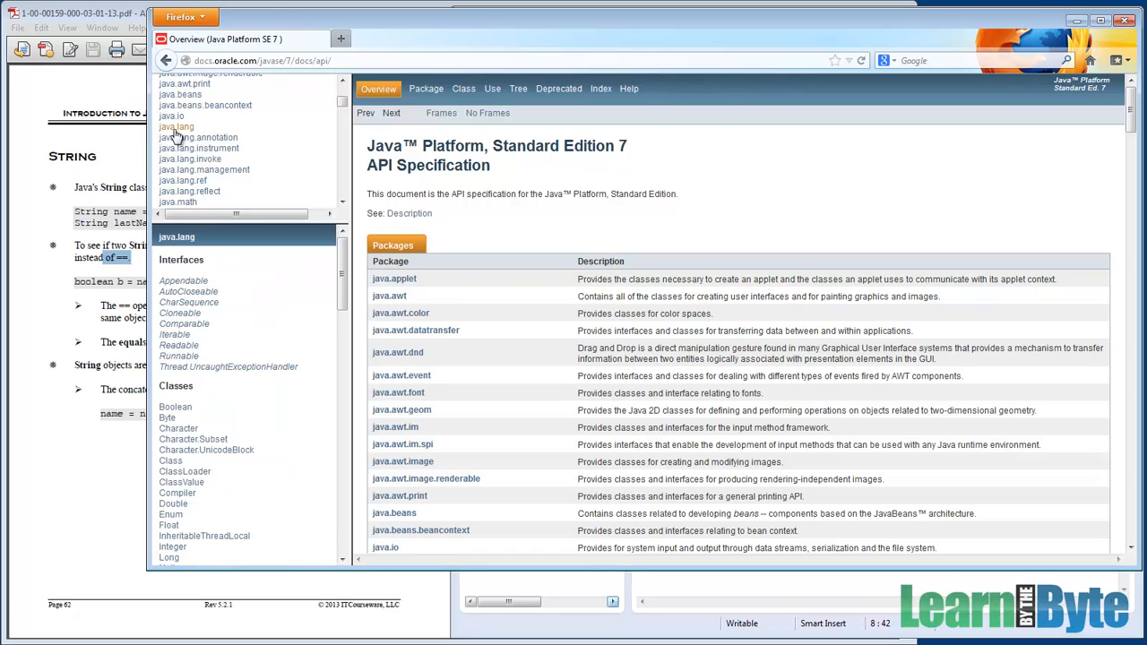
mouse_move(249, 315)
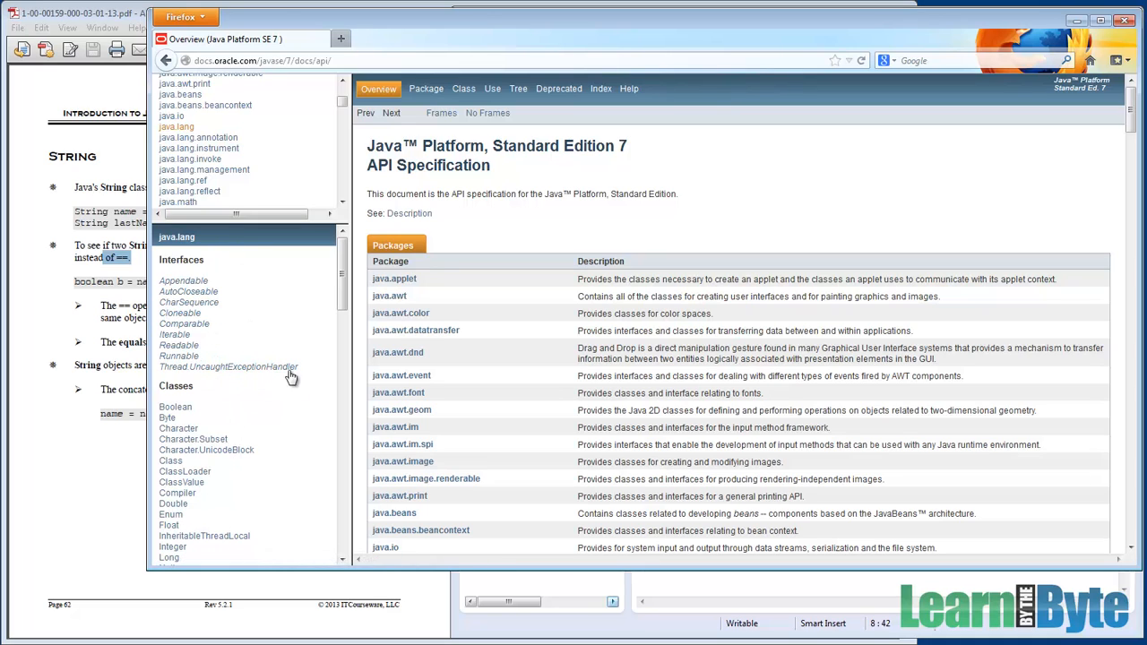
mouse_move(279, 406)
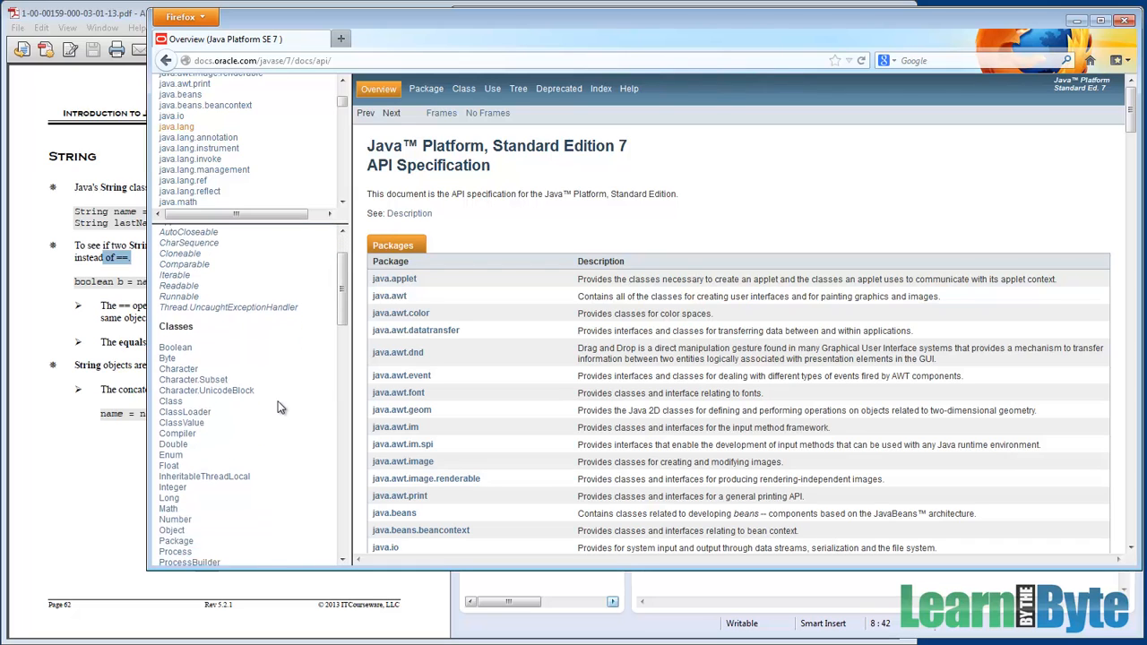
scroll("down", 3)
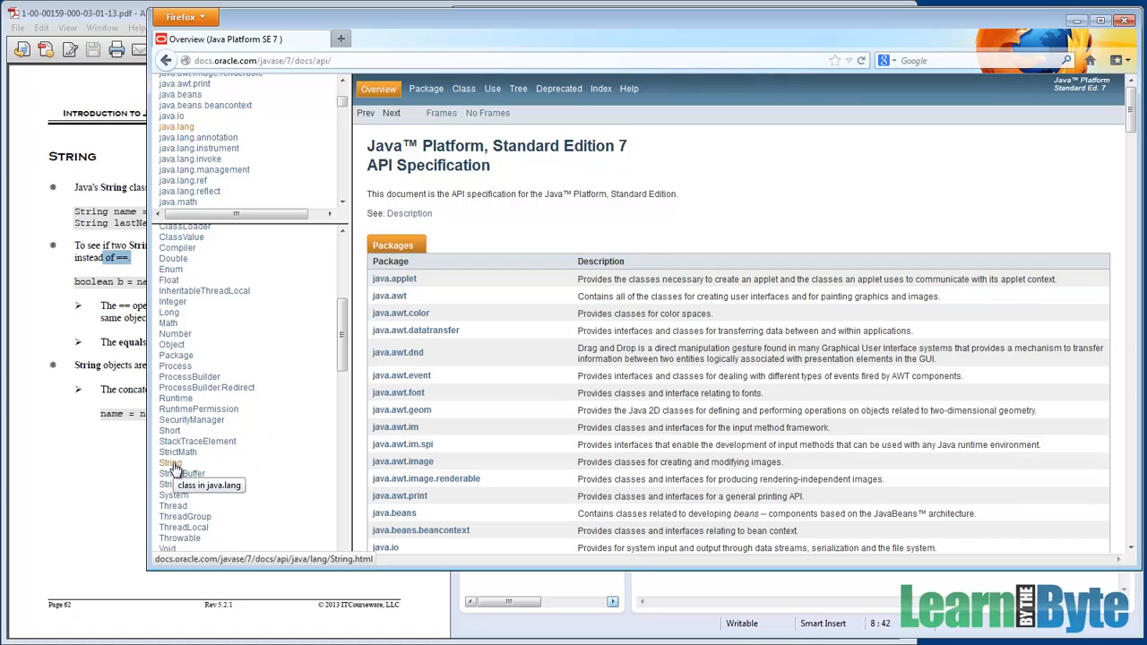
Open the String class page and highlight its description and the String str = "abc" example
left_click(173, 463)
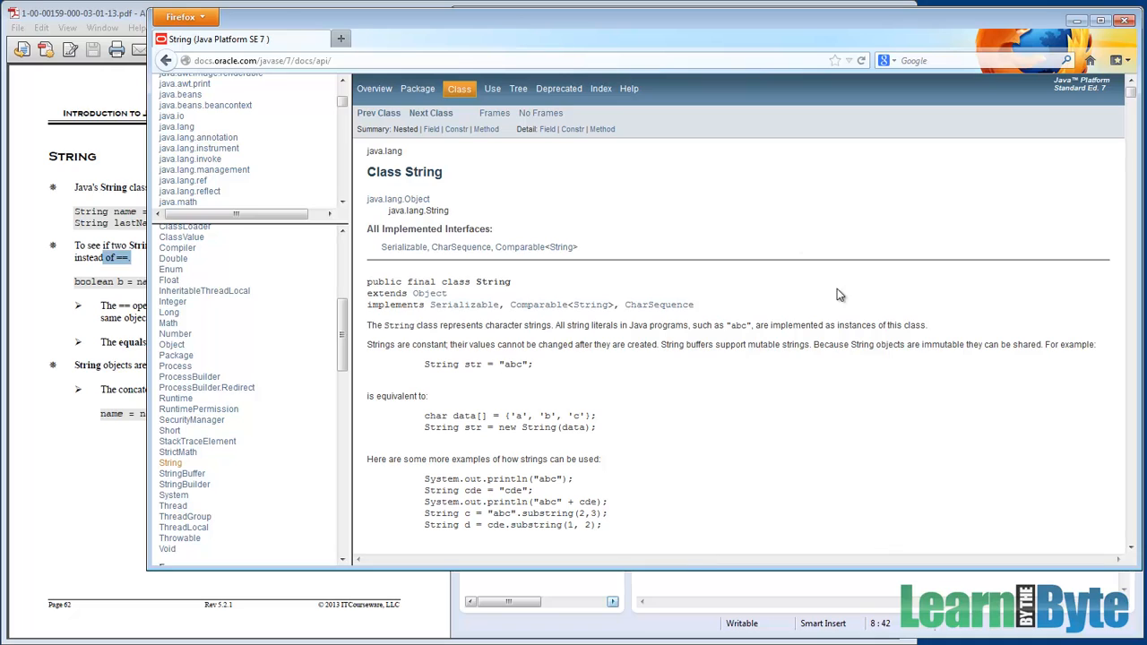
mouse_move(452, 183)
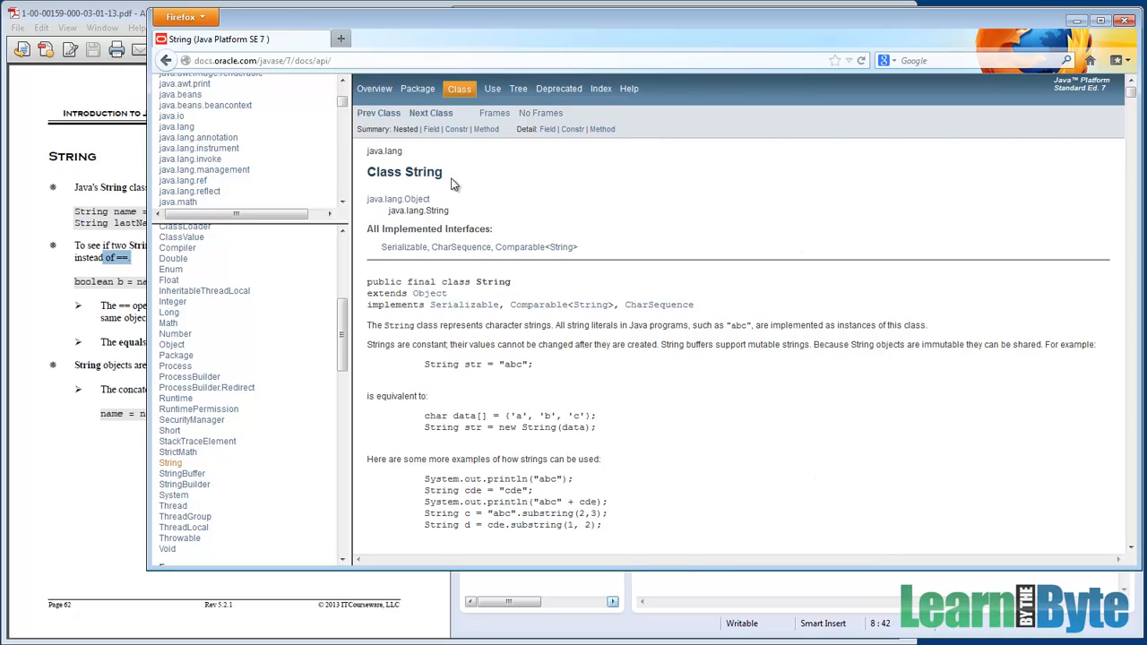
double_click(423, 172)
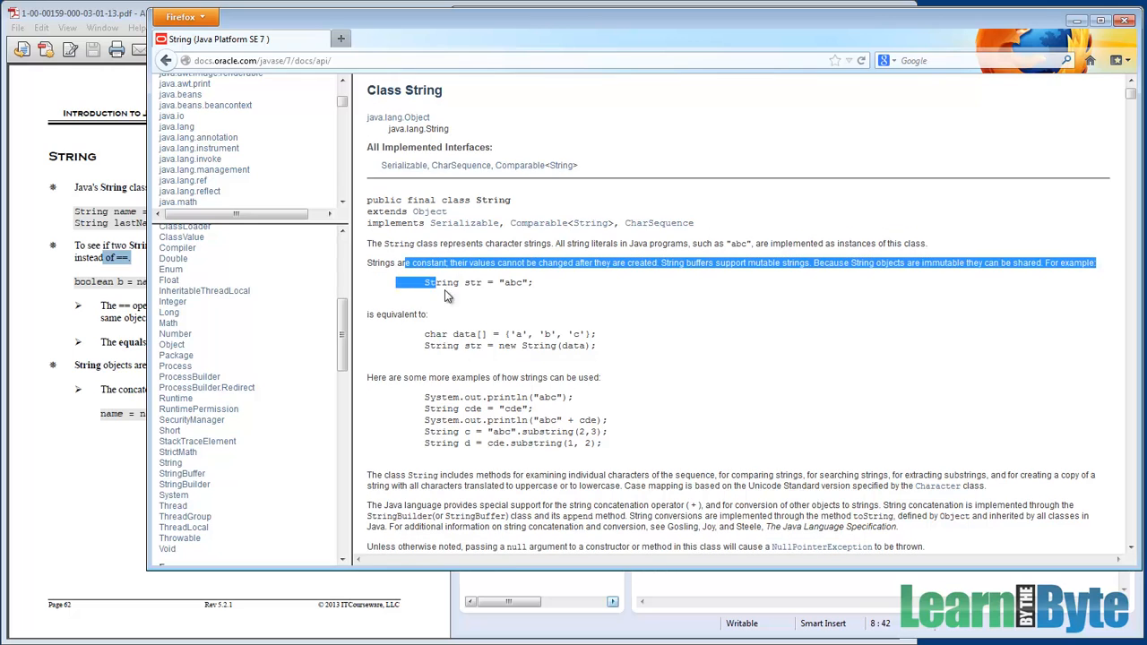
left_click(710, 441)
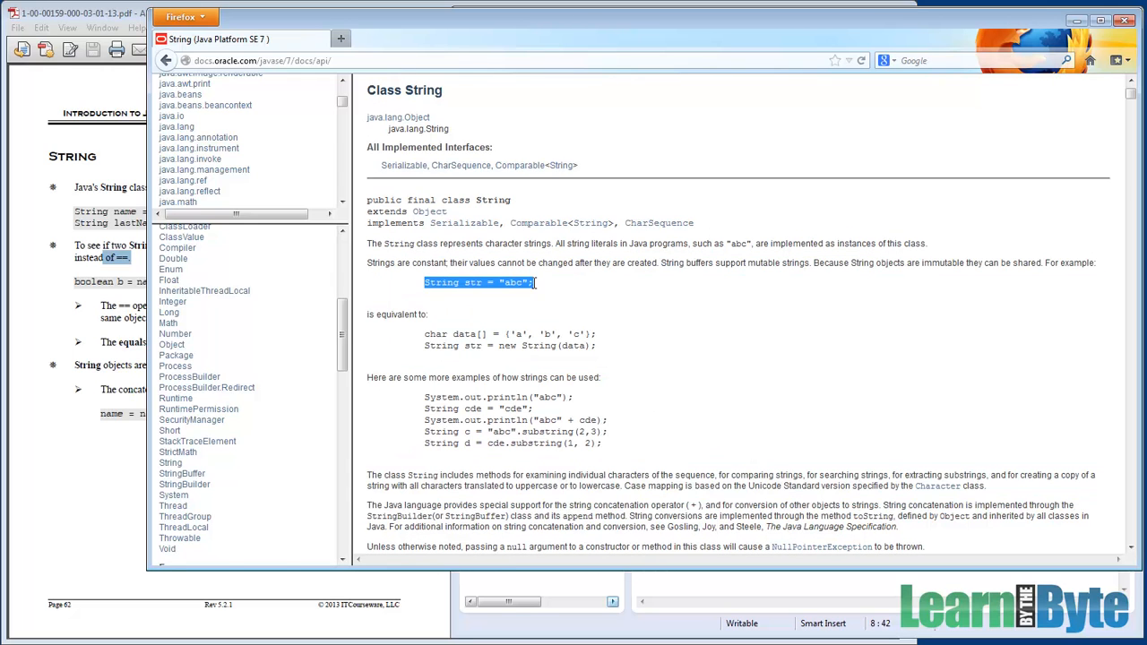
left_click(498, 283)
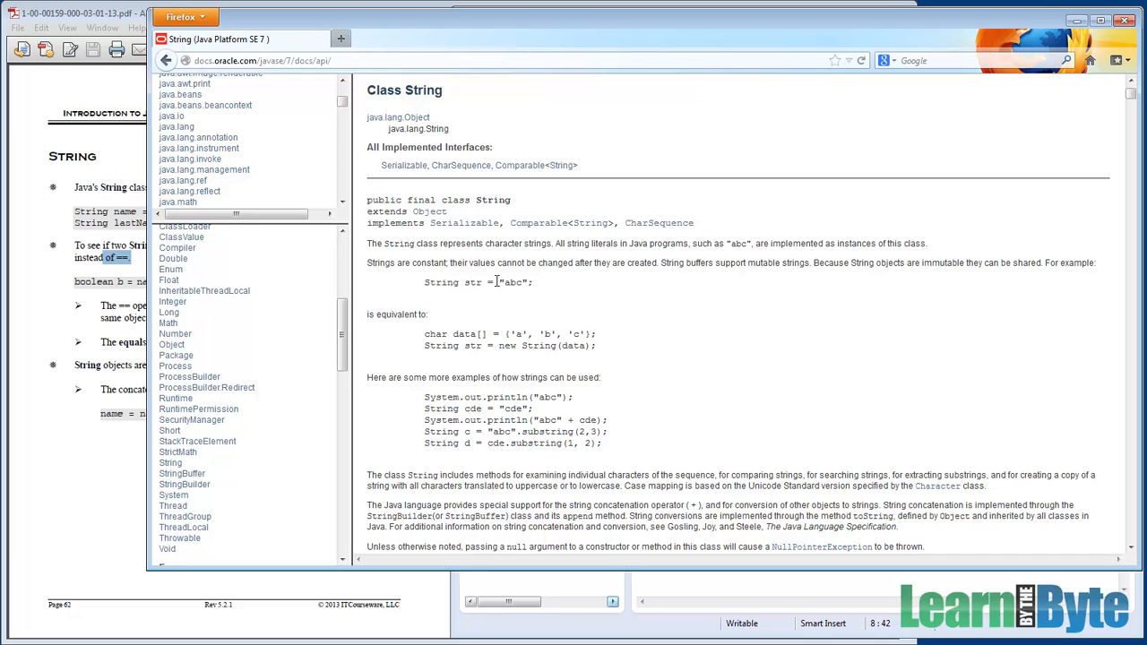
double_click(513, 283)
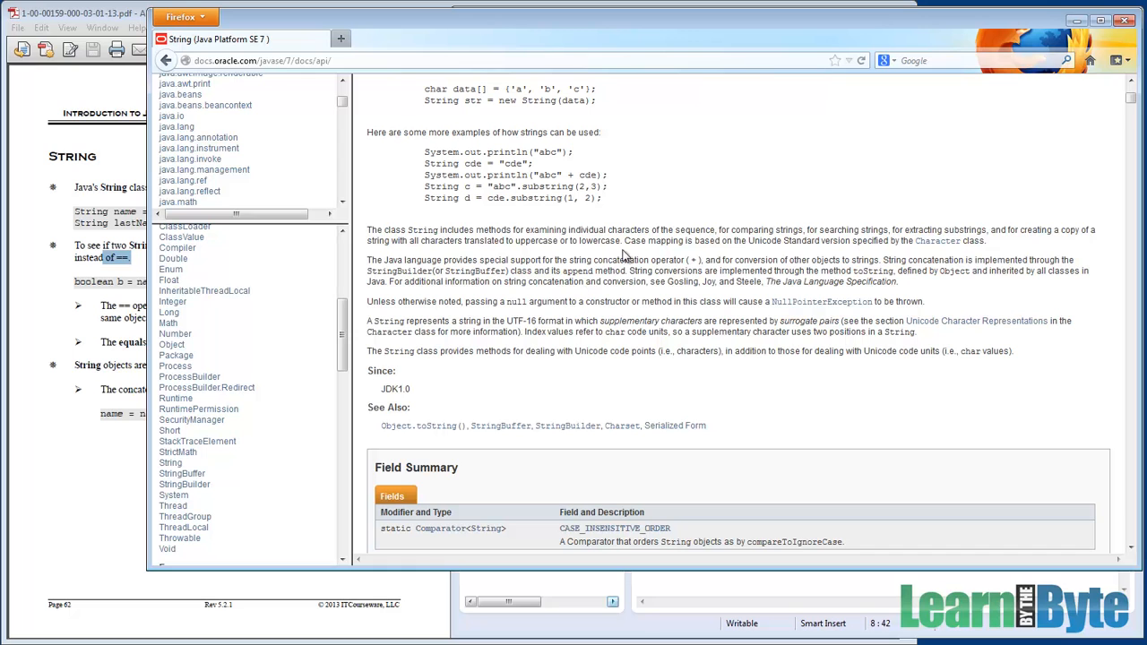
mouse_move(606, 301)
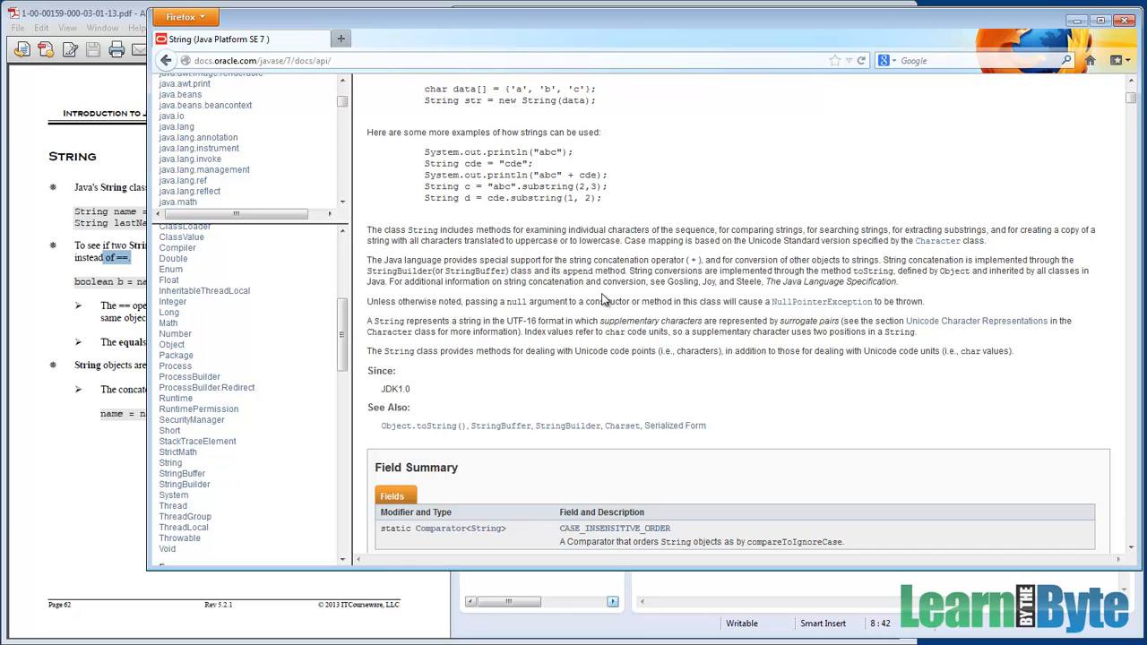
Scroll the String page past Constructor and Method Summaries into Constructor Detail
scroll("down", 3)
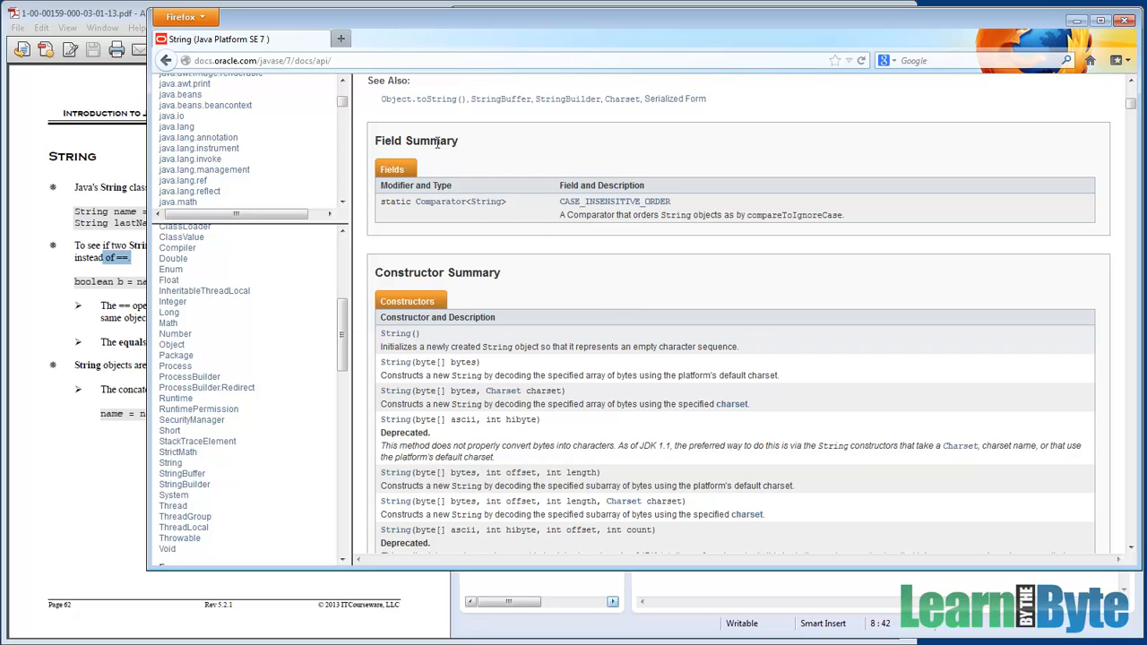
scroll("down", 3)
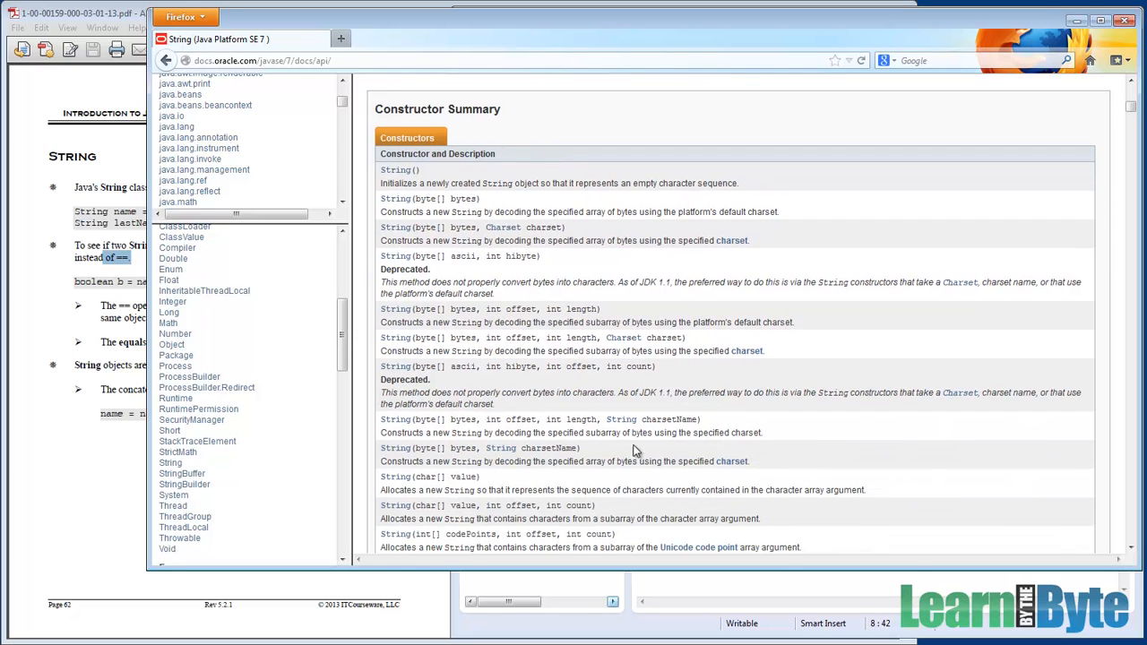
scroll("down", 3)
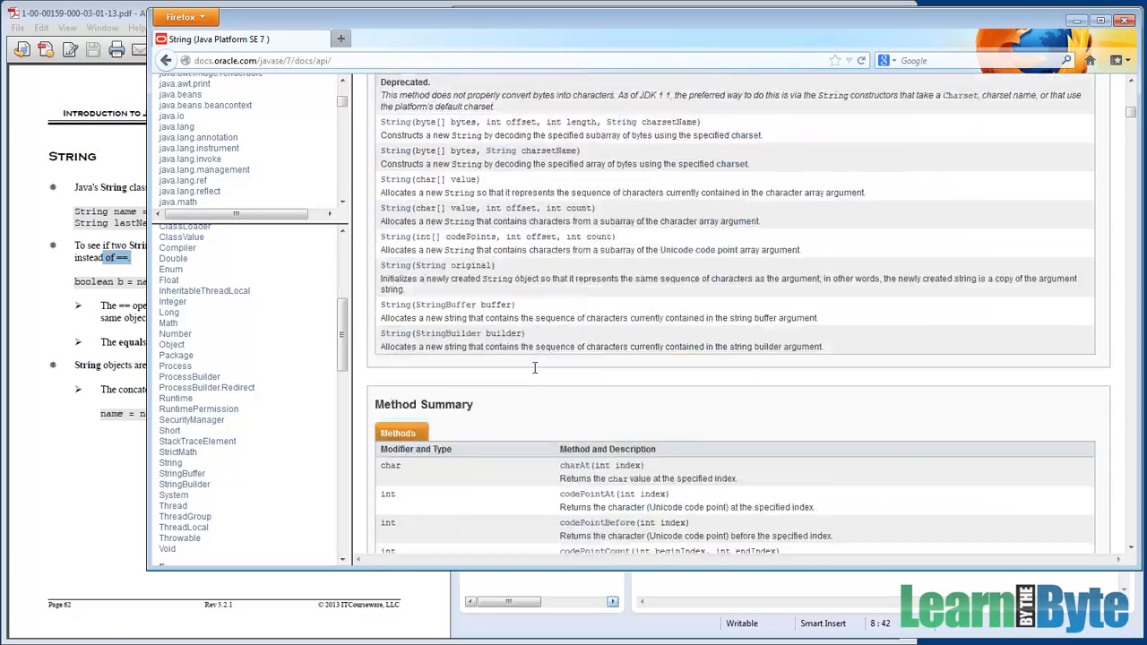
scroll("down", 3)
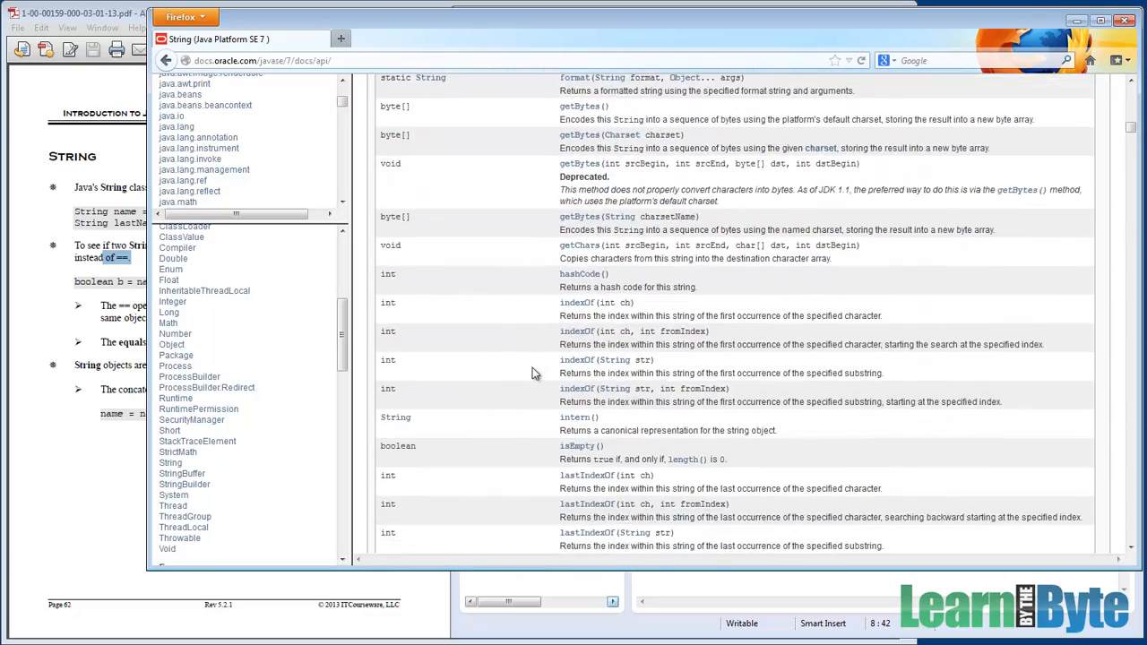
scroll("down", 3)
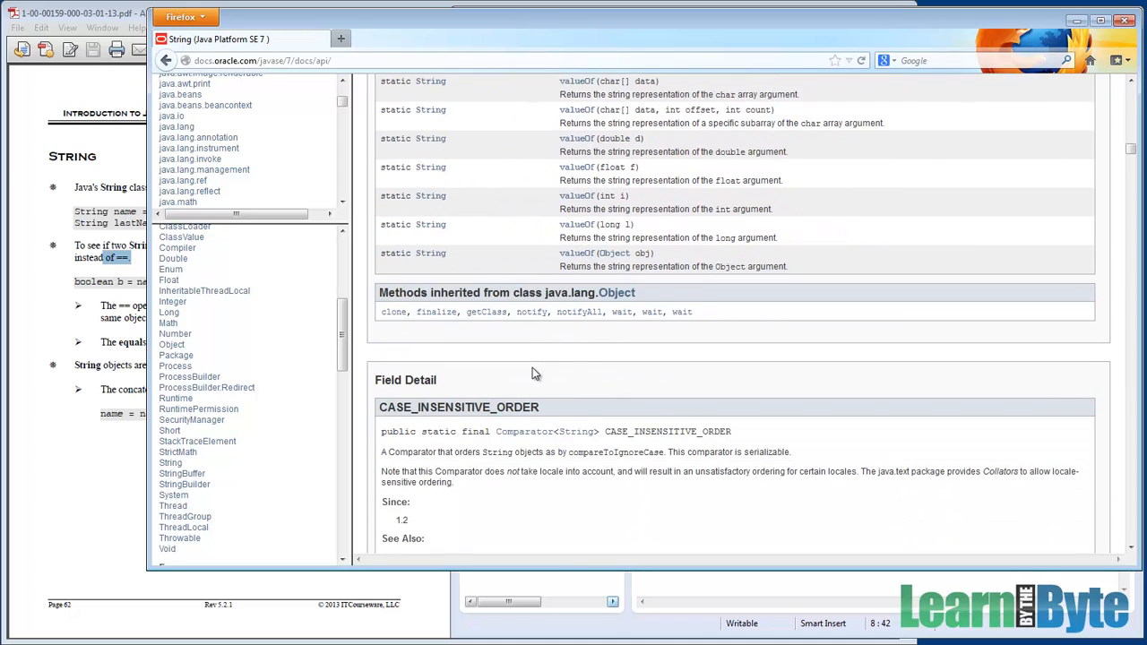
scroll("down", 3)
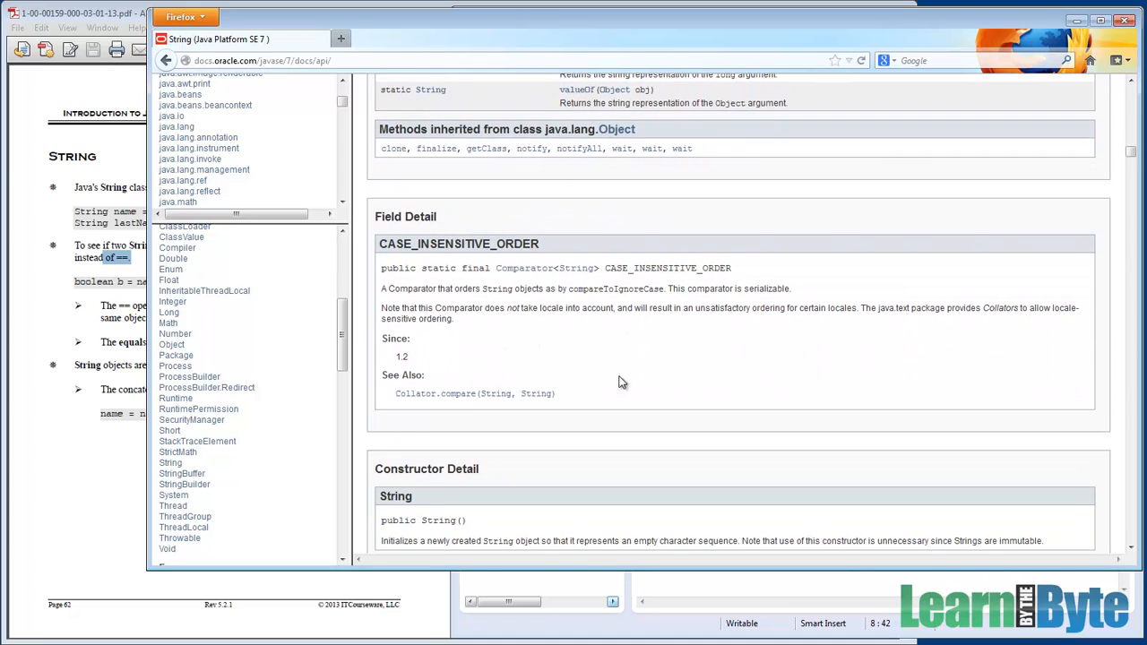
scroll("down", 3)
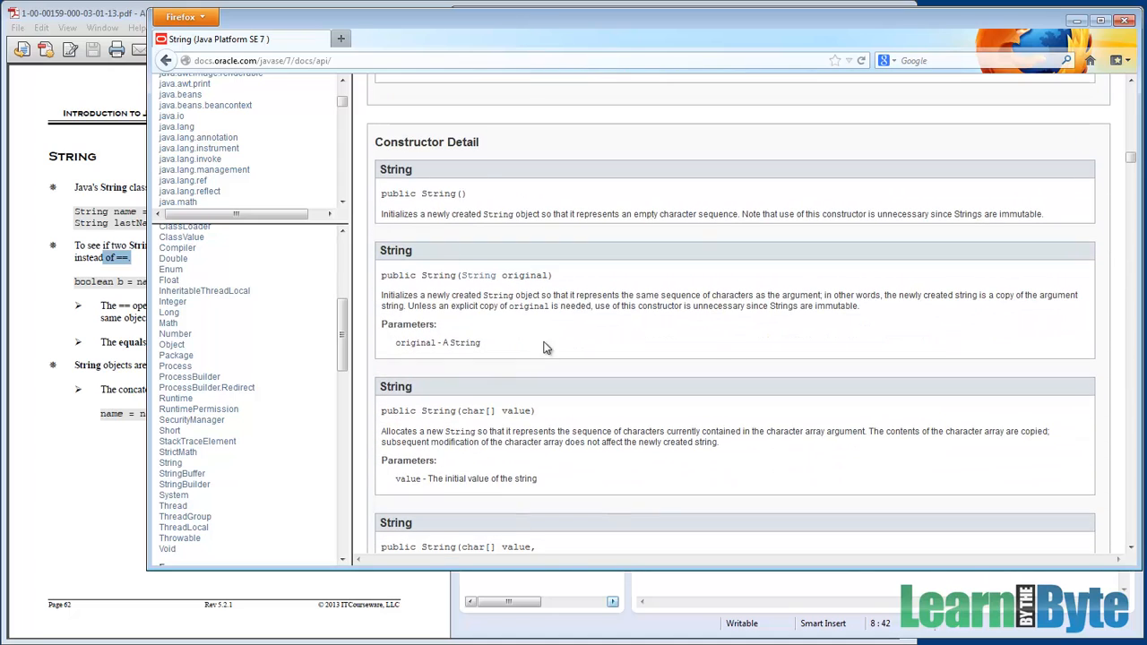
scroll("down", 3)
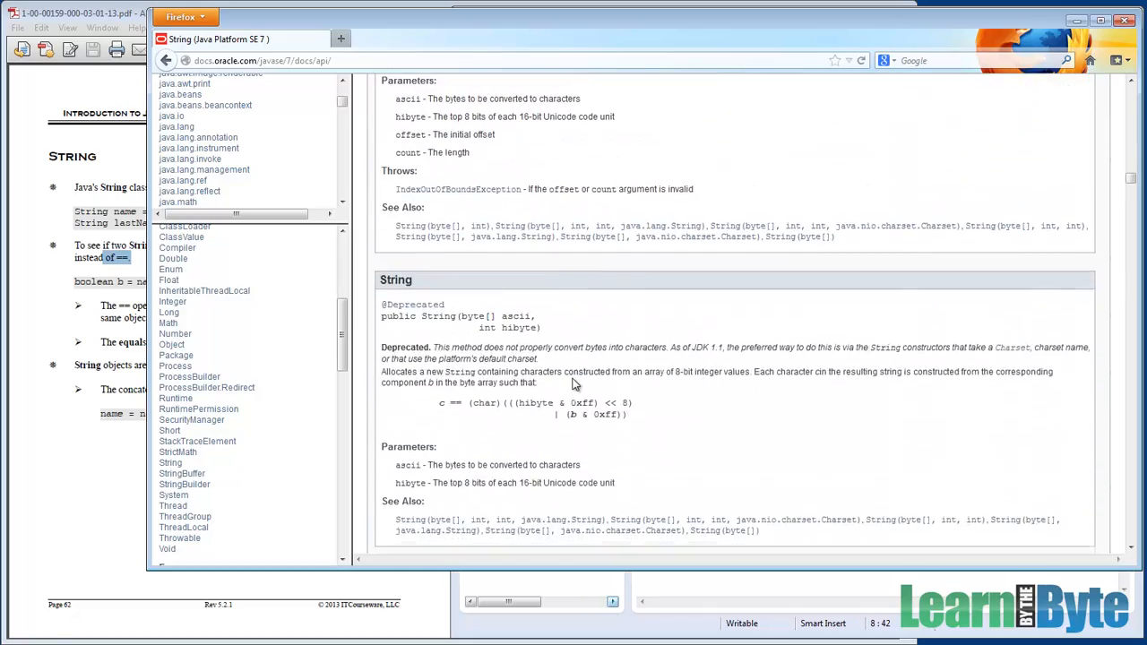
scroll("down", 3)
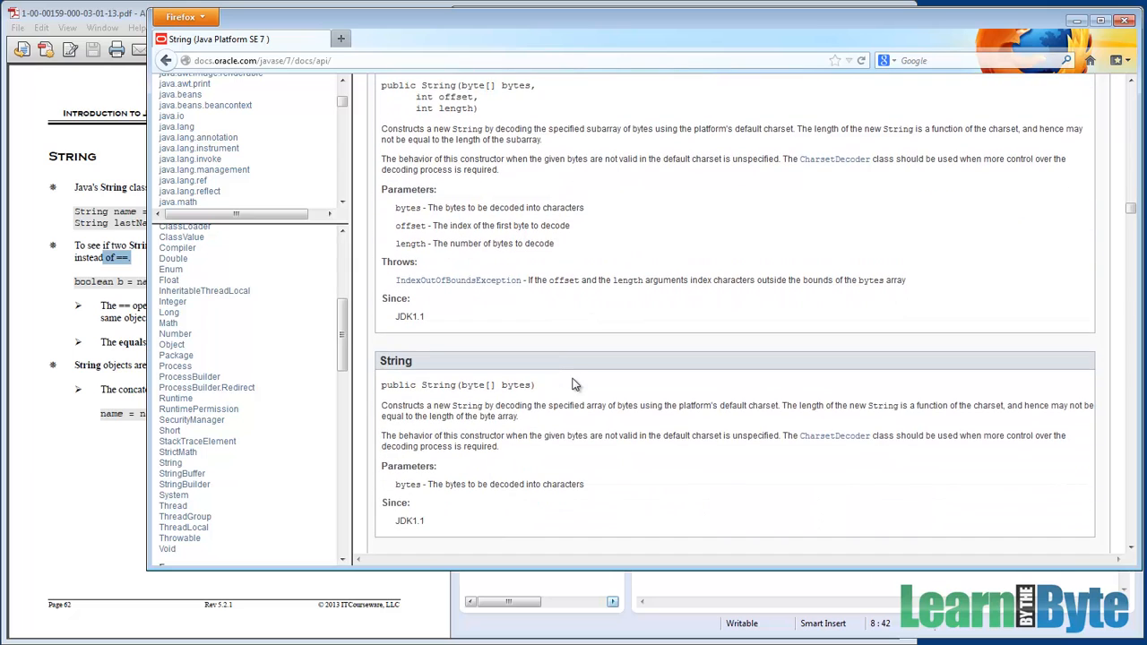
Jump to the String Method Summary and then its Method Detail via the page's navigation links
scroll("down", 3)
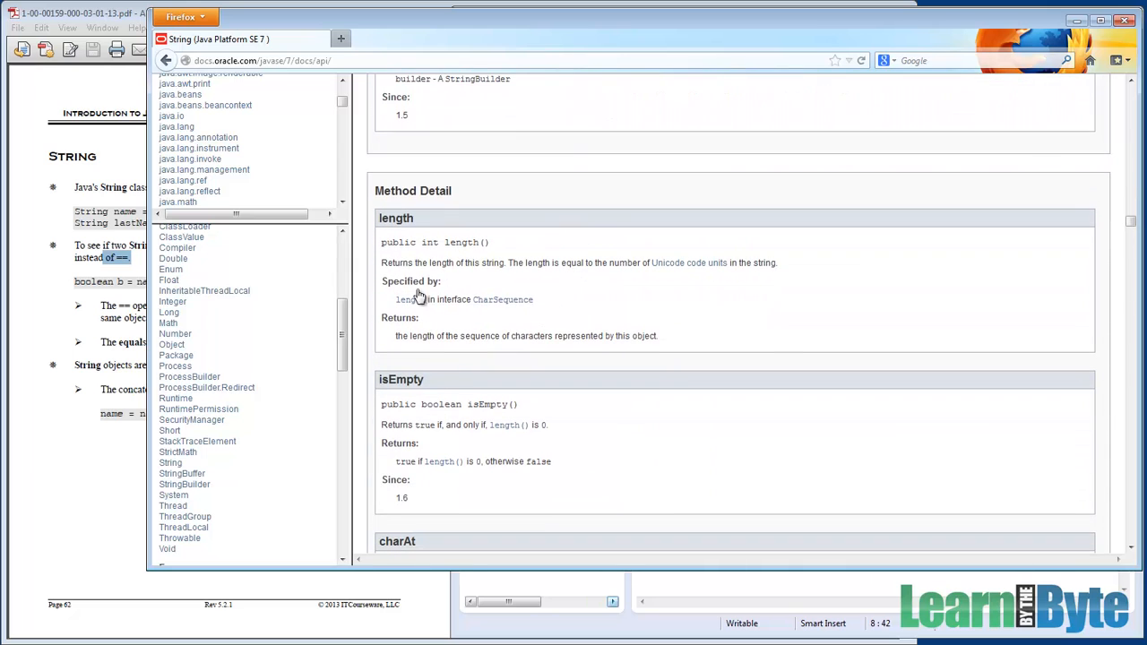
mouse_move(1122, 235)
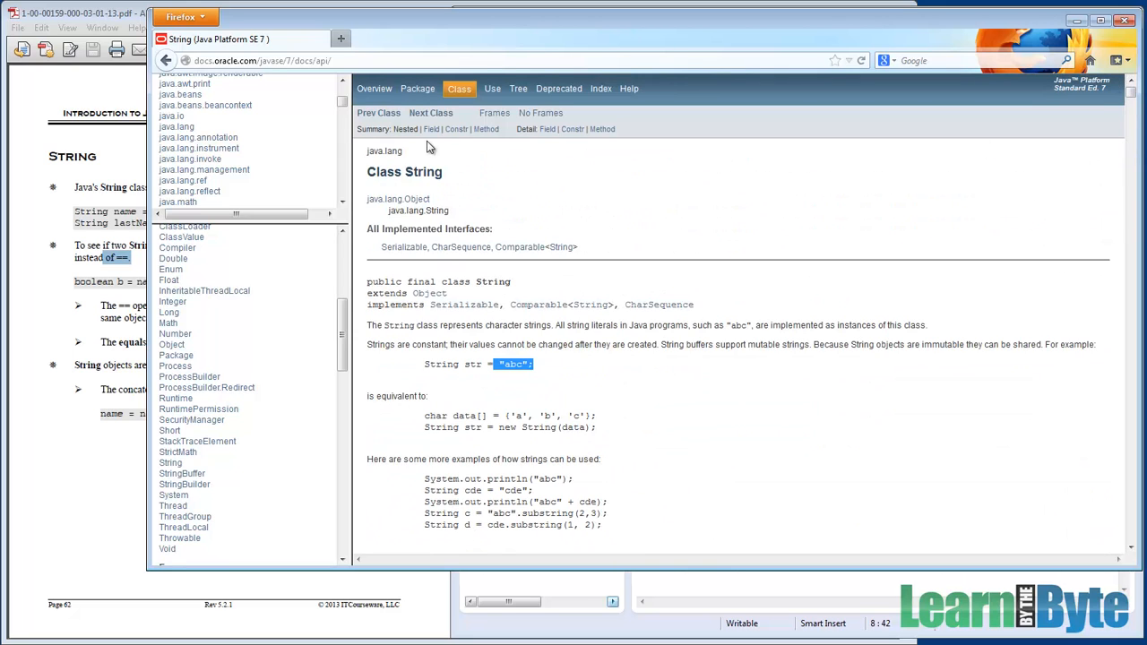
mouse_move(483, 182)
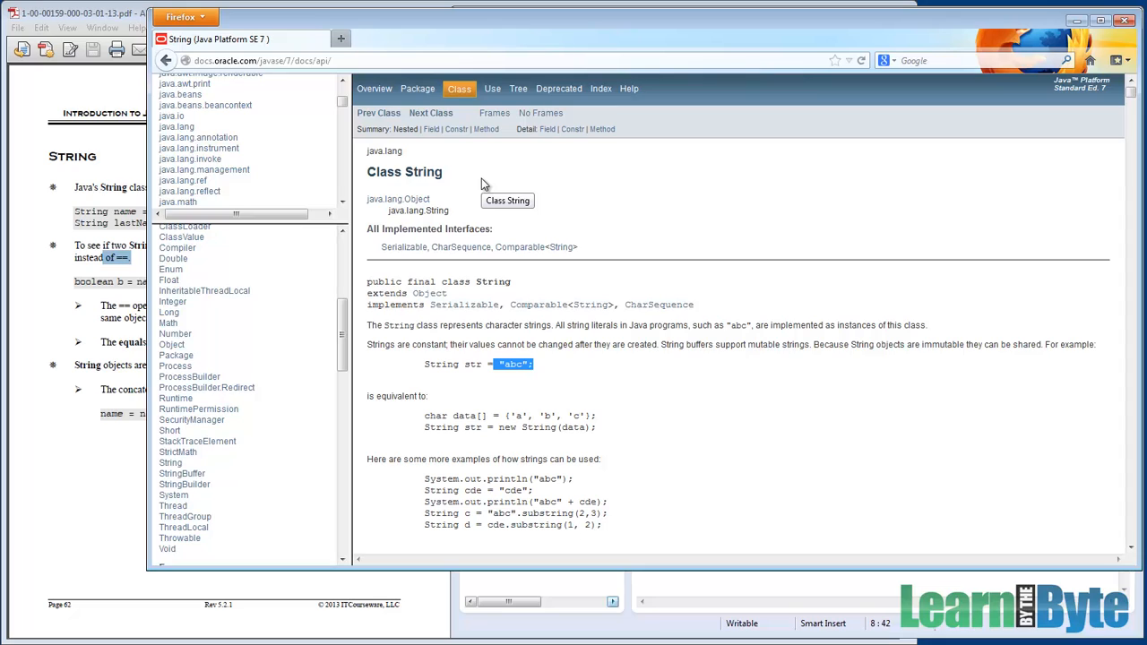
mouse_move(581, 185)
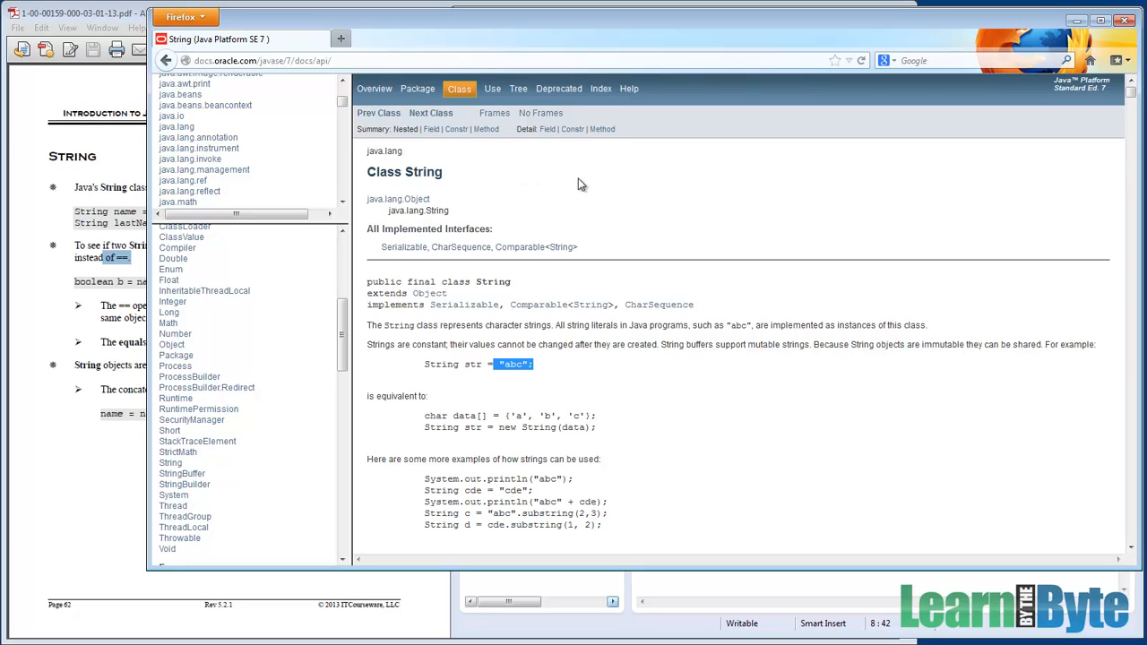
mouse_move(391, 142)
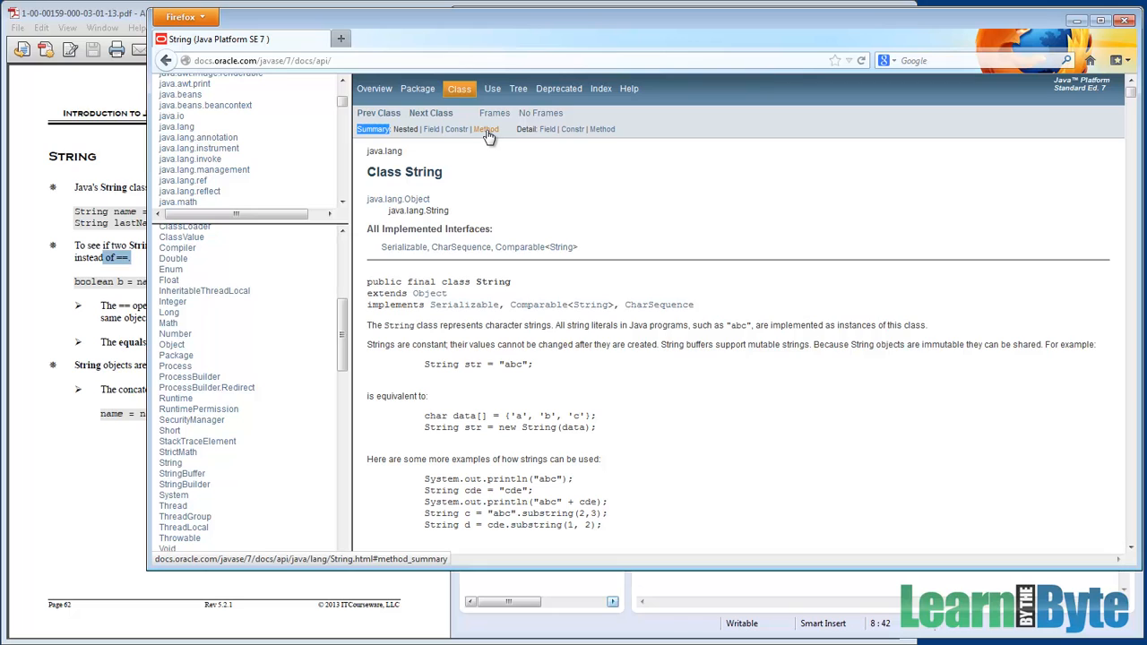
left_click(486, 129)
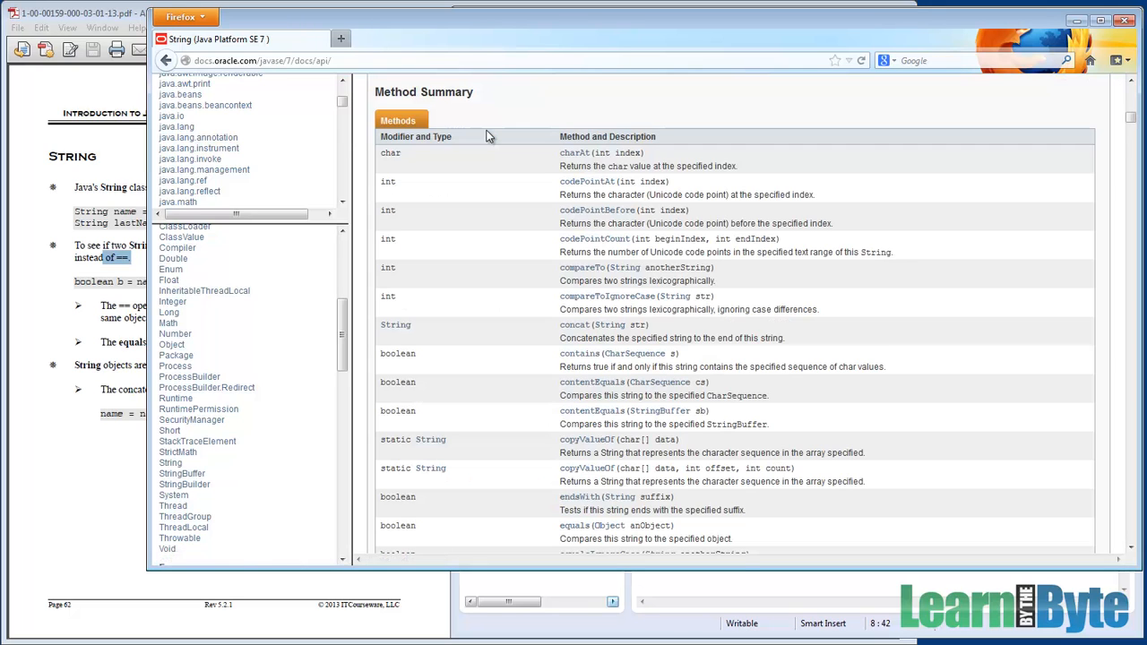
mouse_move(1099, 402)
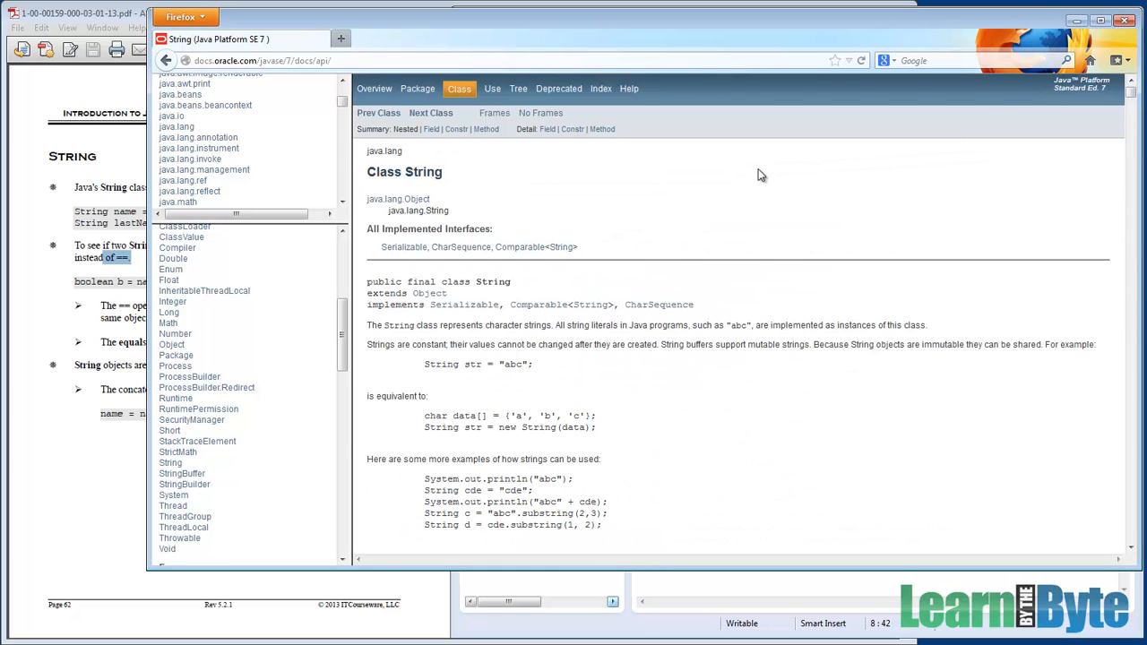
mouse_move(603, 129)
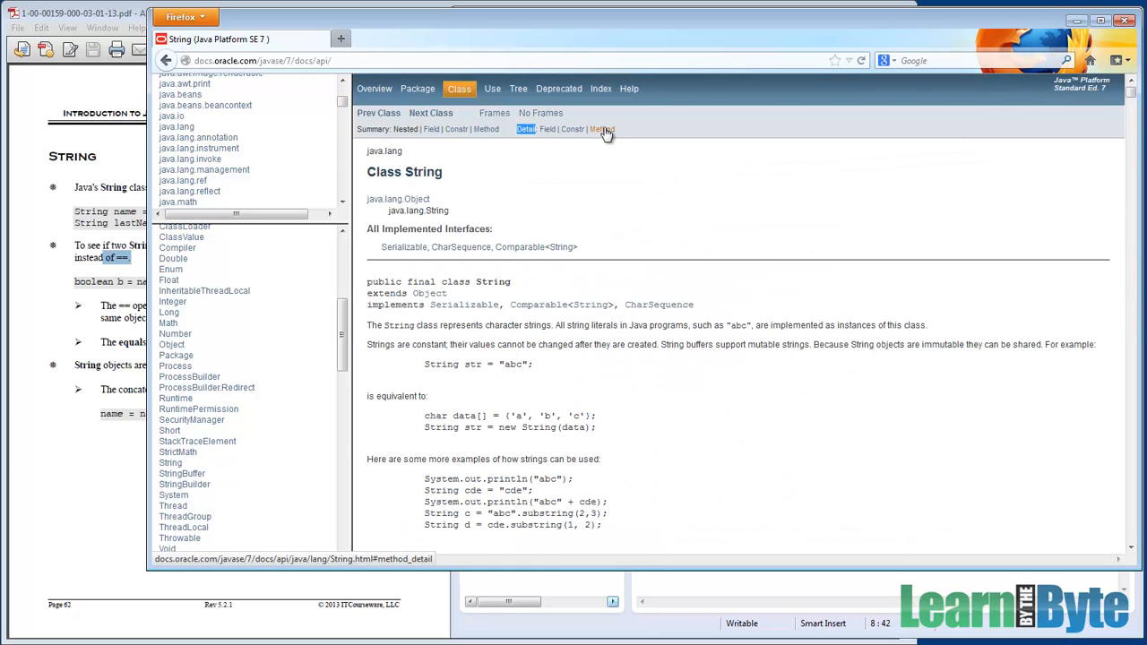
mouse_move(600, 130)
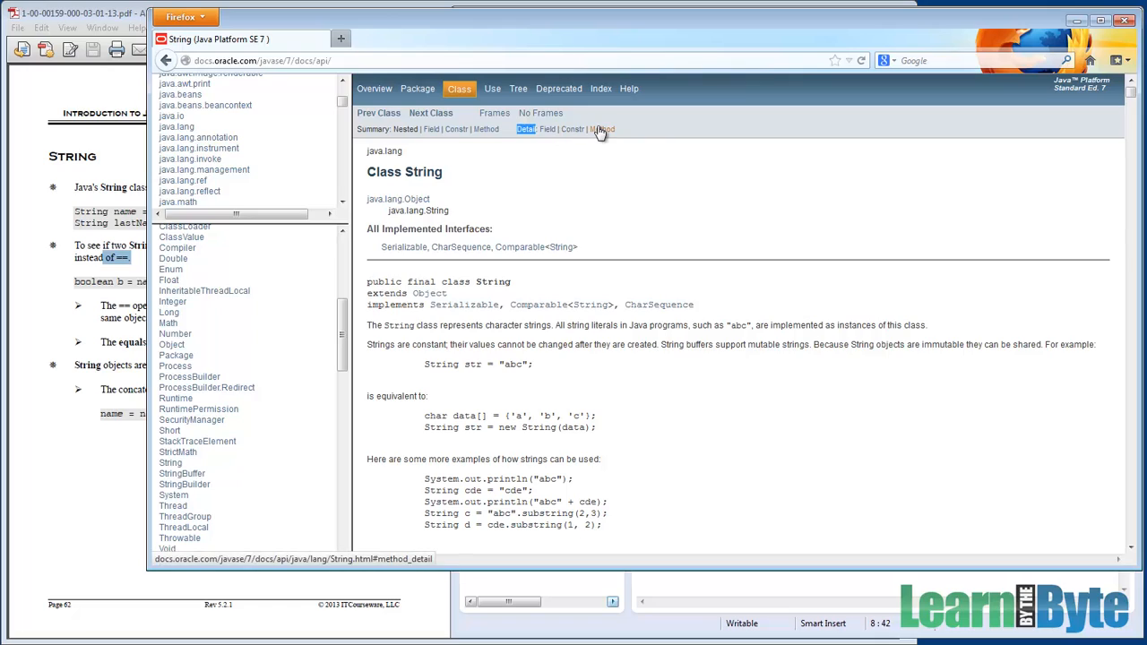
left_click(602, 129)
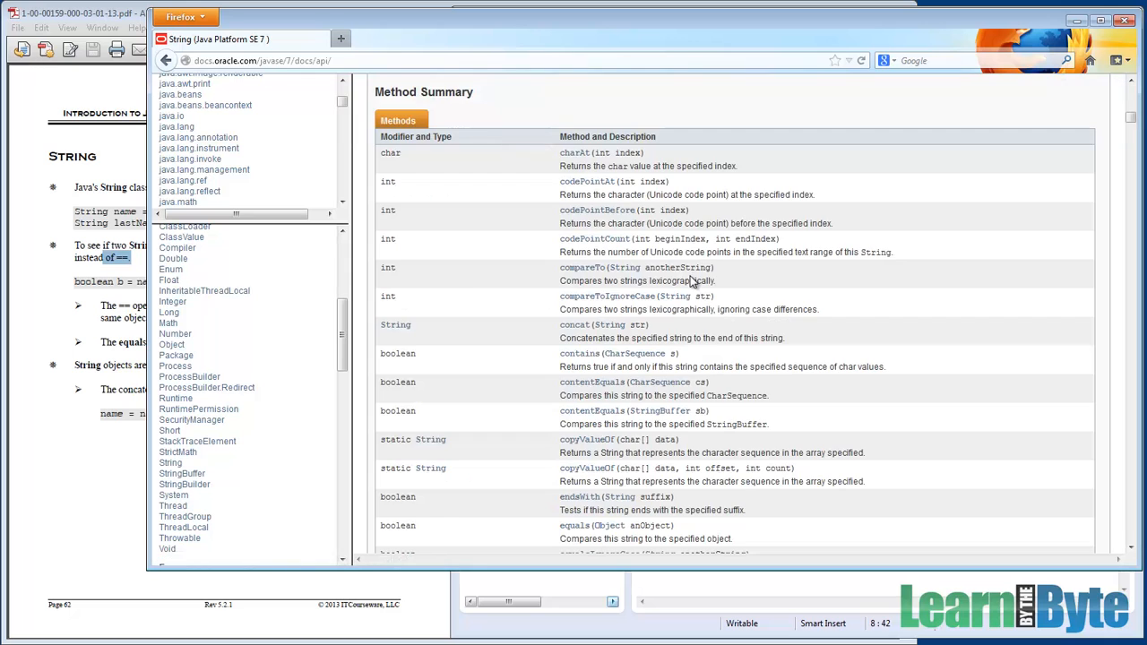
mouse_move(701, 337)
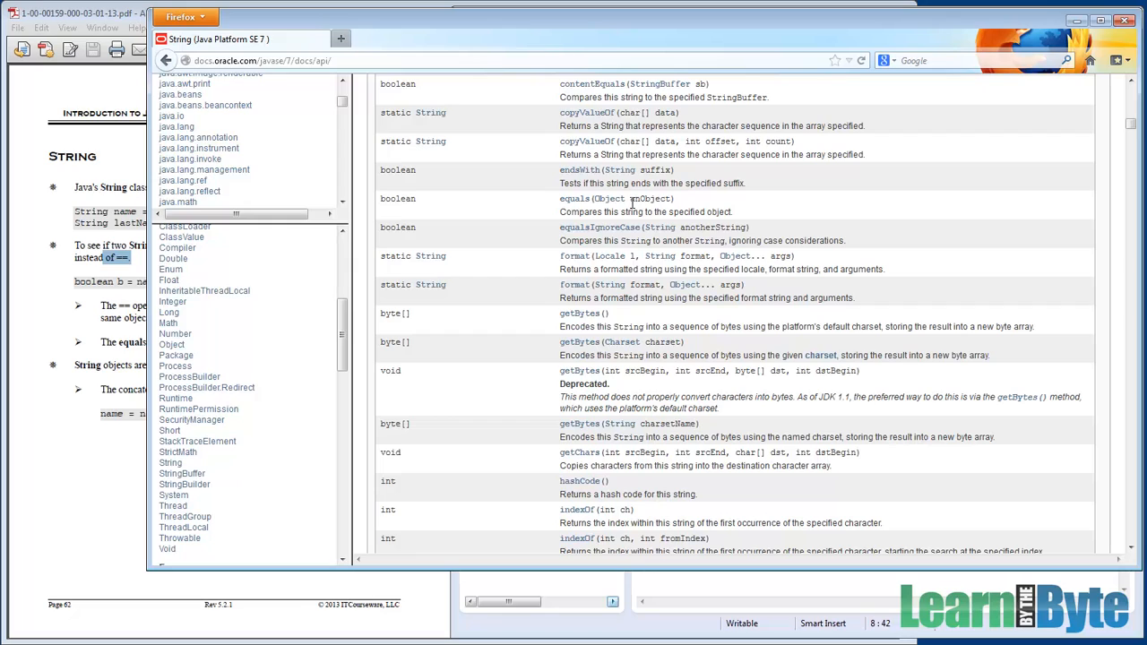
mouse_move(634, 212)
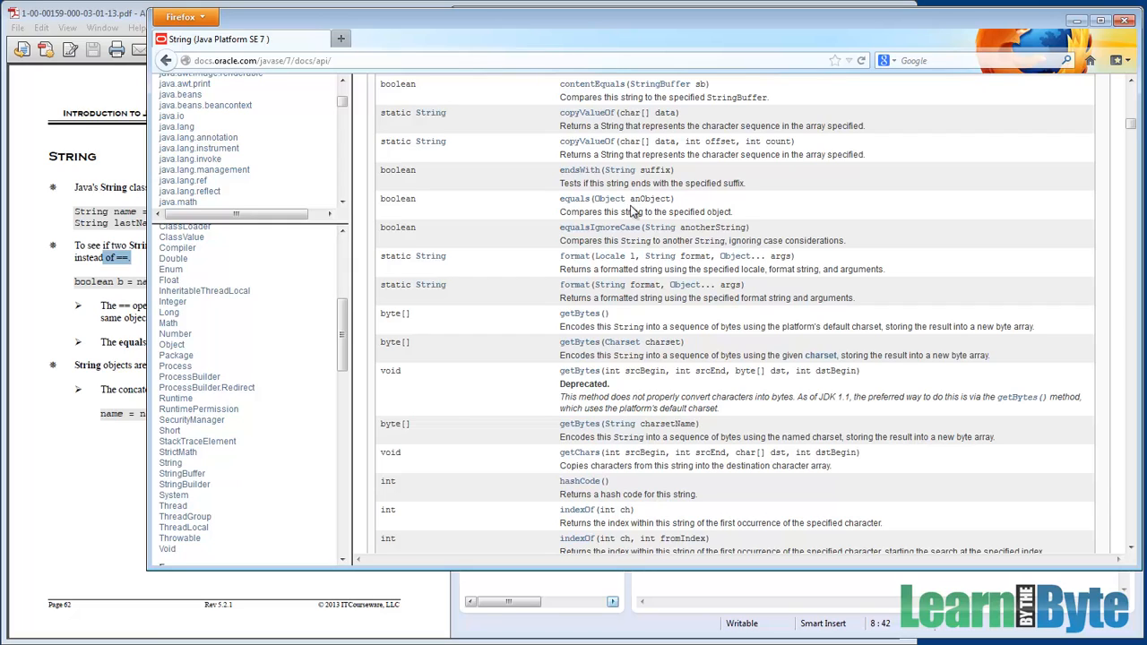
Pick out the equals(Object anObject) signature in the Method Summary
double_click(580, 212)
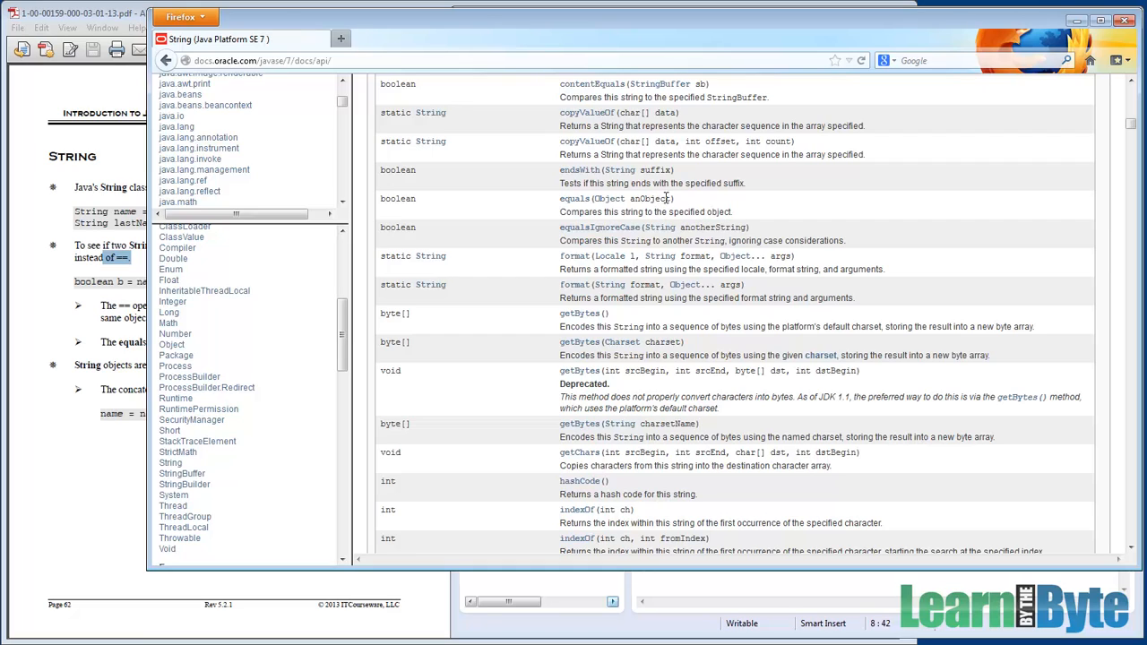
double_click(631, 198)
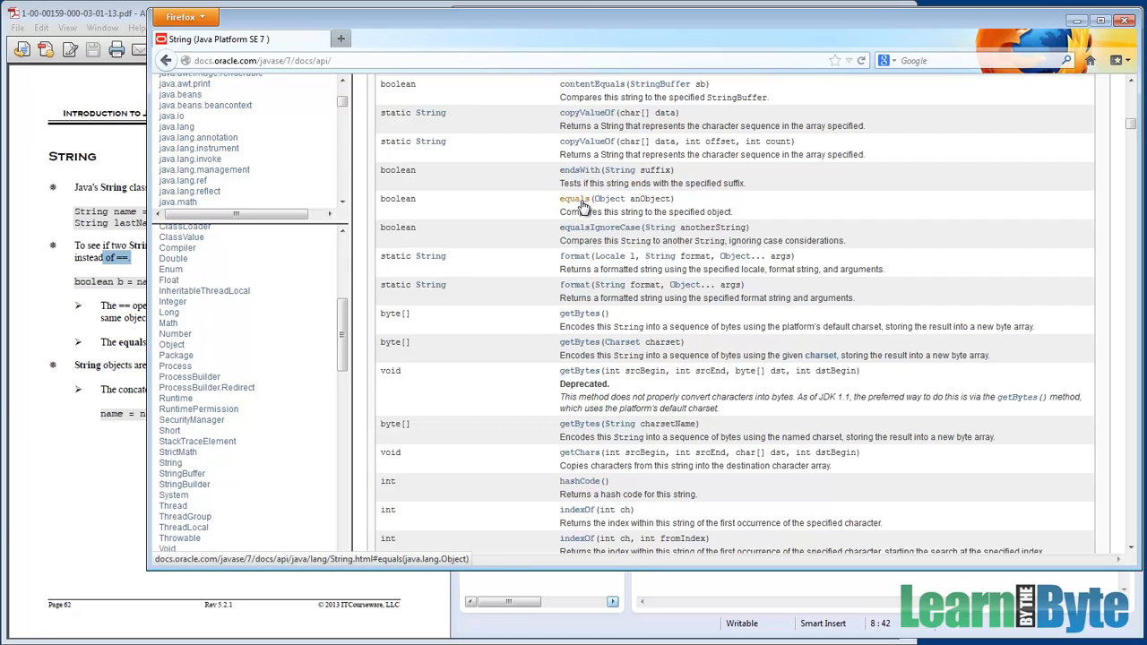
Open the equals detail and highlight the non-null String argument condition for returning true
left_click(573, 197)
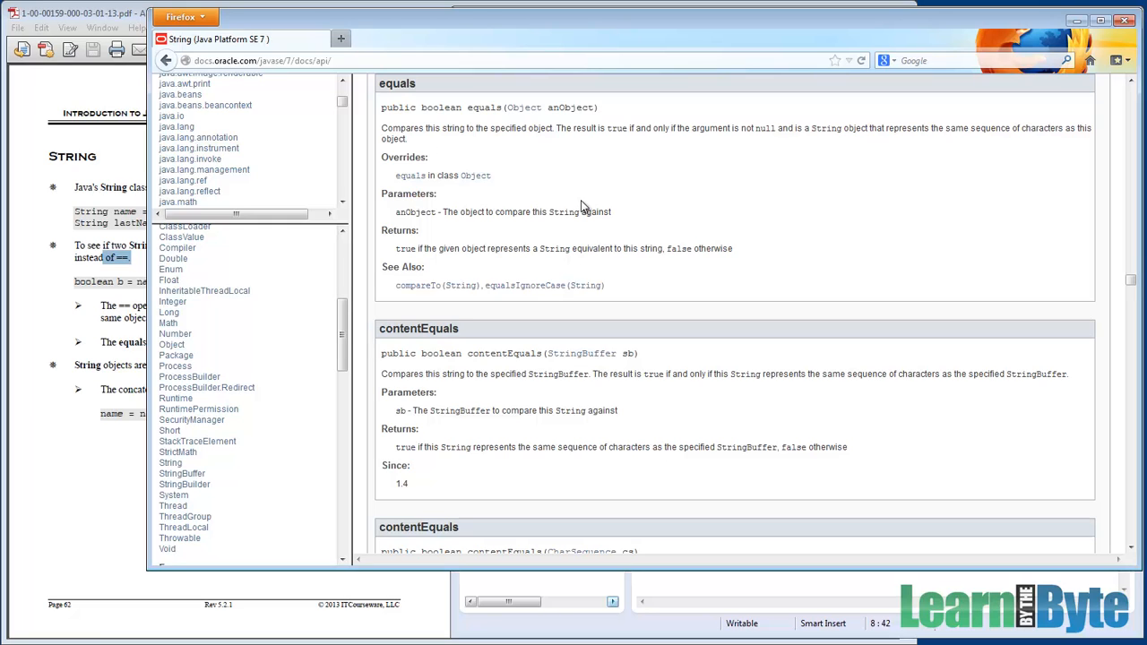
mouse_move(487, 111)
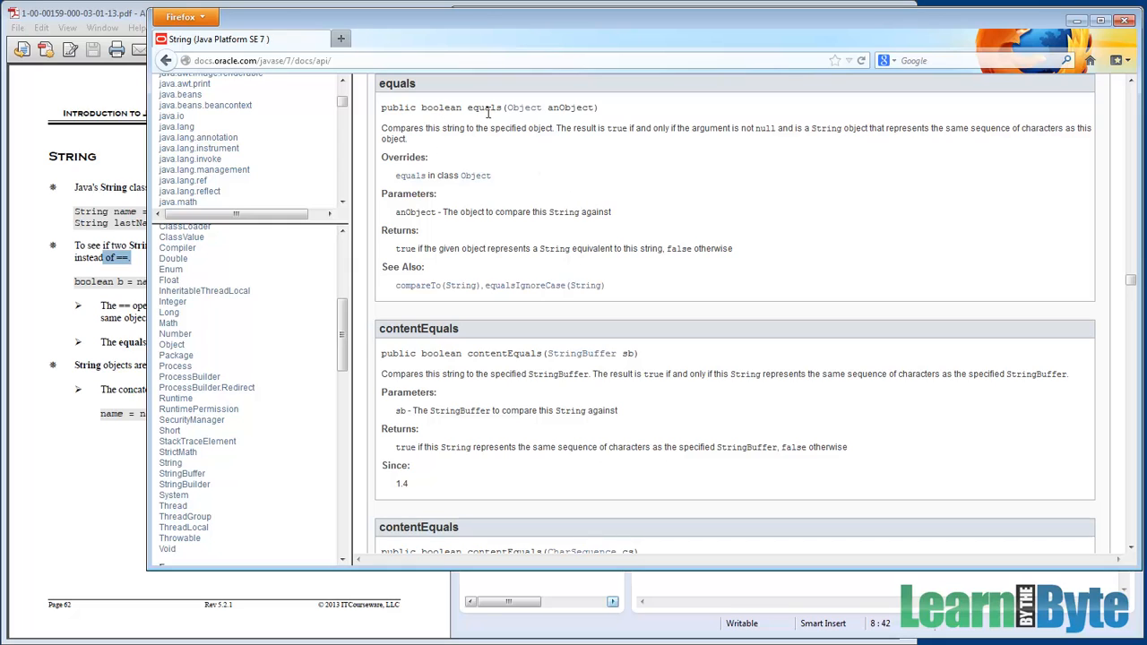
double_click(441, 108)
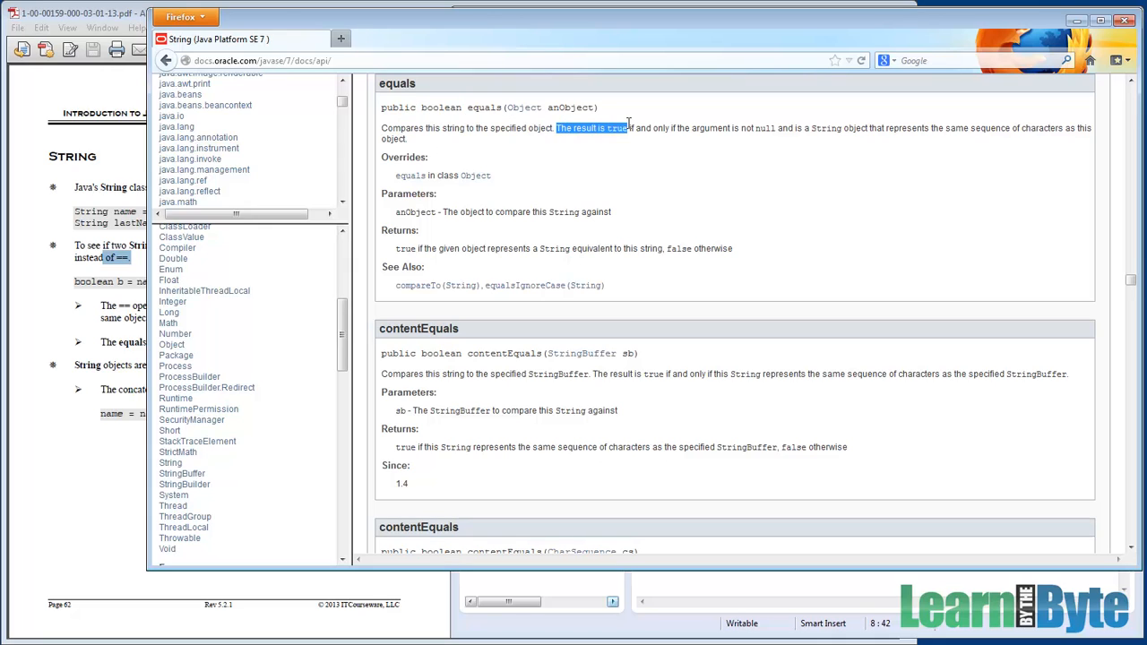
left_click_drag(627, 128, 788, 127)
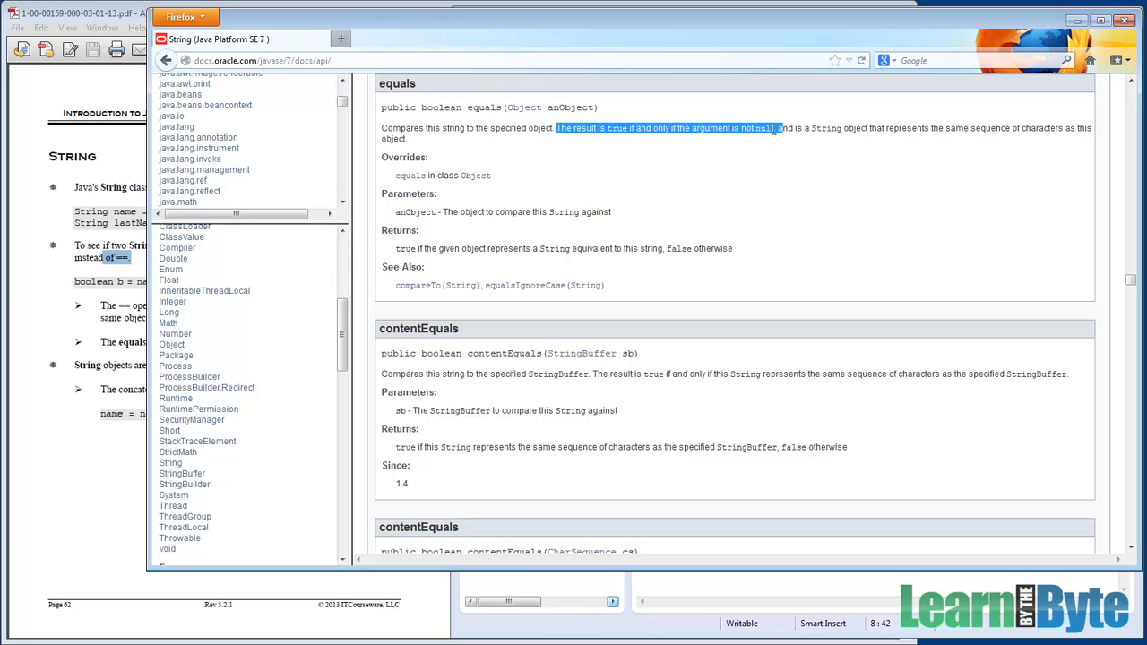
left_click_drag(785, 127, 842, 127)
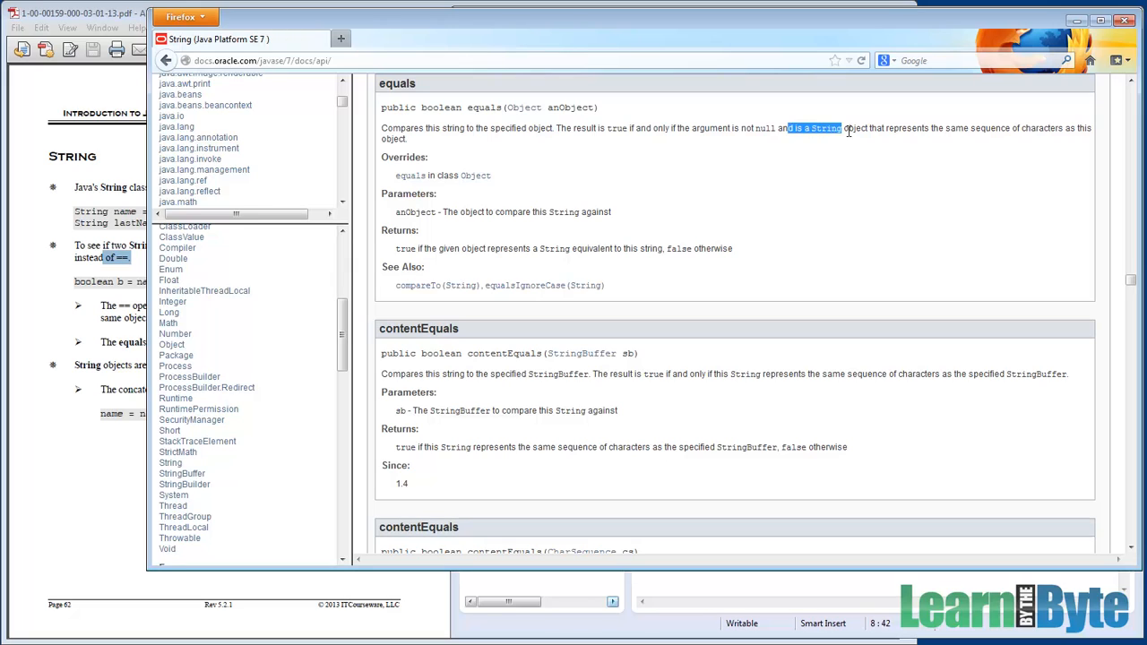
left_click_drag(842, 127, 1004, 127)
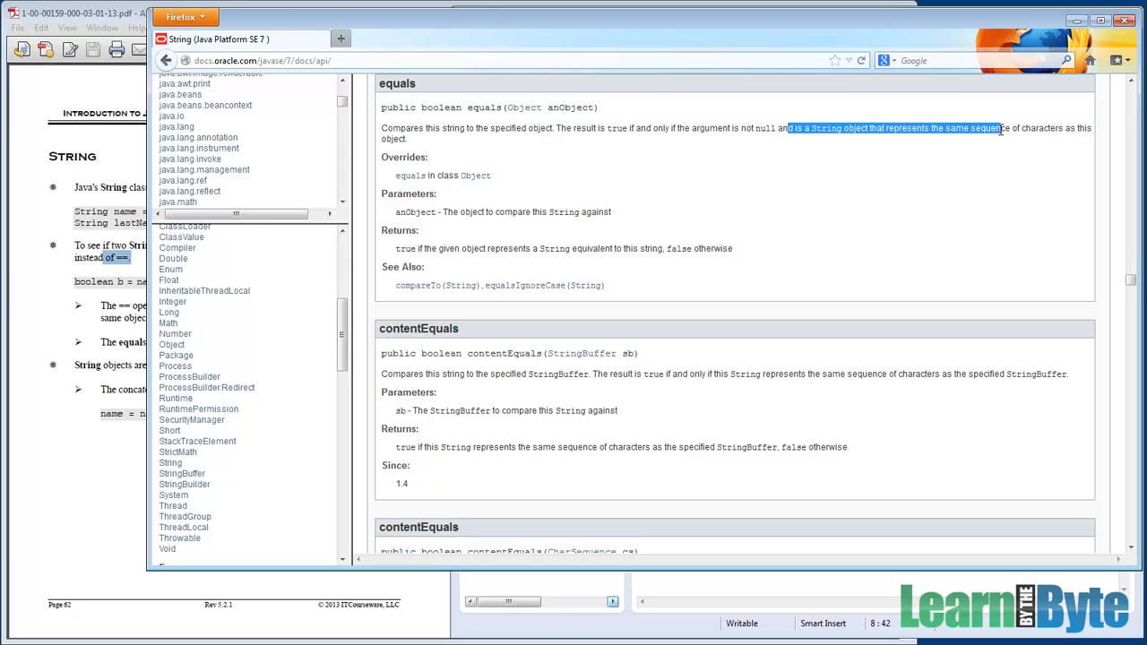
left_click(631, 144)
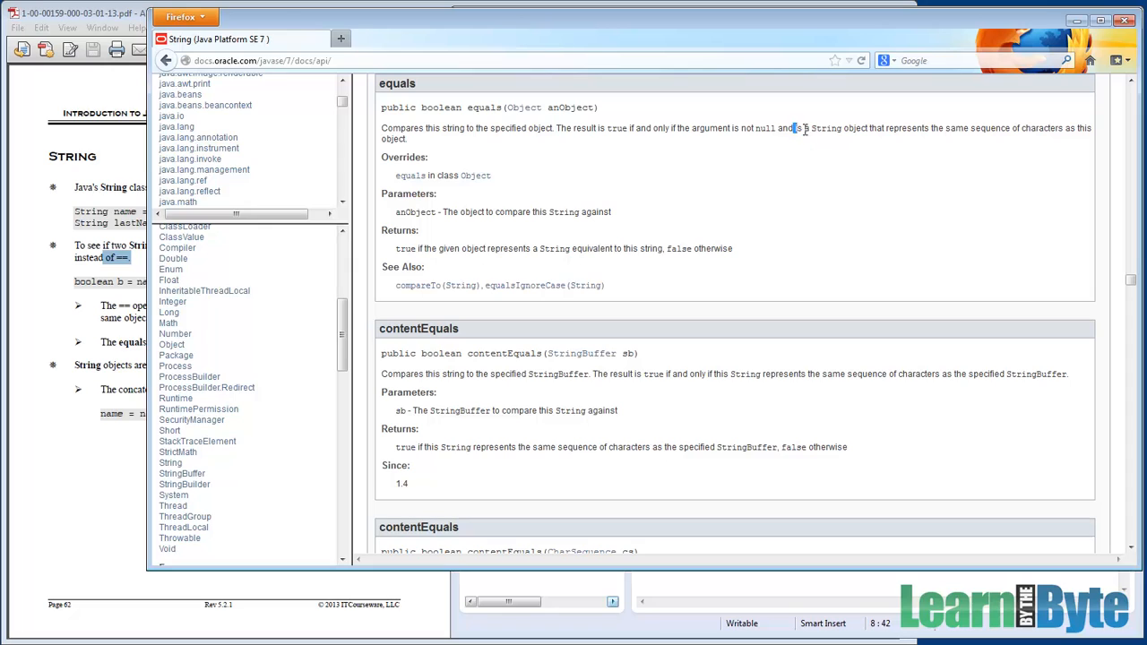
Highlight the same-character-sequence condition, the anObject parameter description and the equals heading
left_click_drag(792, 128, 1073, 140)
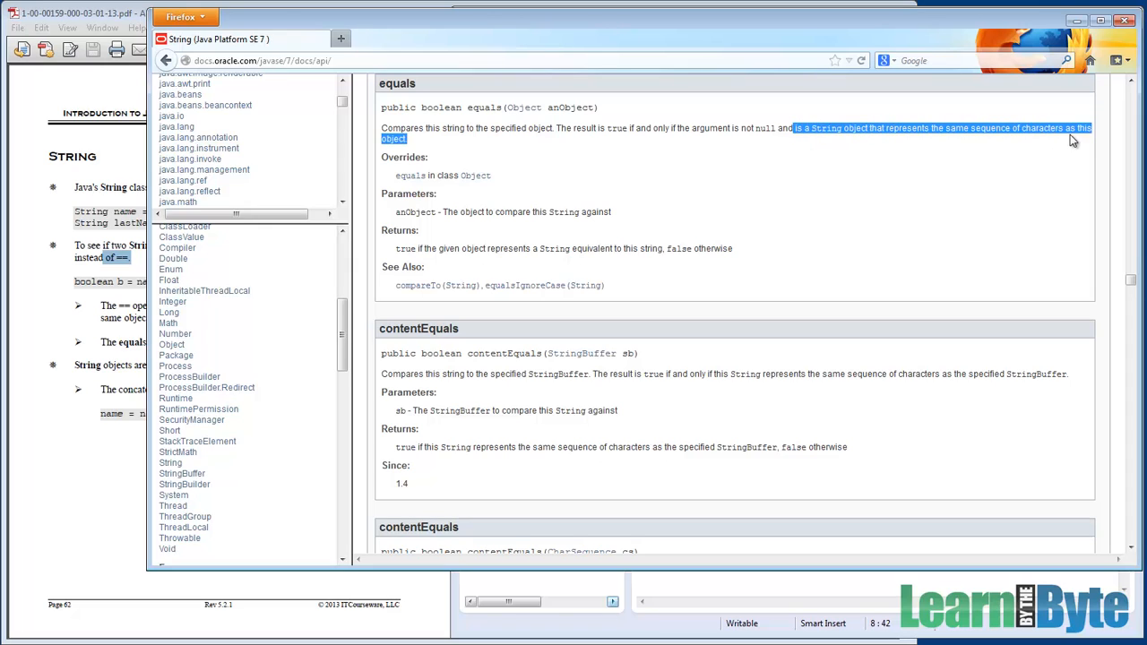
mouse_move(421, 145)
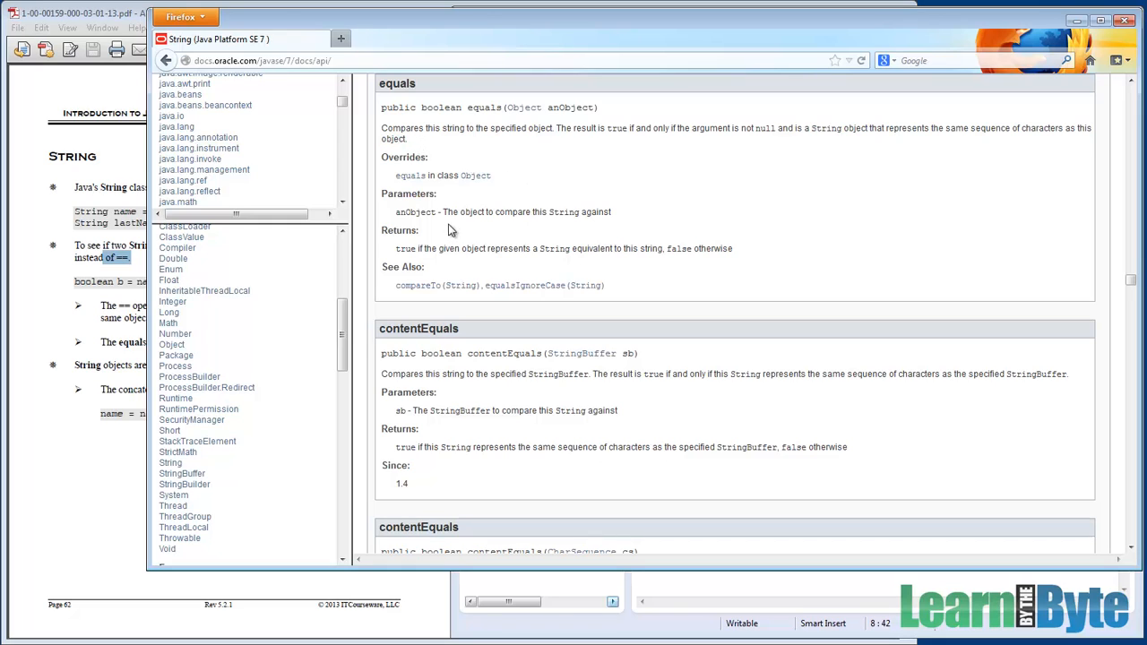
left_click_drag(413, 212, 611, 211)
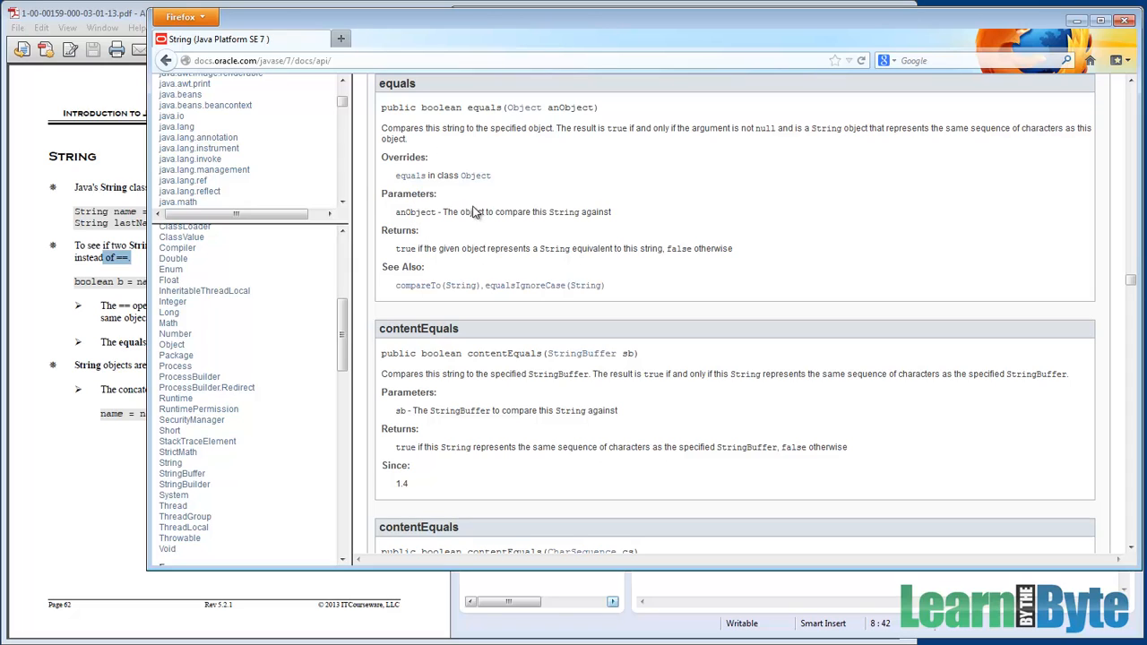
left_click_drag(469, 211, 611, 212)
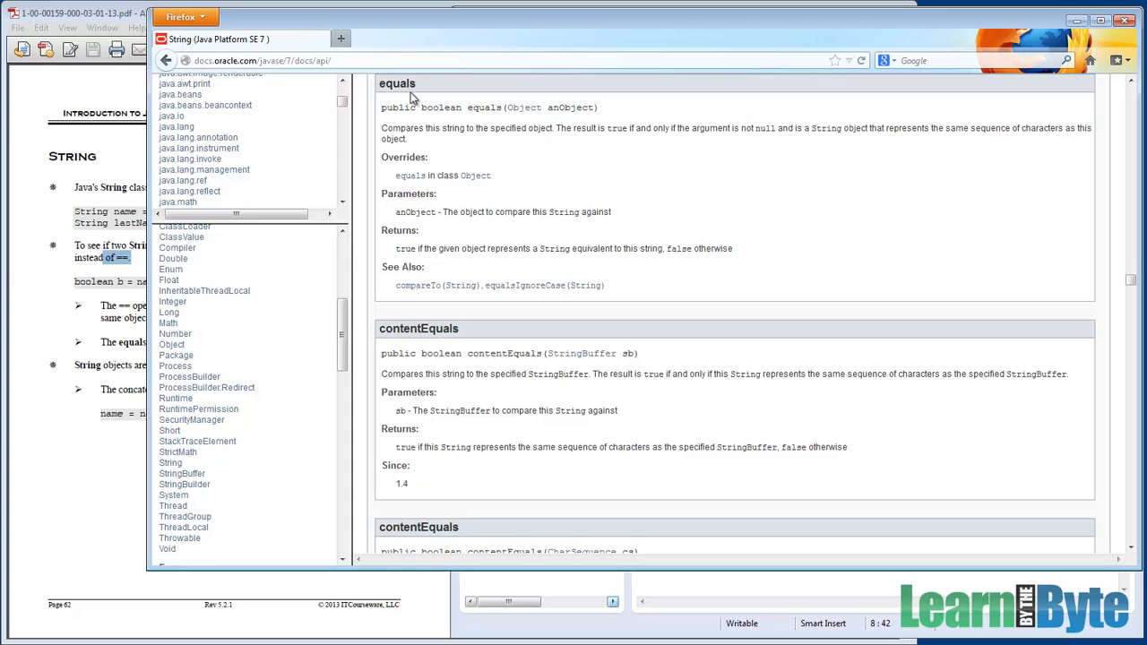
double_click(398, 84)
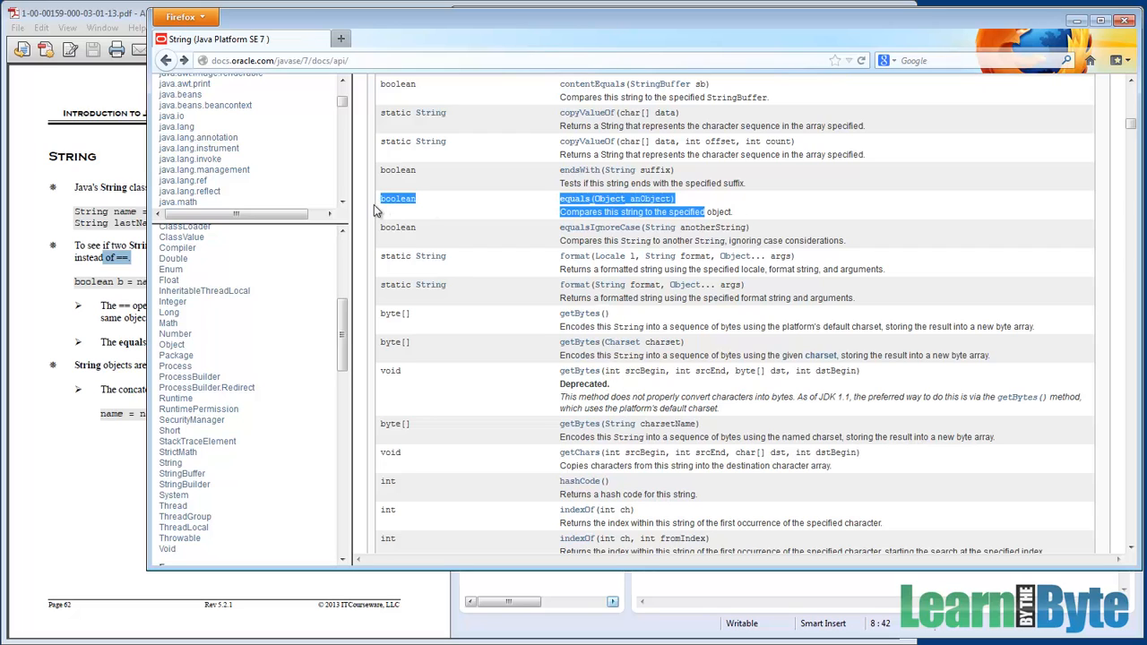
mouse_move(598, 595)
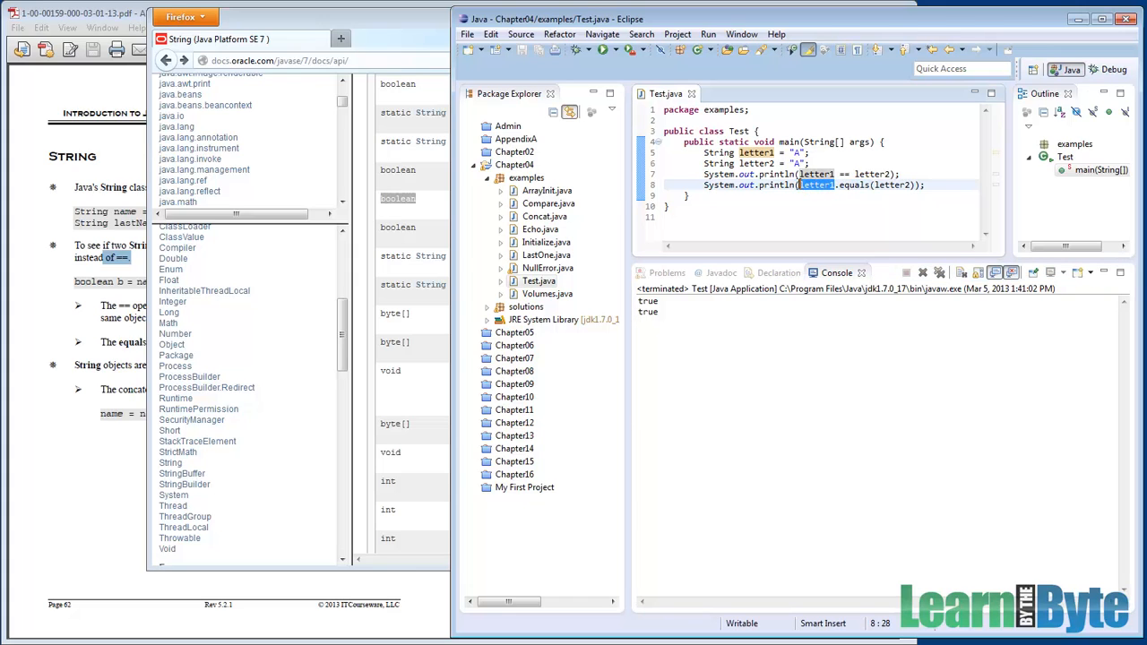
left_click(816, 184)
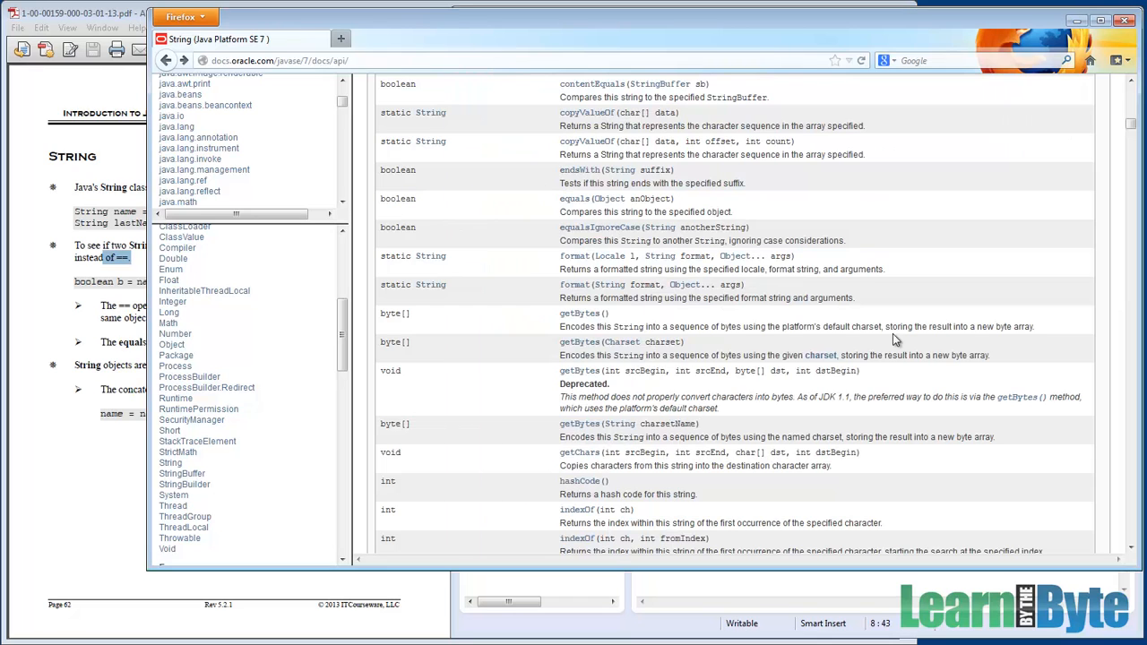
mouse_move(910, 347)
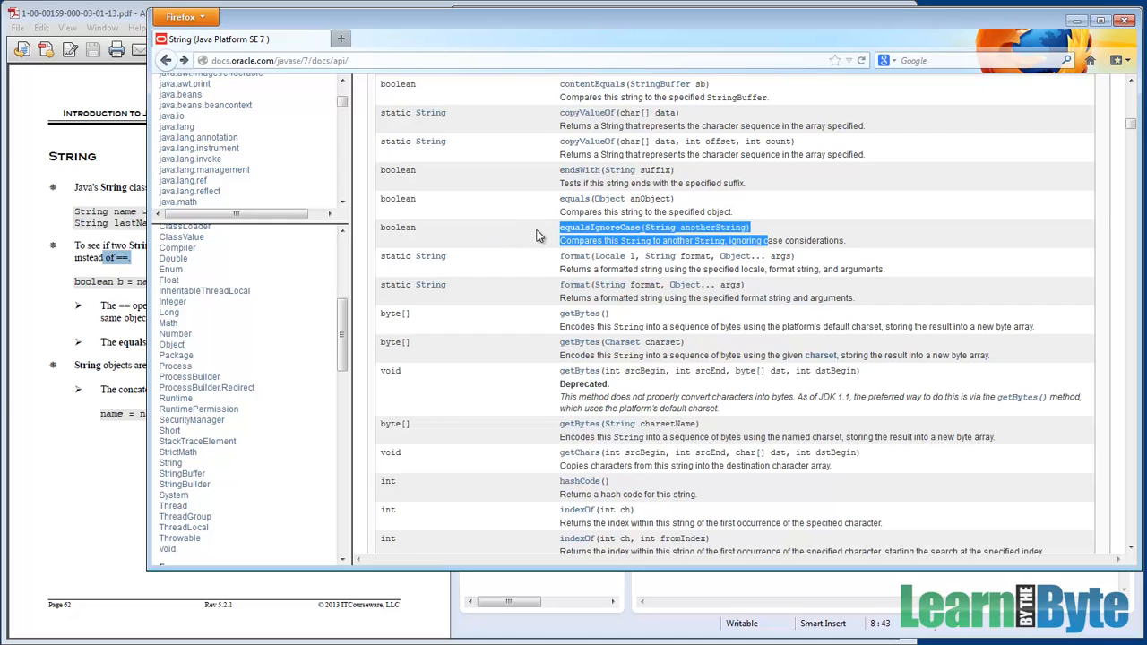
mouse_move(570, 237)
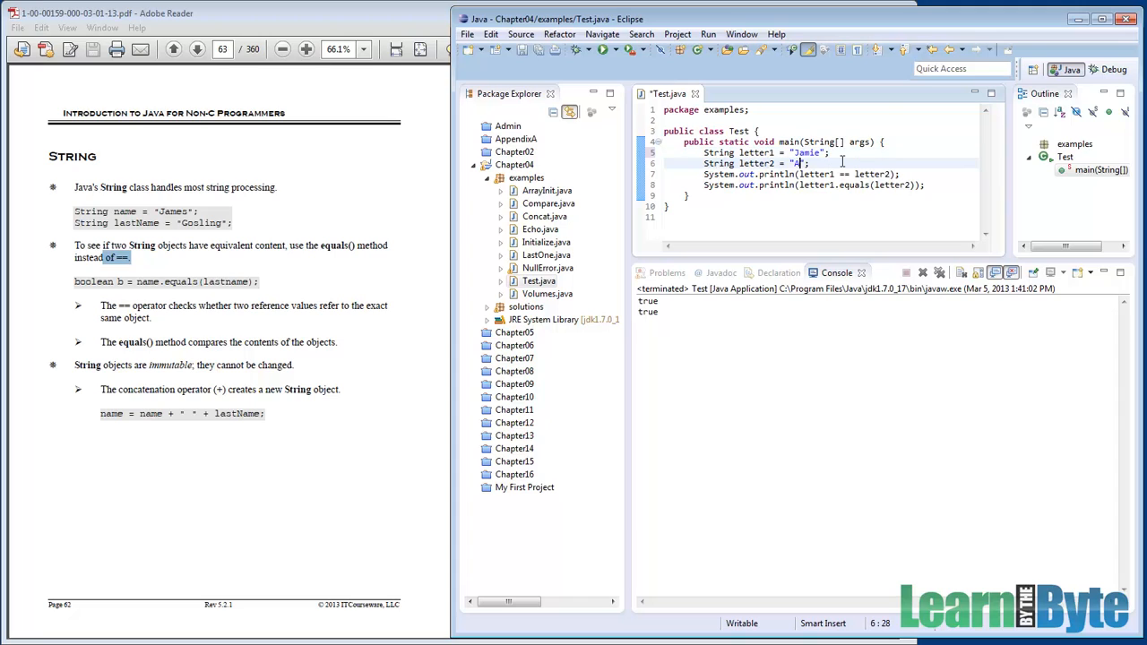
type("JAMIE")
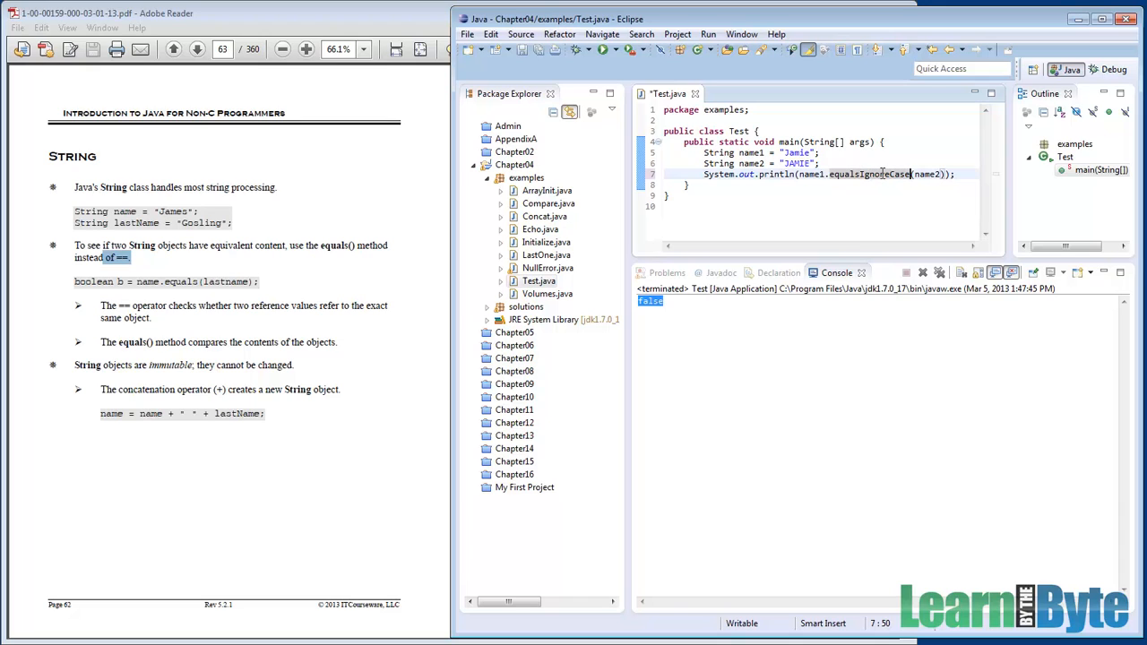
mouse_move(875, 174)
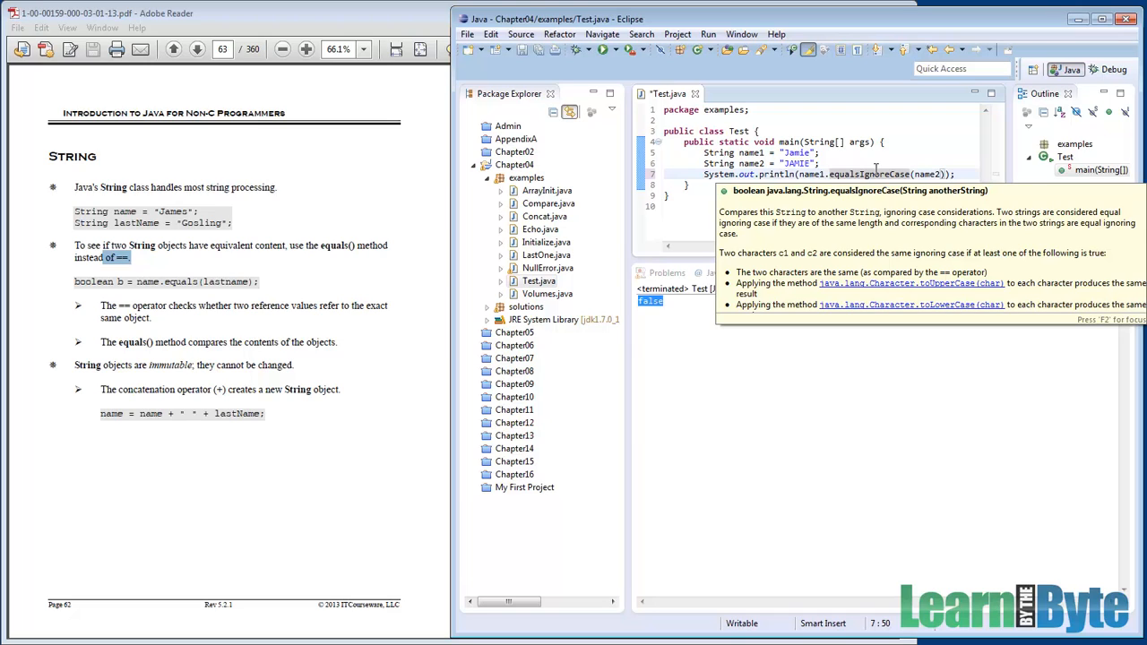
Dismiss the equalsIgnoreCase Javadoc popup and rerun the Test program
left_click(606, 50)
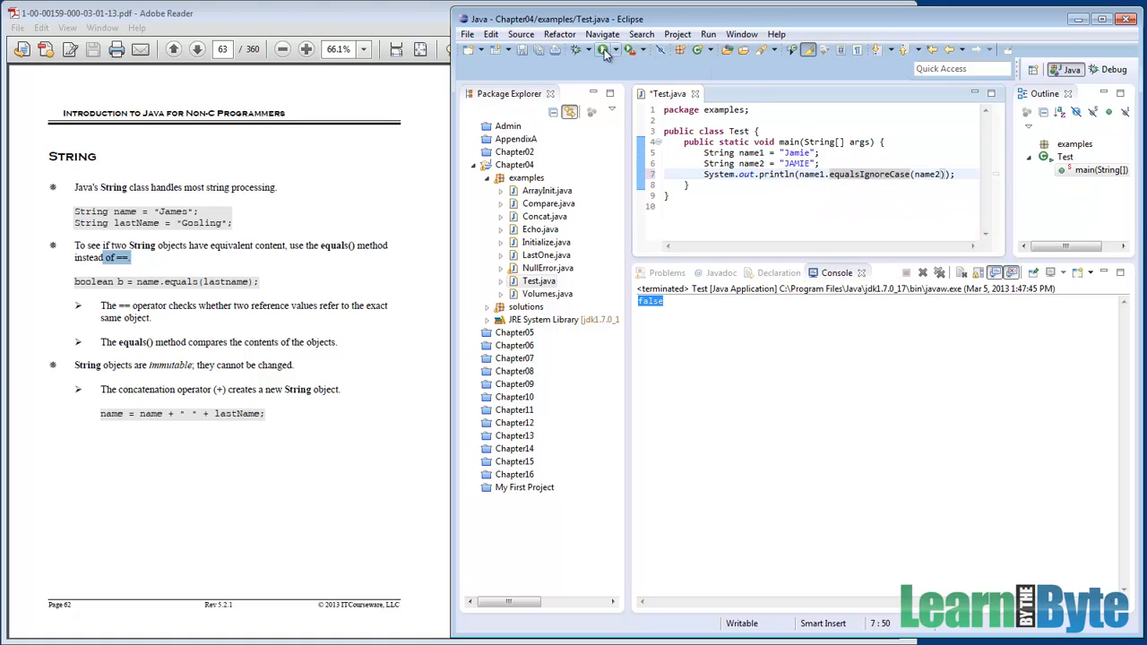
left_click(604, 50)
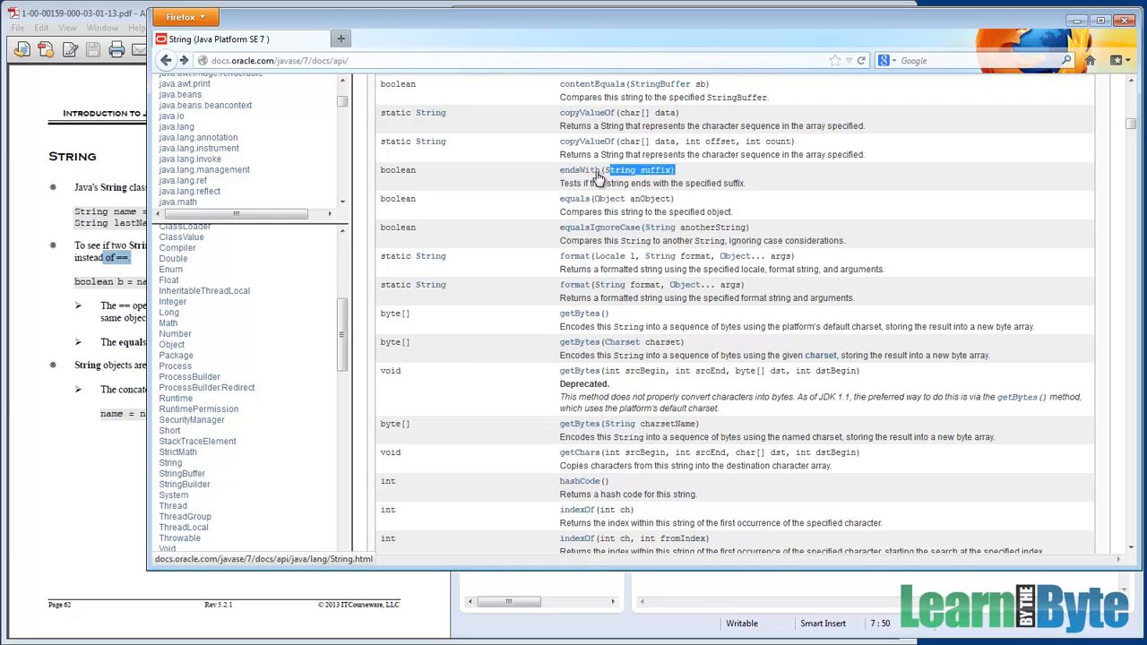
Scroll the String Method Summary down until length() is visible
scroll("down", 3)
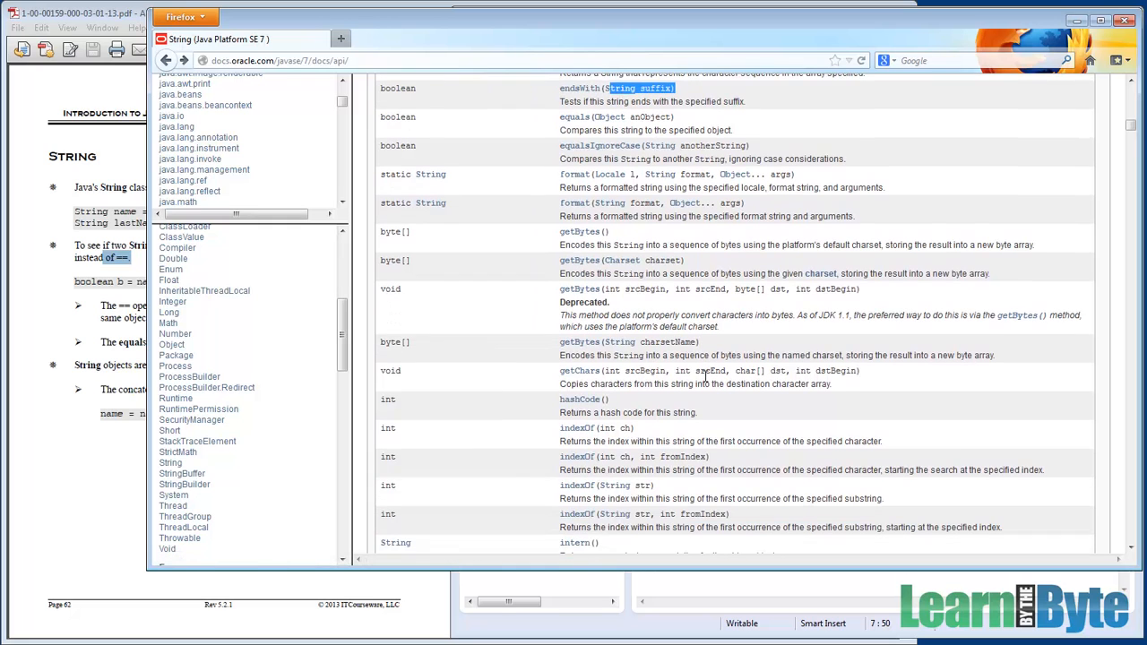
scroll("down", 3)
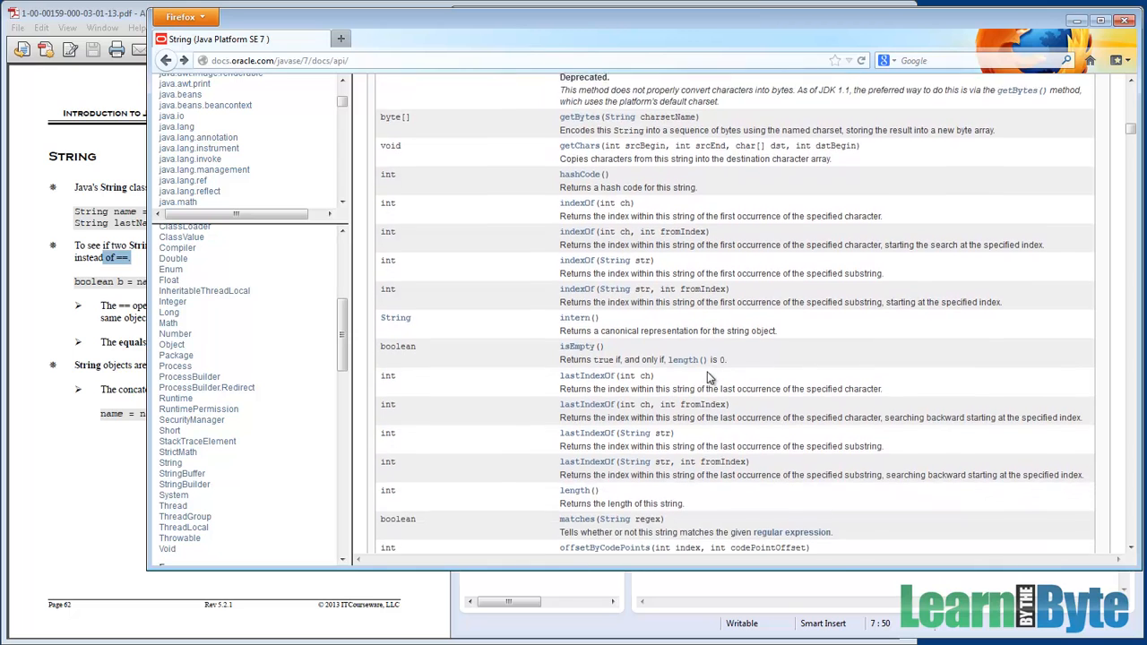
scroll("down", 3)
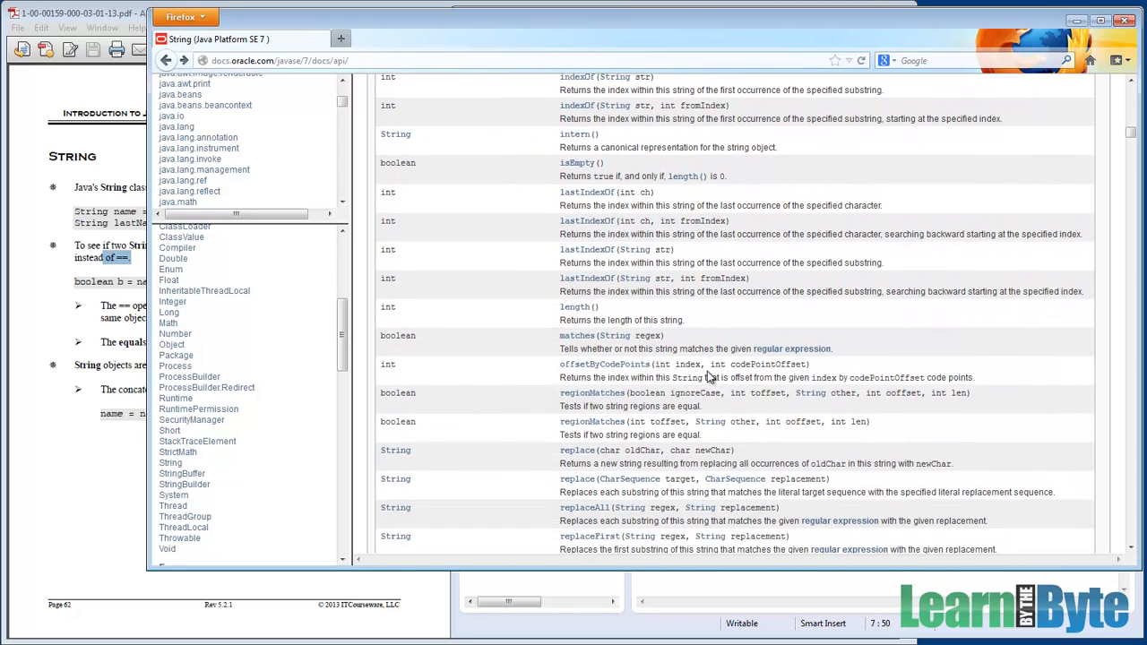
scroll("down", 3)
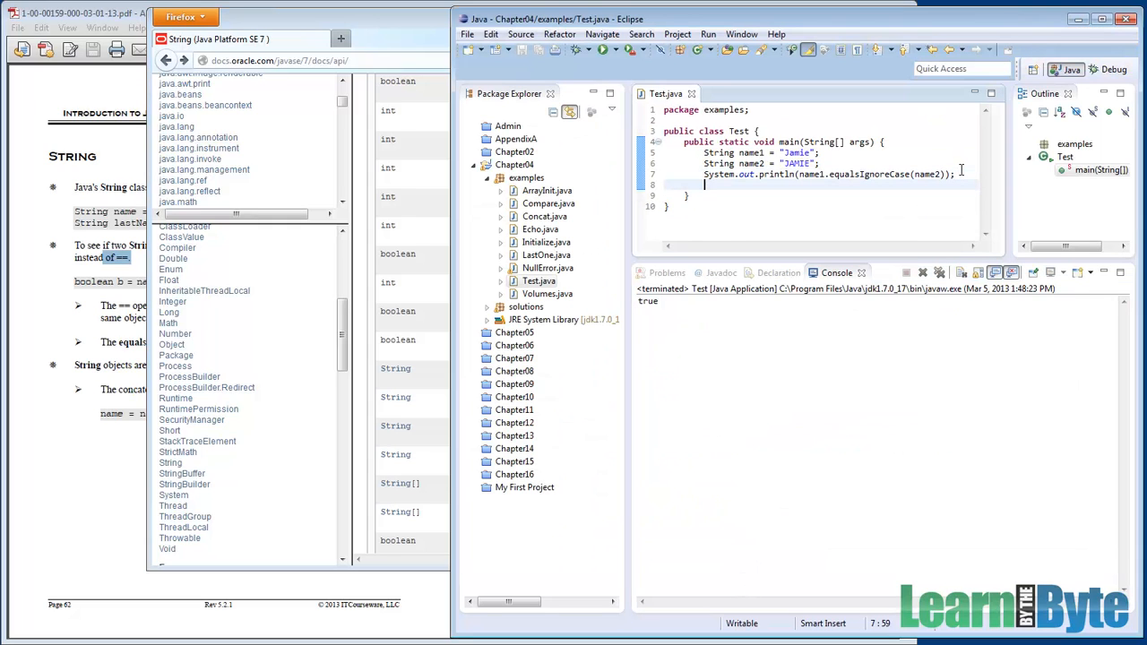
Add System.out.println(name1.length()); below the equalsIgnoreCase line in Test.java
type("System.out.println();")
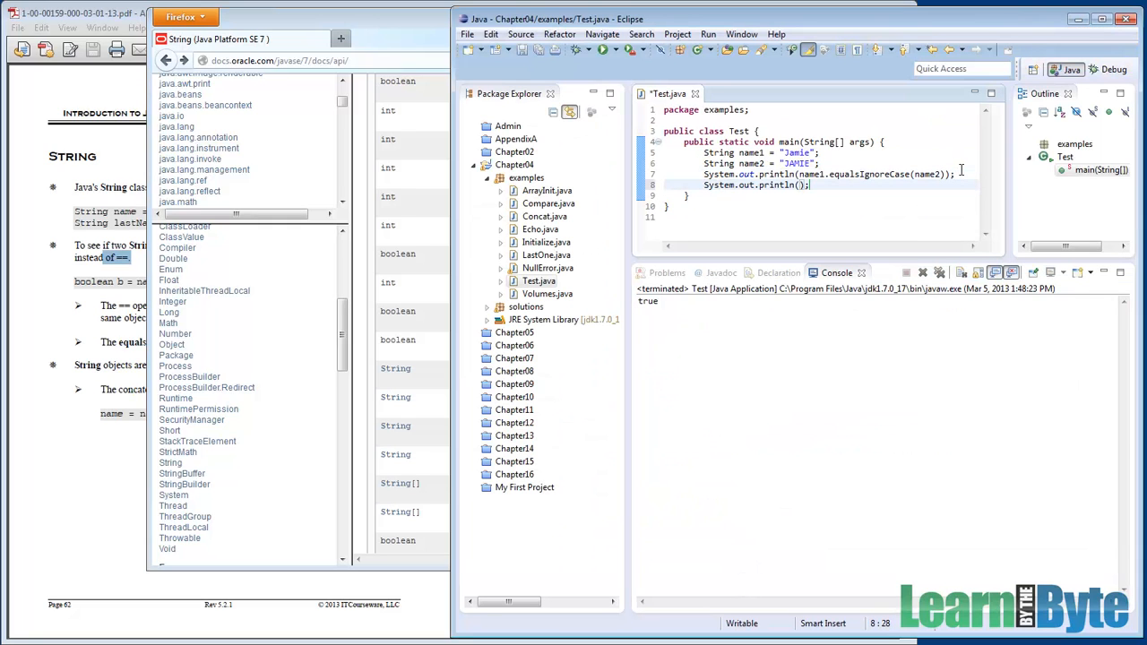
type("name1")
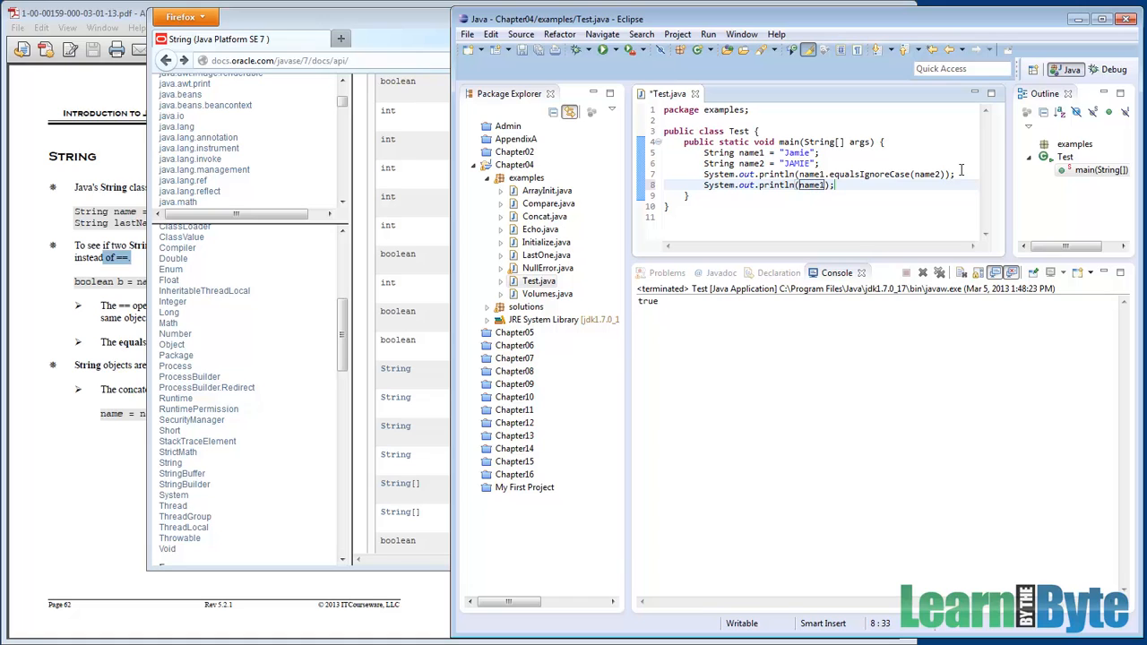
type(".length(")
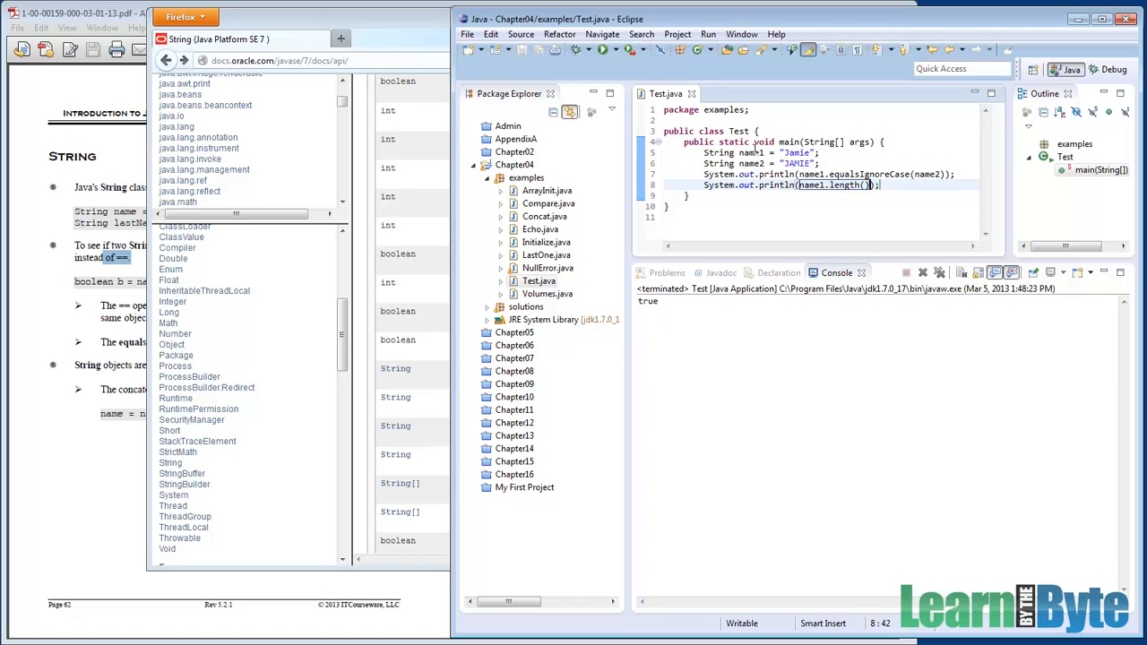
left_click(604, 50)
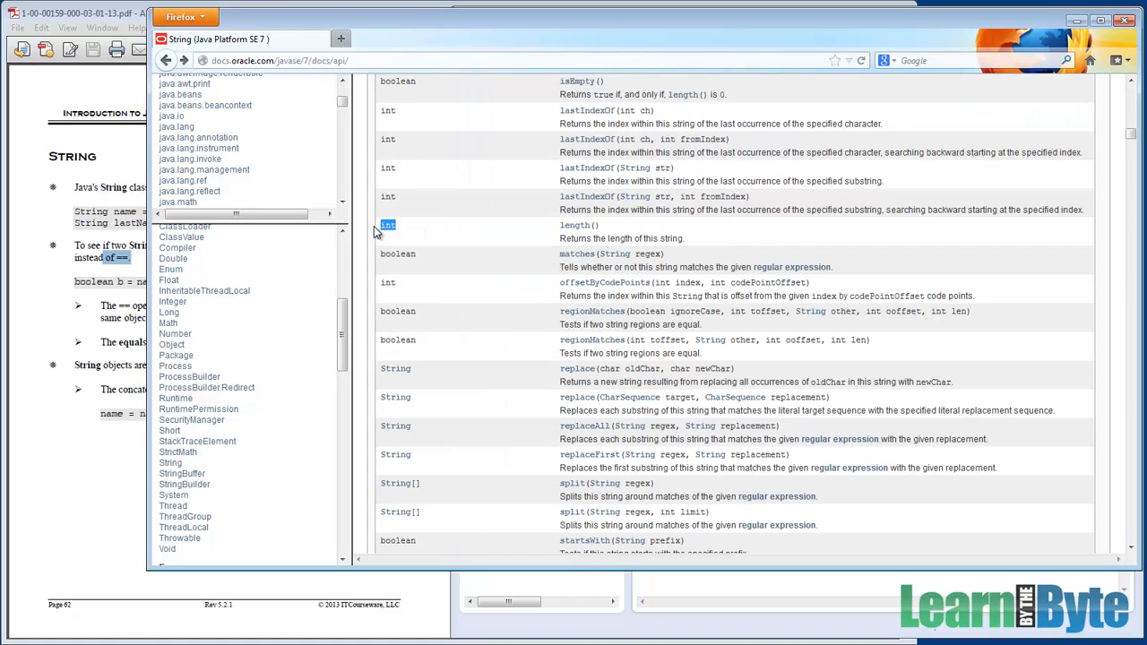
mouse_move(378, 237)
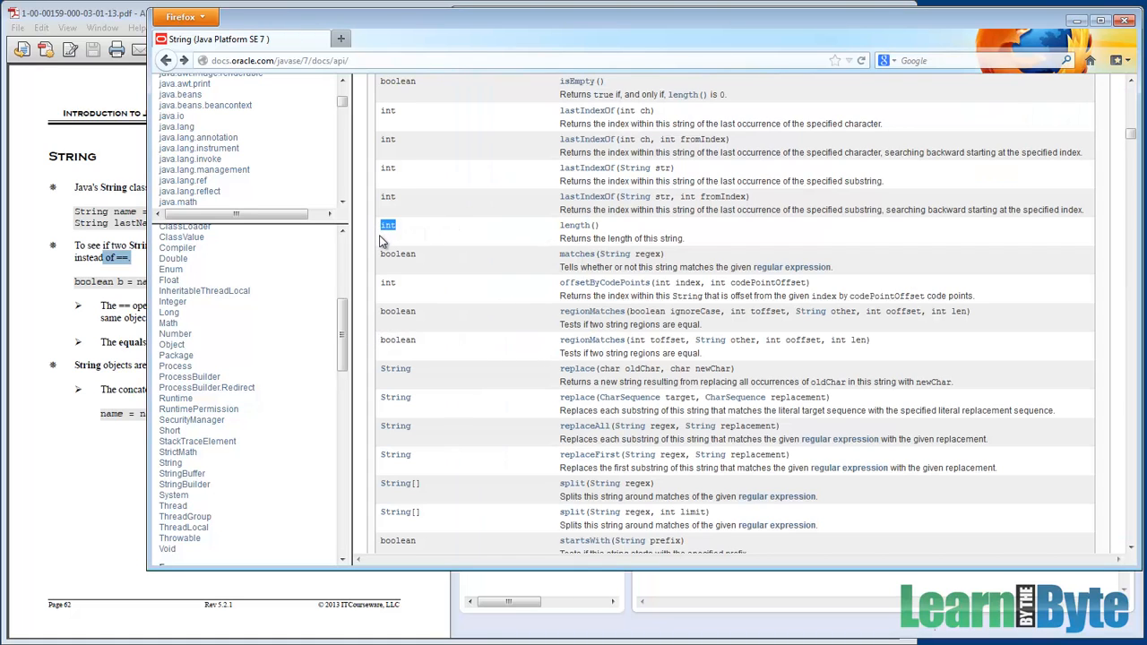
mouse_move(786, 367)
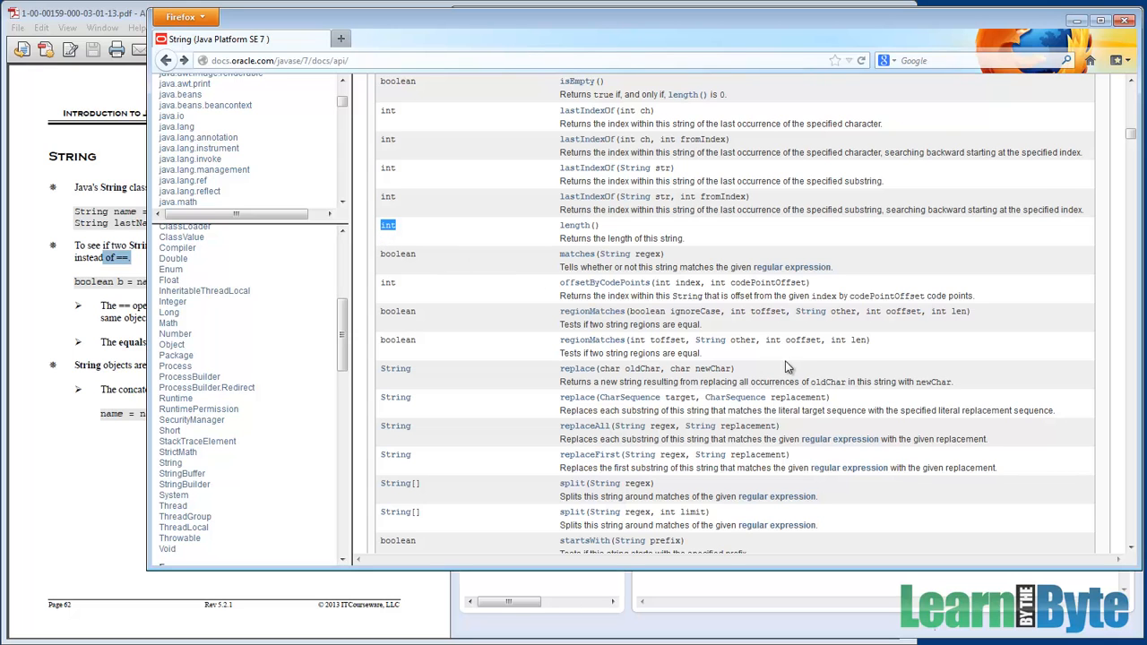
scroll("down", 3)
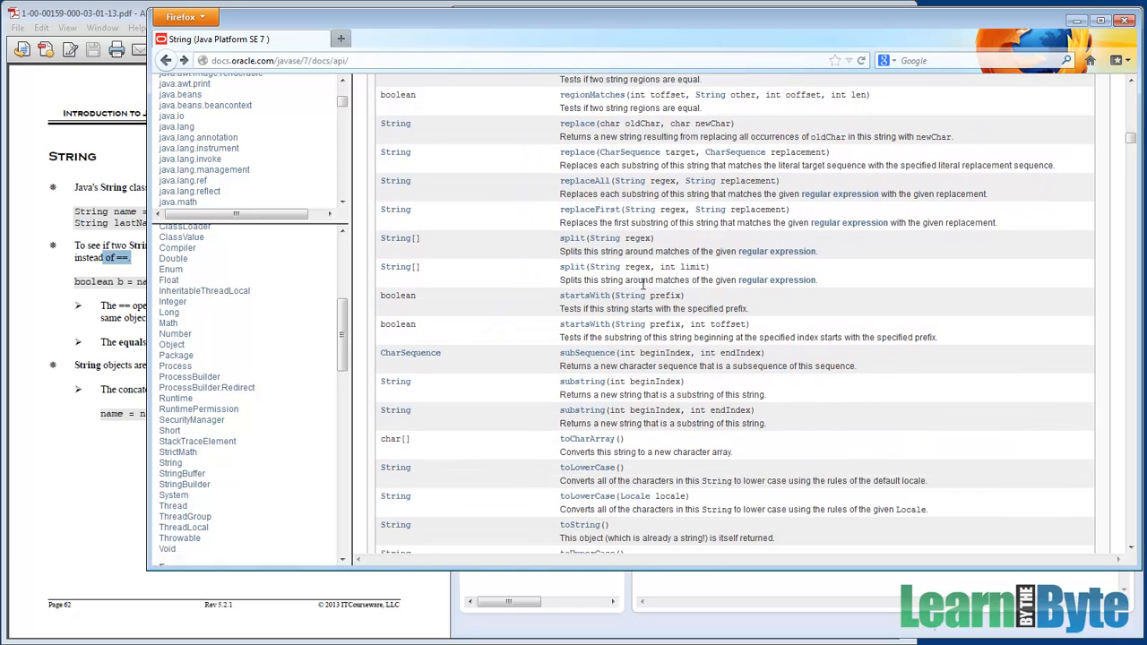
double_click(620, 294)
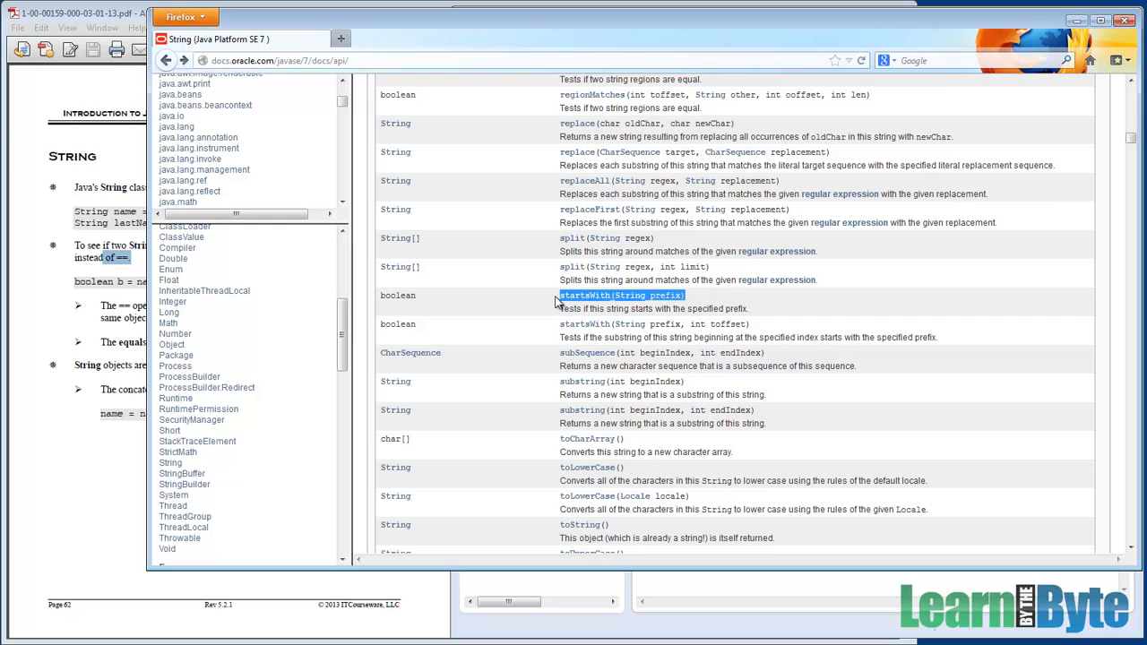
scroll("down", 3)
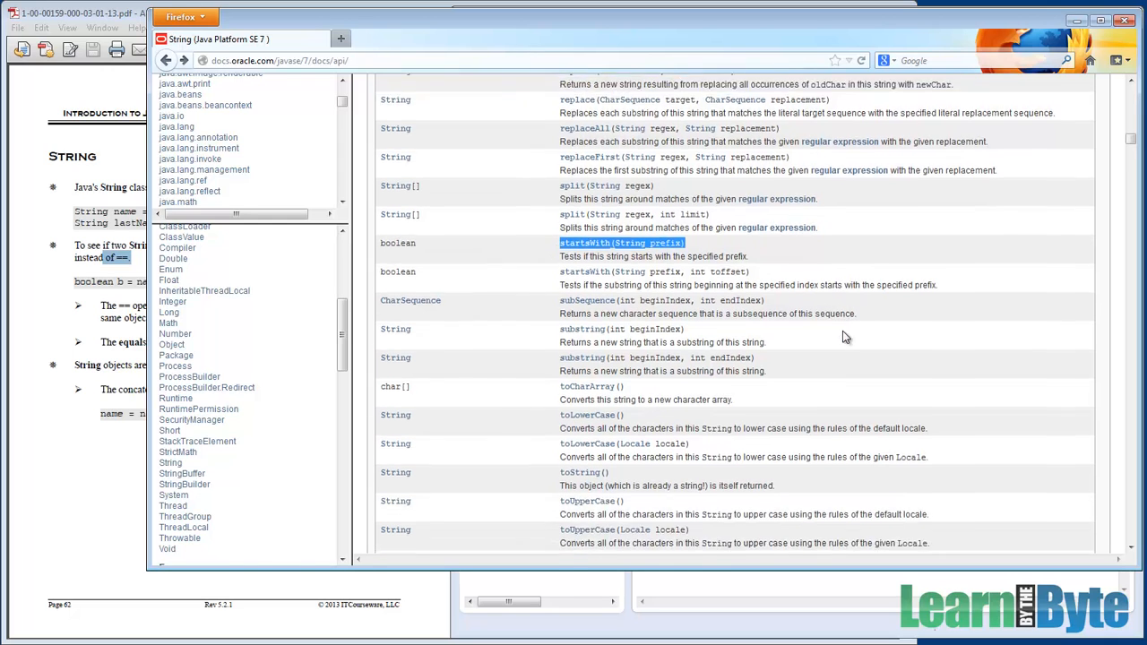
scroll("down", 3)
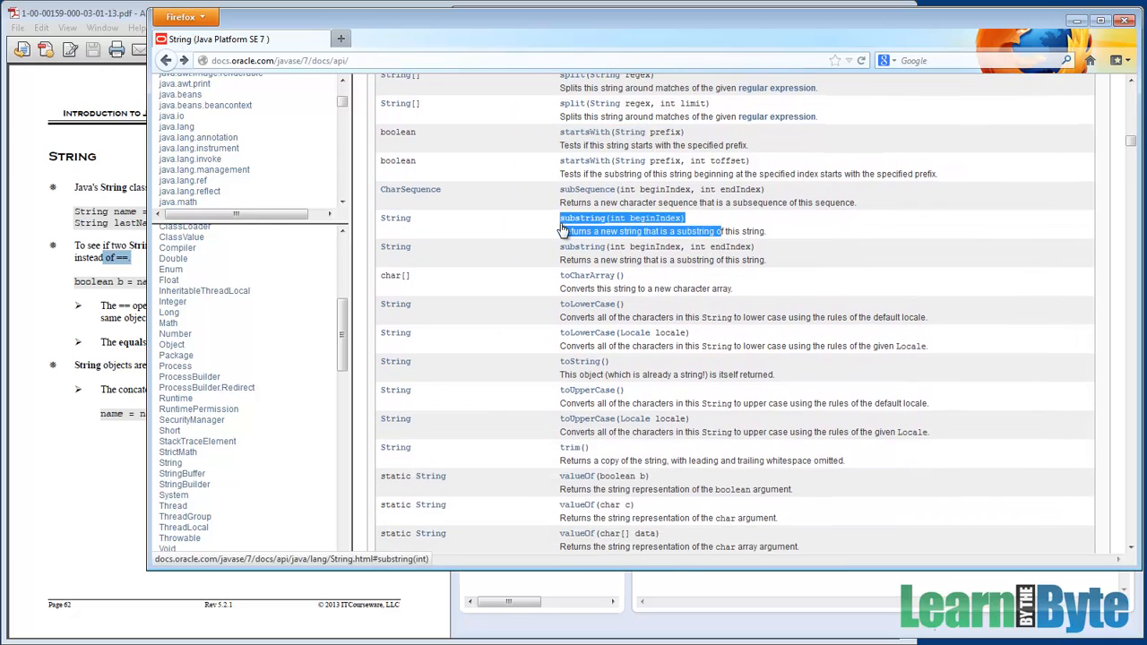
scroll("down", 3)
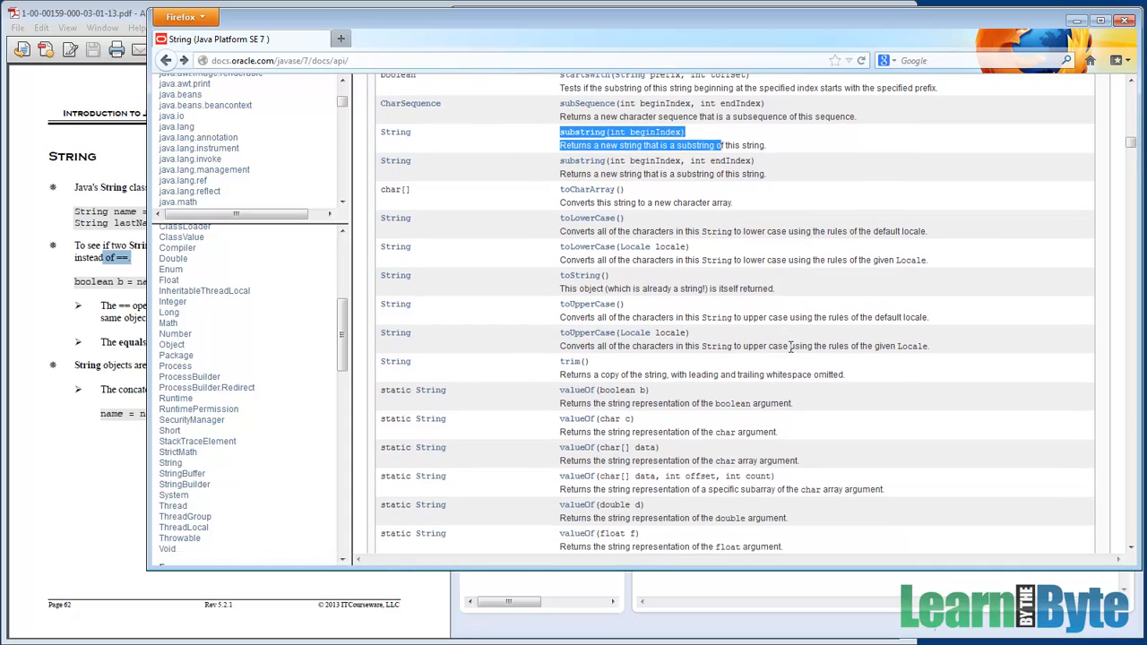
scroll("down", 3)
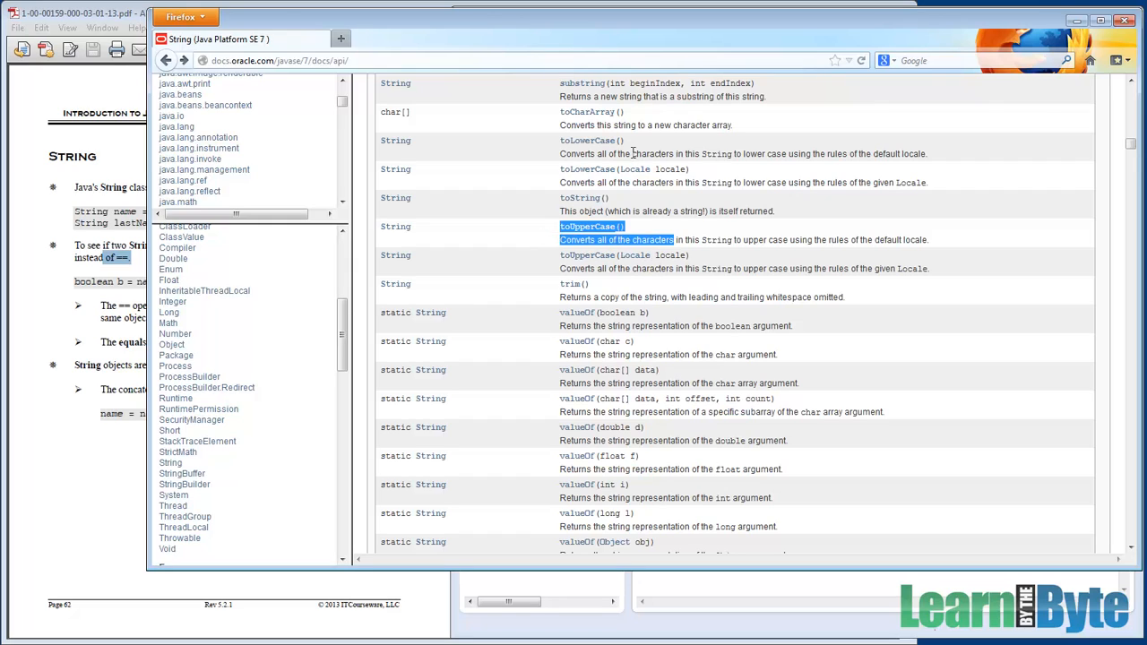
scroll("down", 3)
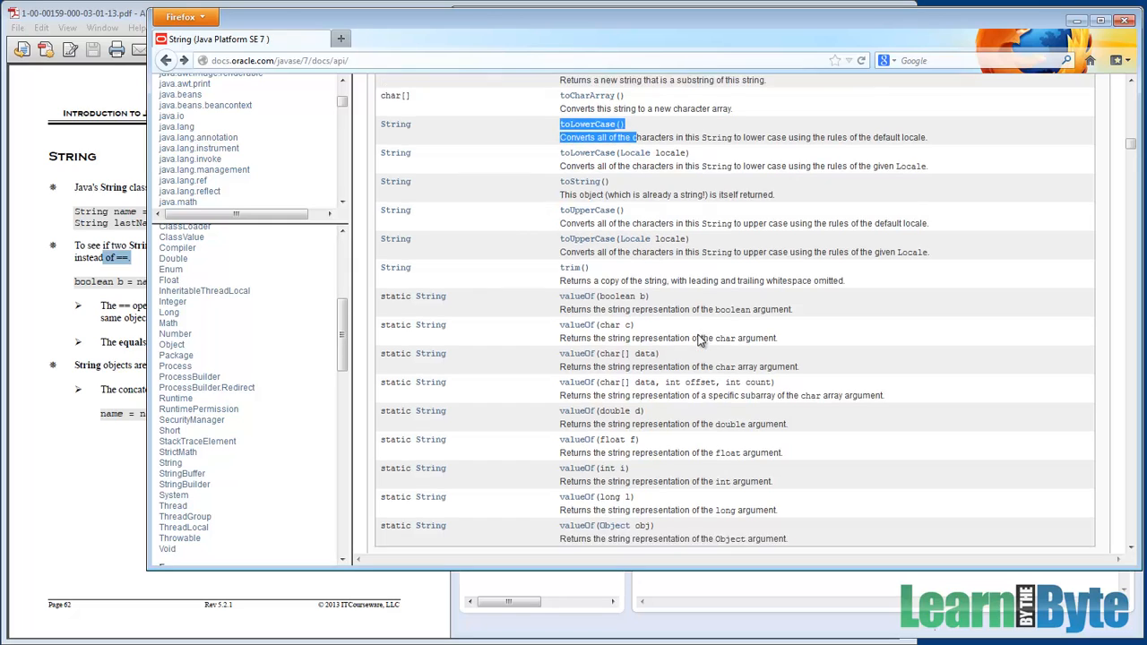
scroll("down", 3)
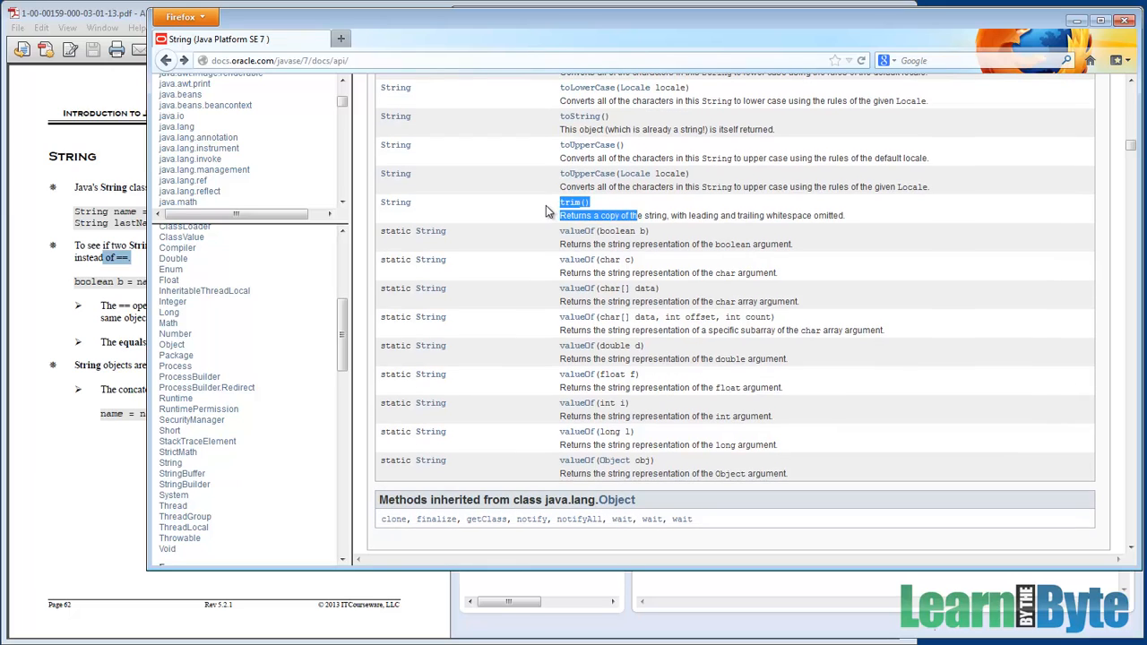
mouse_move(602, 215)
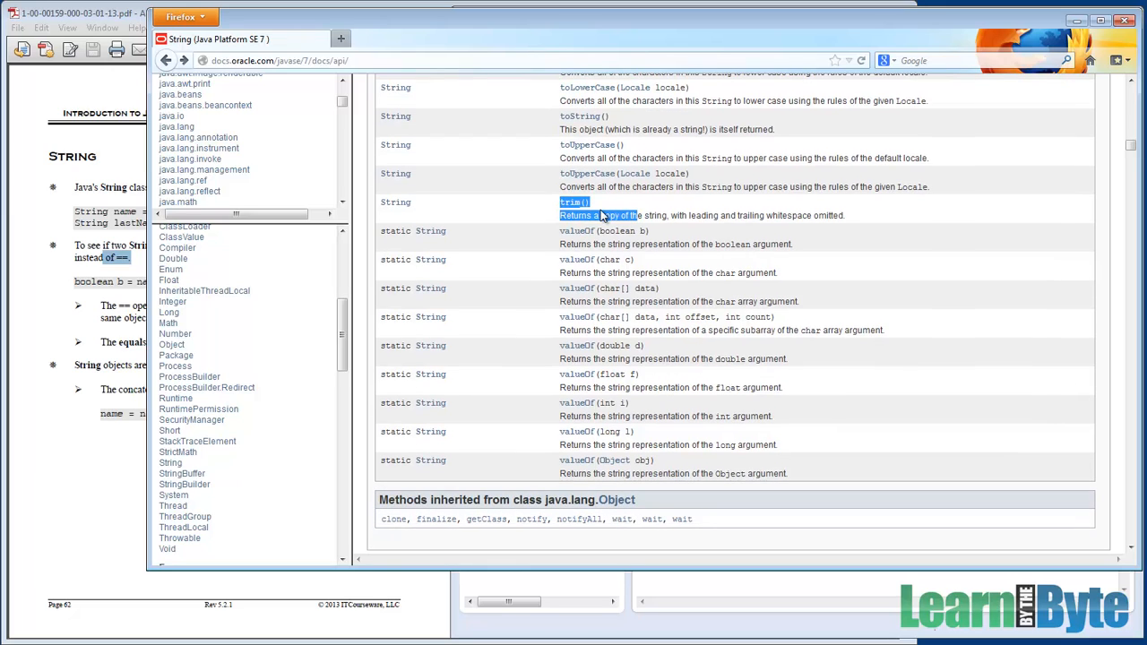
scroll("down", 3)
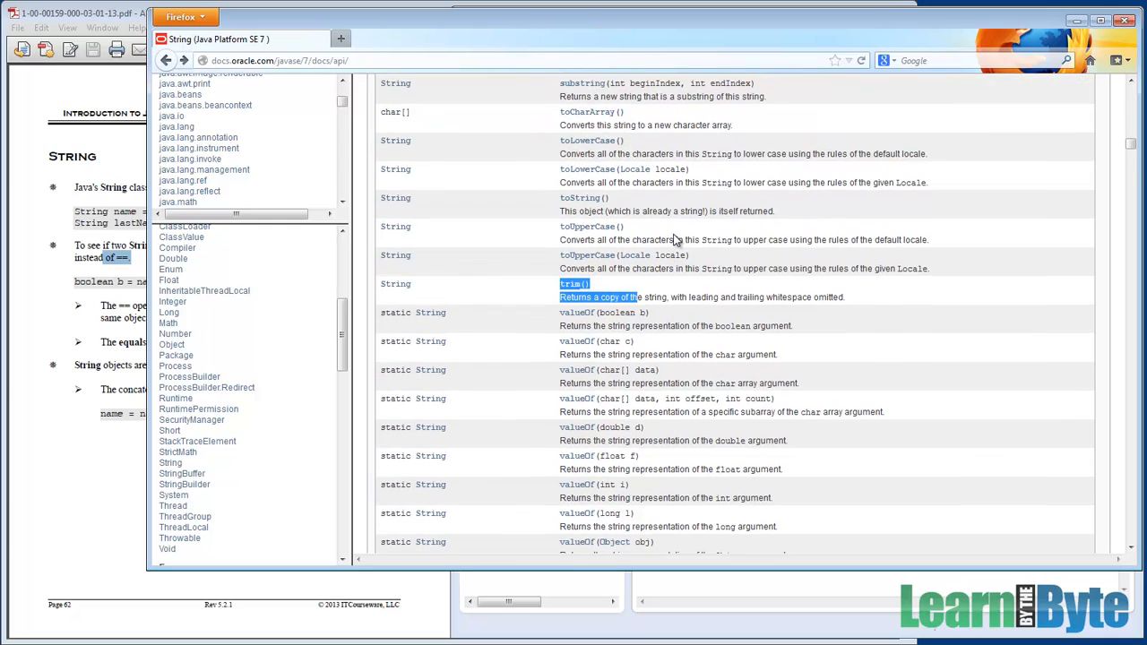
scroll("down", 3)
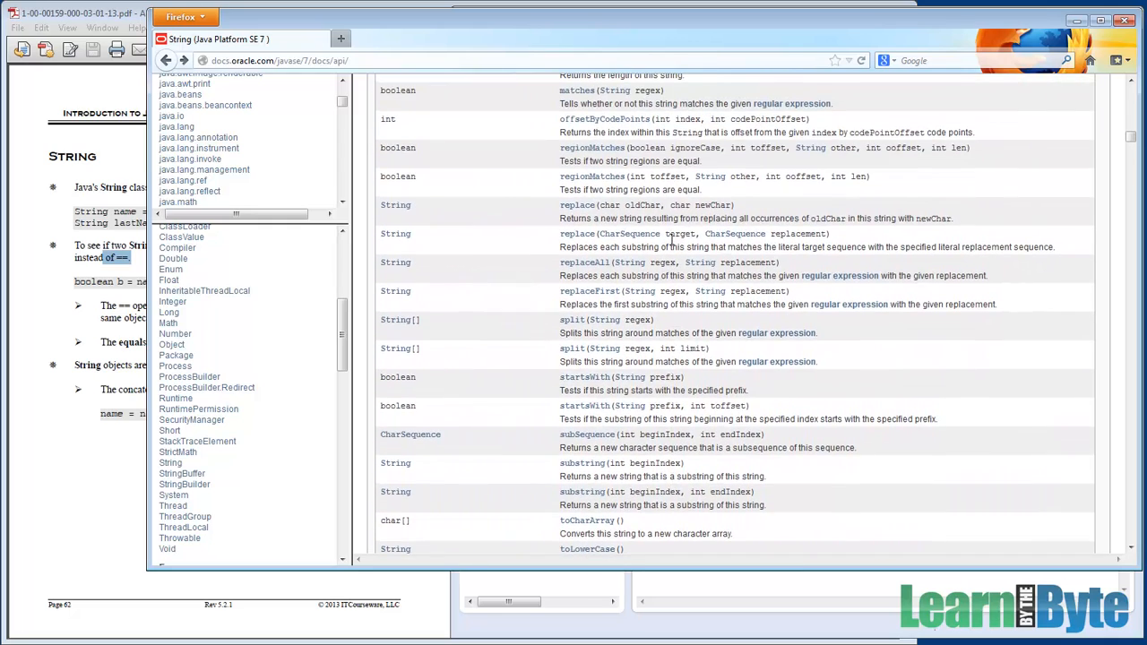
scroll("up", 3)
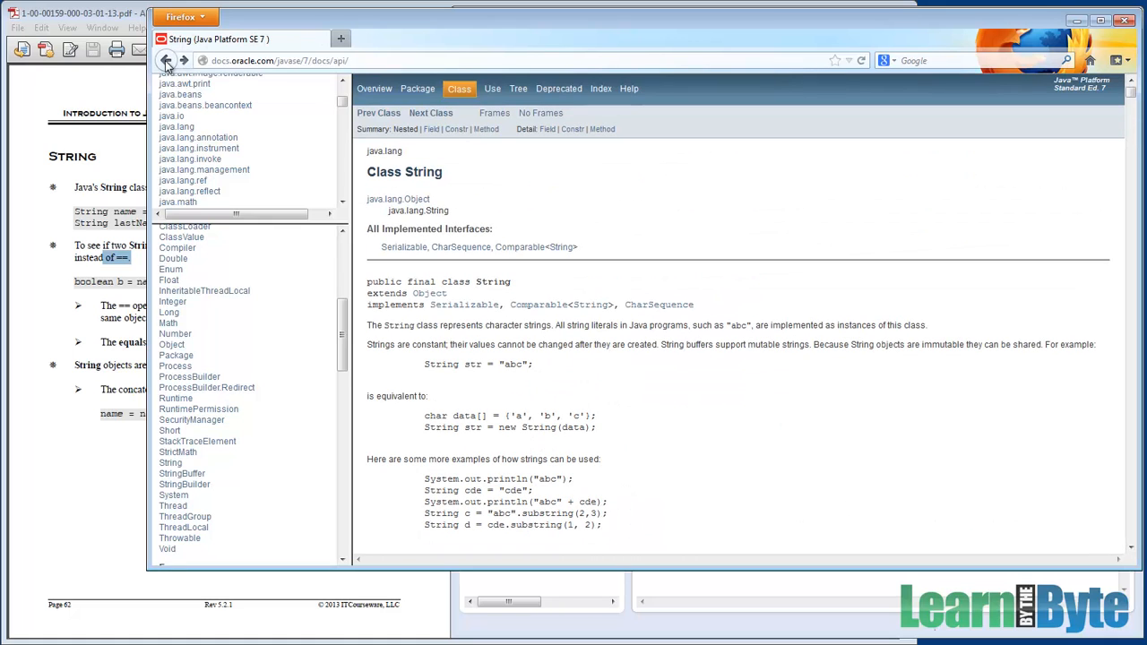
Go back to the Google results and reopen the Java Platform SE 7 API documentation
left_click(165, 61)
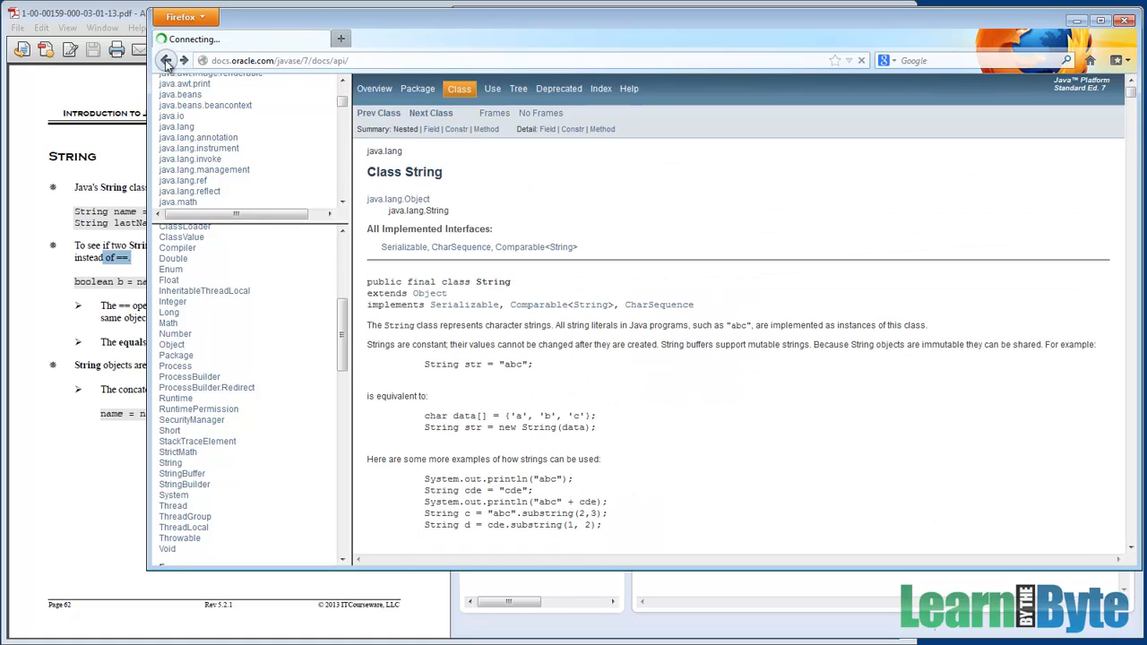
left_click(166, 61)
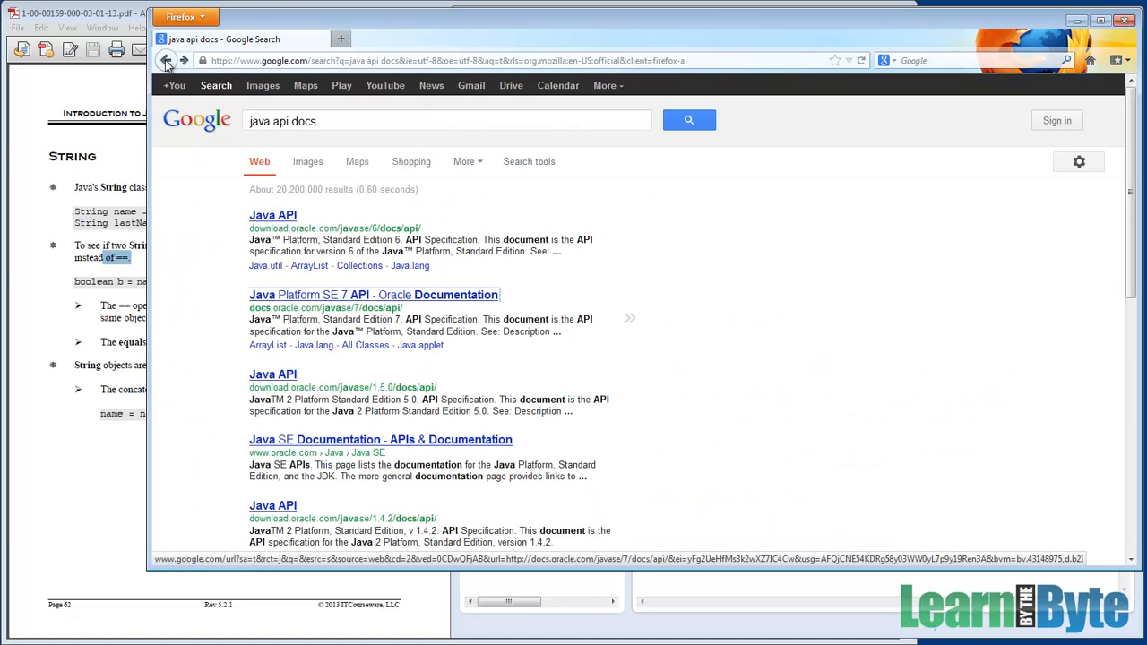
left_click(446, 120)
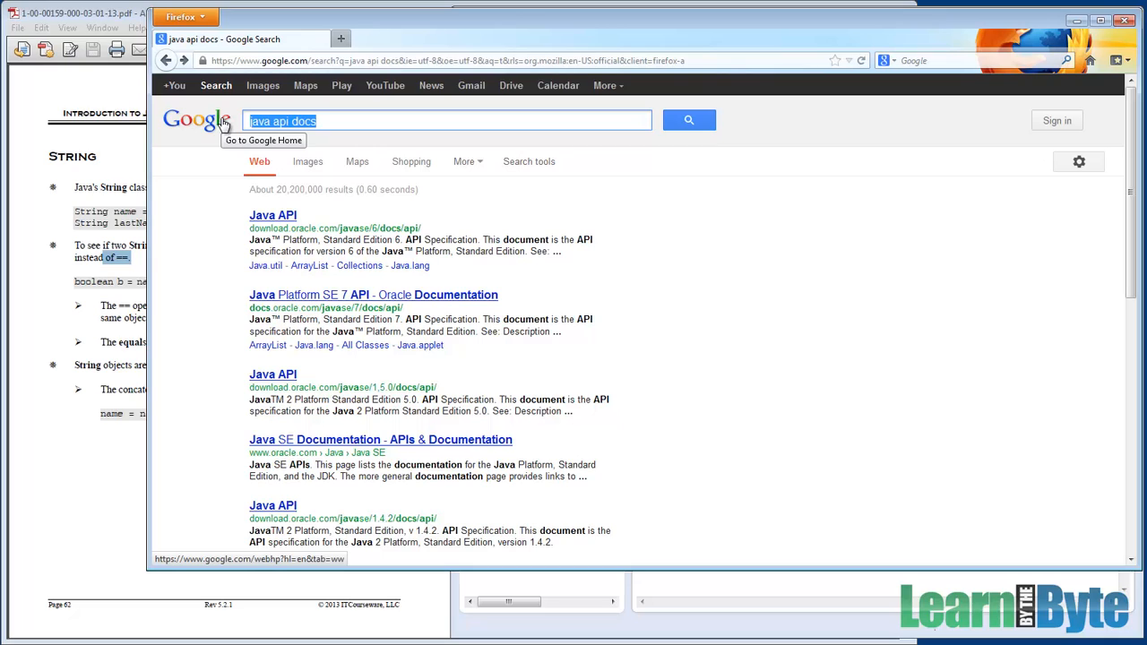
mouse_move(380, 301)
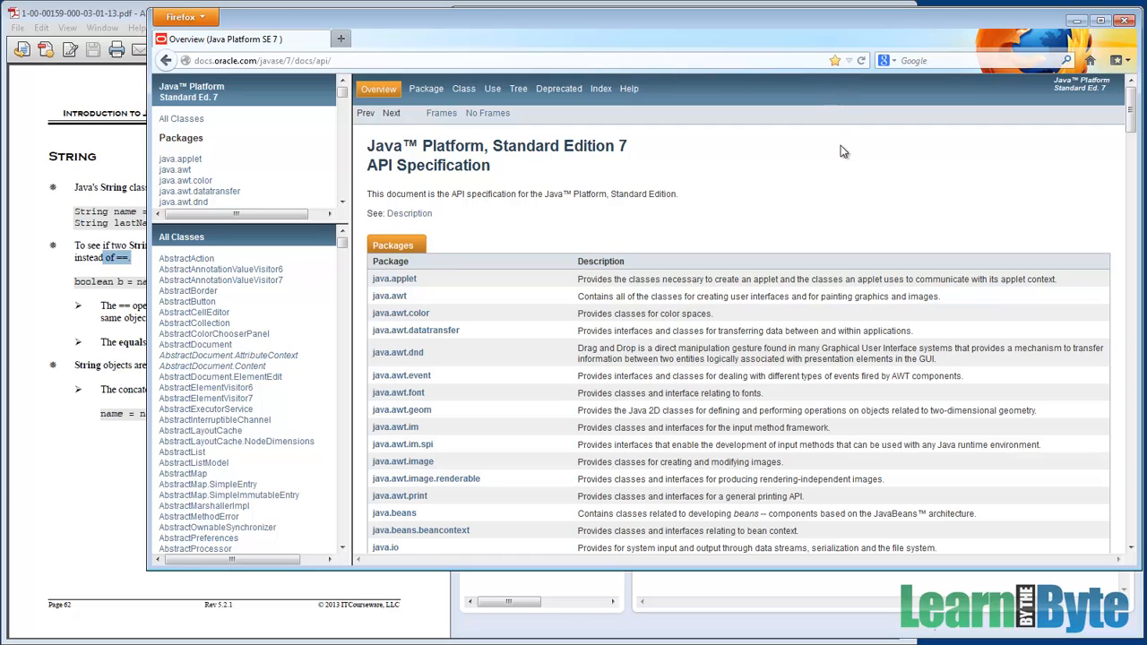
Select java.lang in the packages frame and scroll its class list toward String
scroll("down", 3)
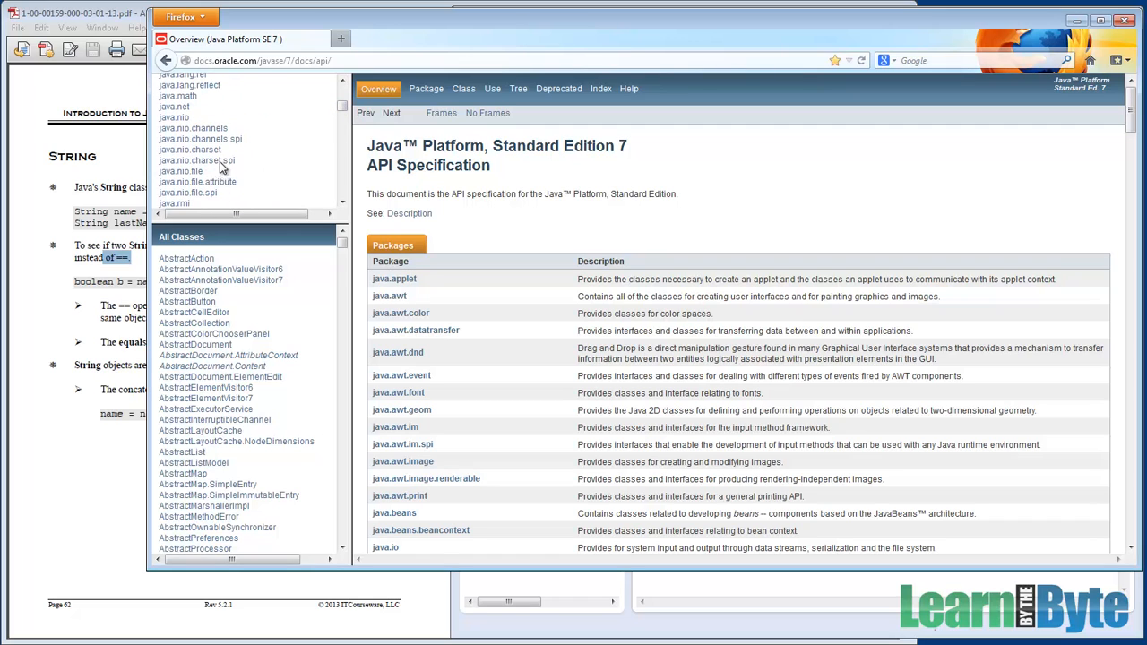
left_click(176, 102)
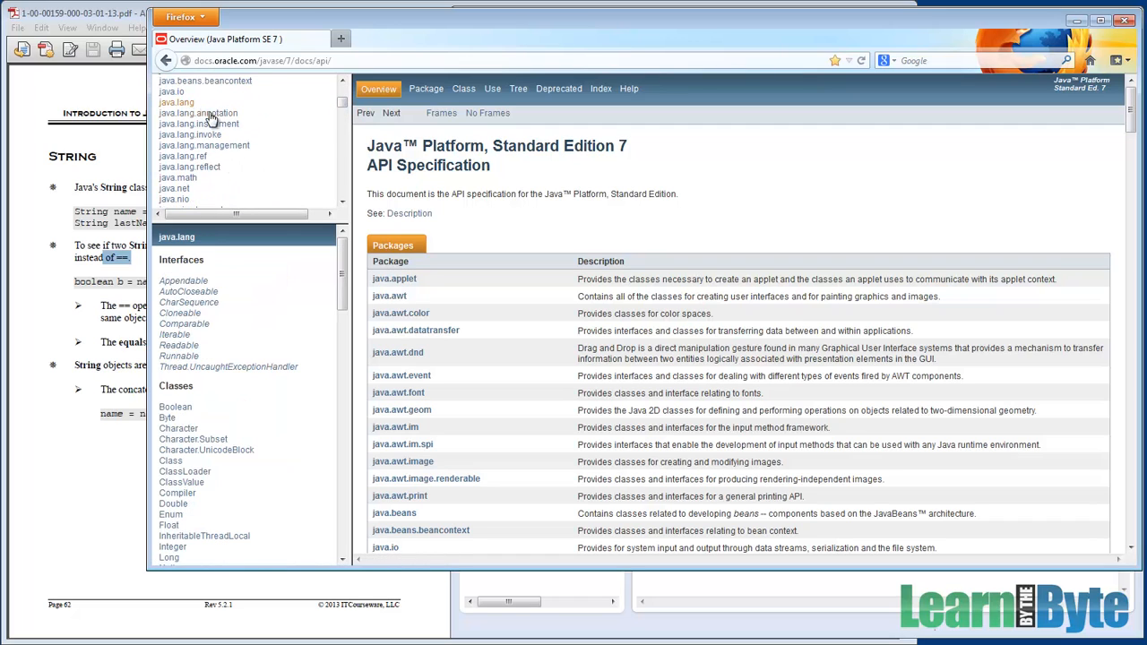
scroll("down", 3)
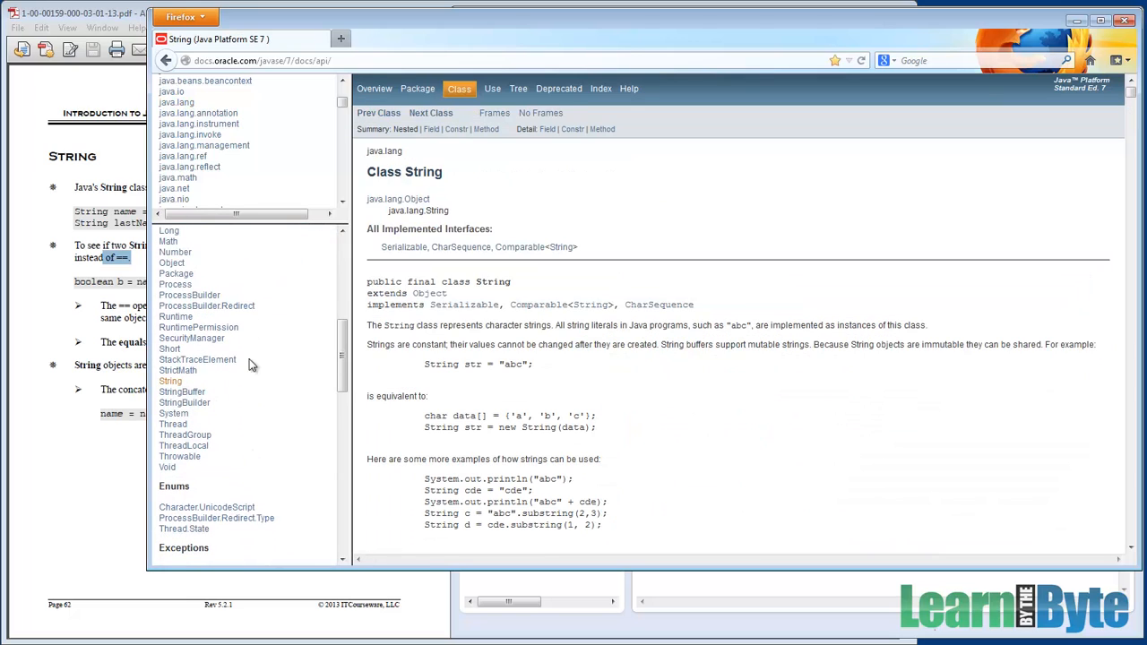
mouse_move(728, 291)
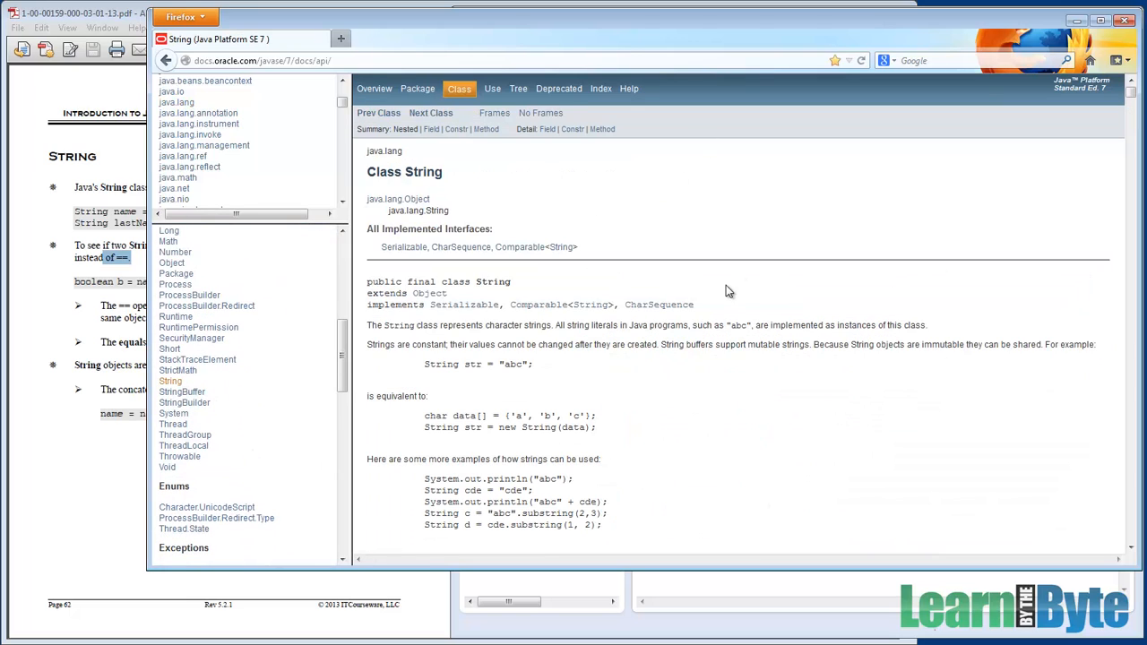
mouse_move(881, 179)
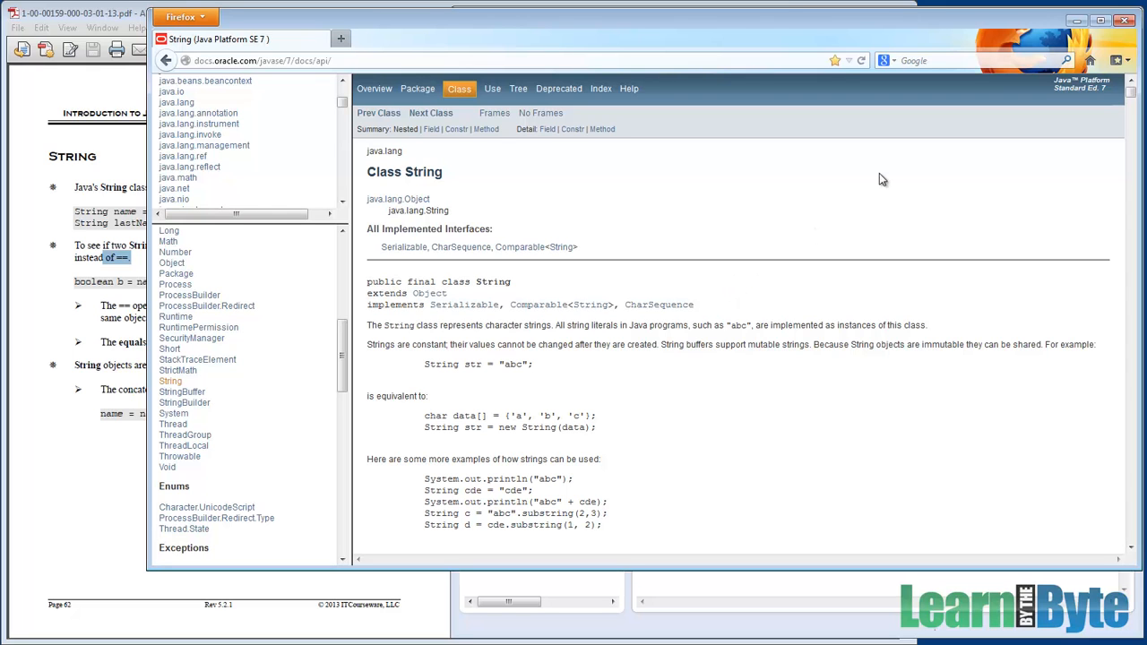